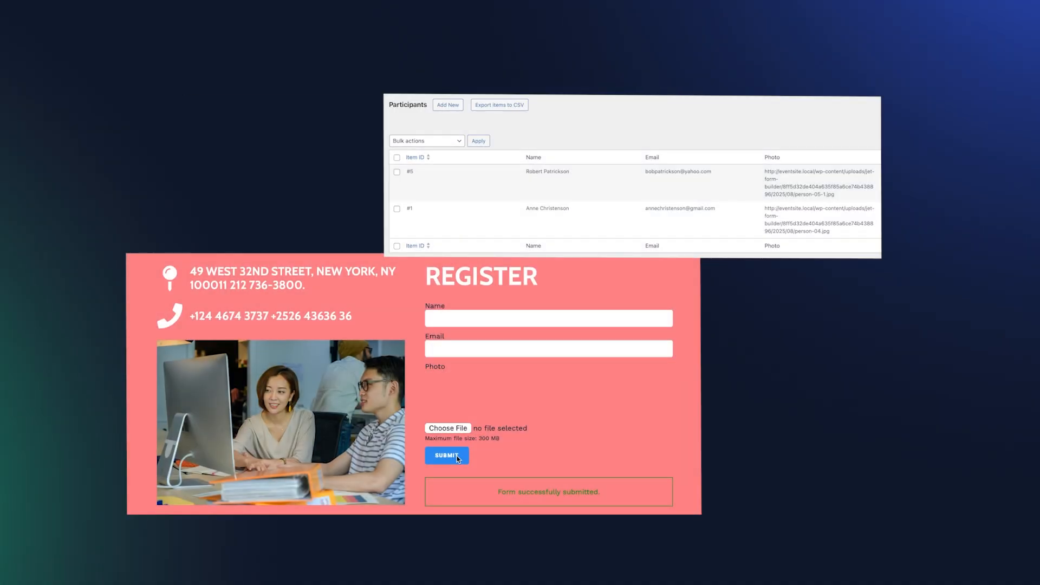
Advance the slides to JetEngine's empty REST API Endpoints settings
{"action": "left_click", "coordinate": [548, 318]}
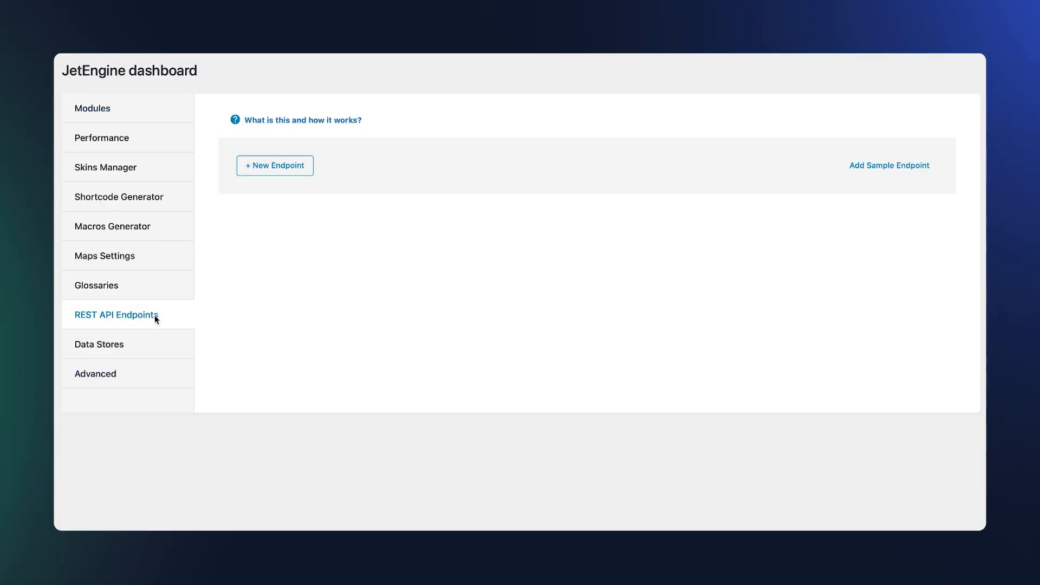
{"action": "left_click", "coordinate": [275, 165]}
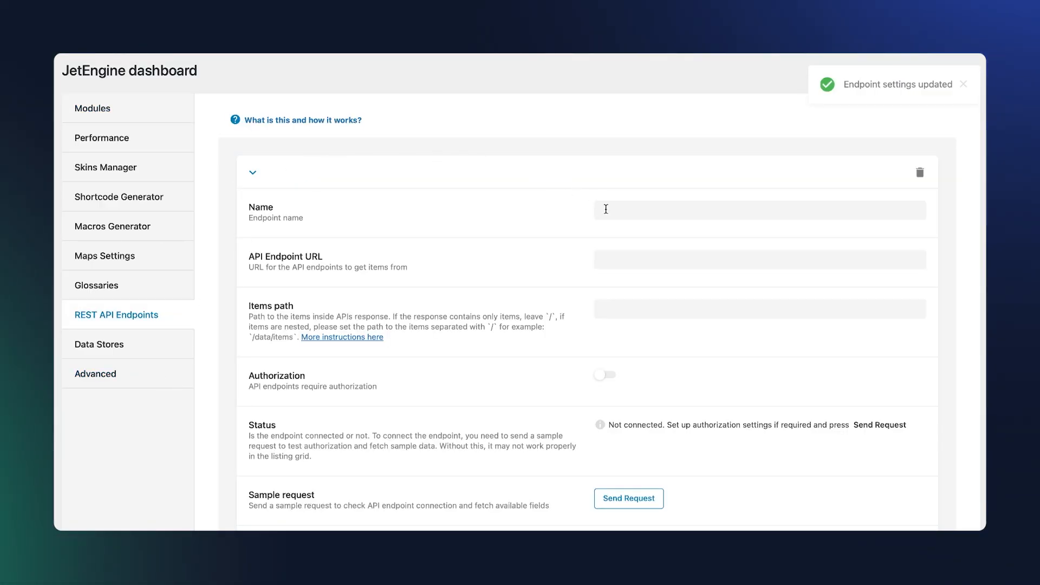
{"action": "type", "text": "http://centralsite.local/wp-json/jet-cct/participants"}
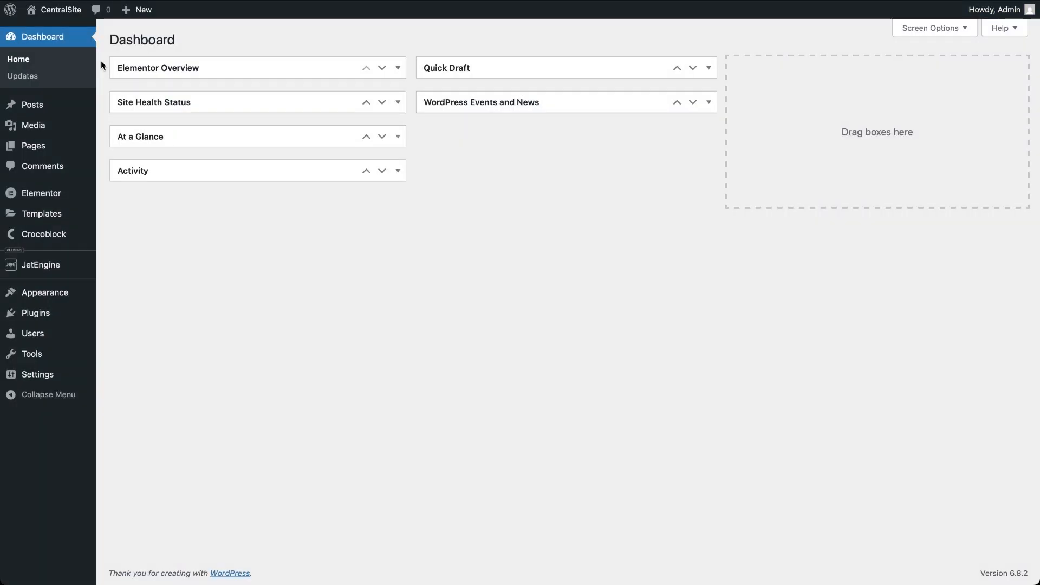
{"action": "mouse_move", "coordinate": [41, 265]}
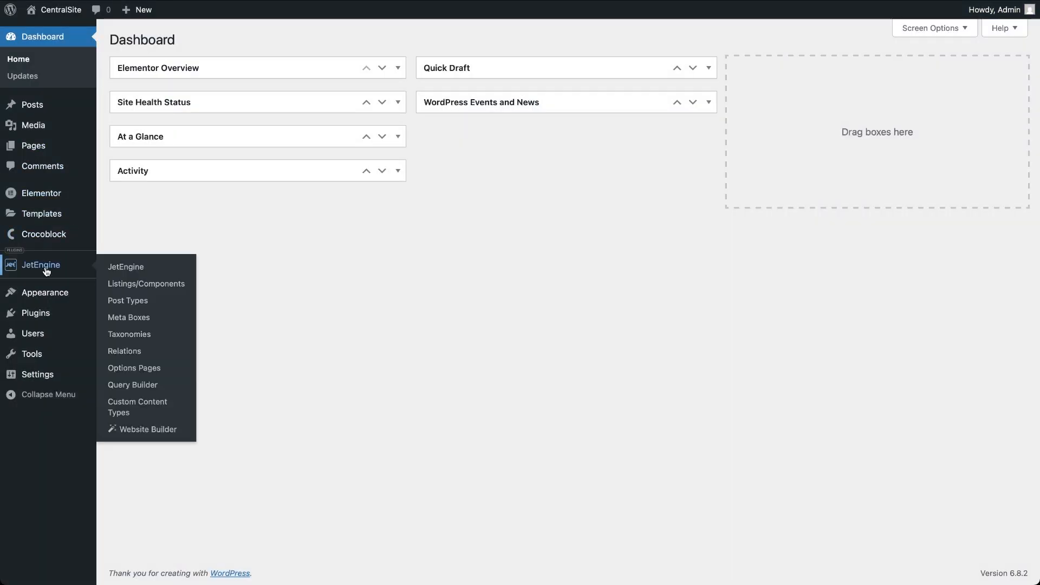
{"action": "mouse_move", "coordinate": [137, 406]}
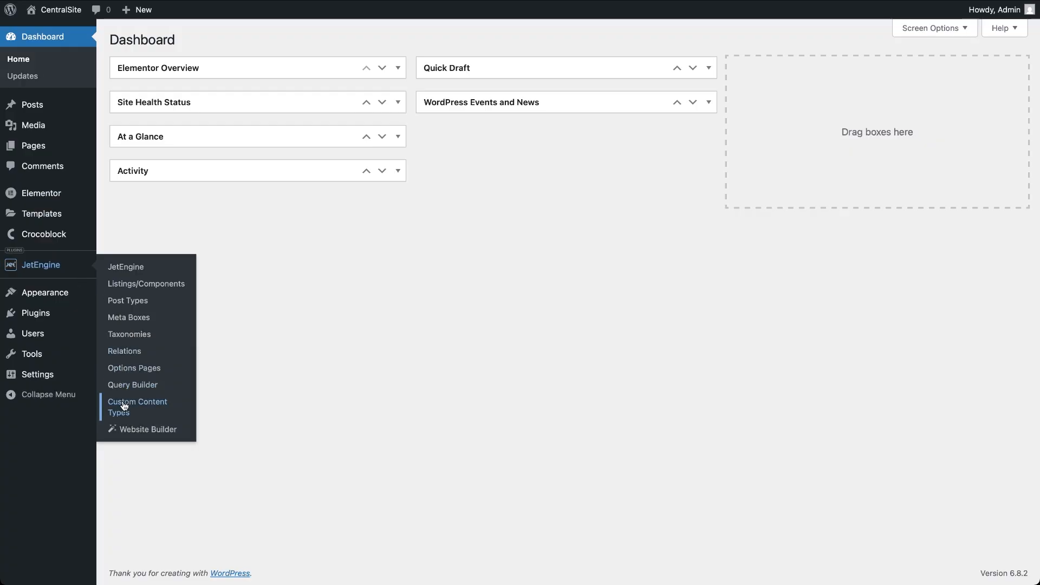
Create a new custom content type Participants with Name and Email fields
{"action": "left_click", "coordinate": [137, 407]}
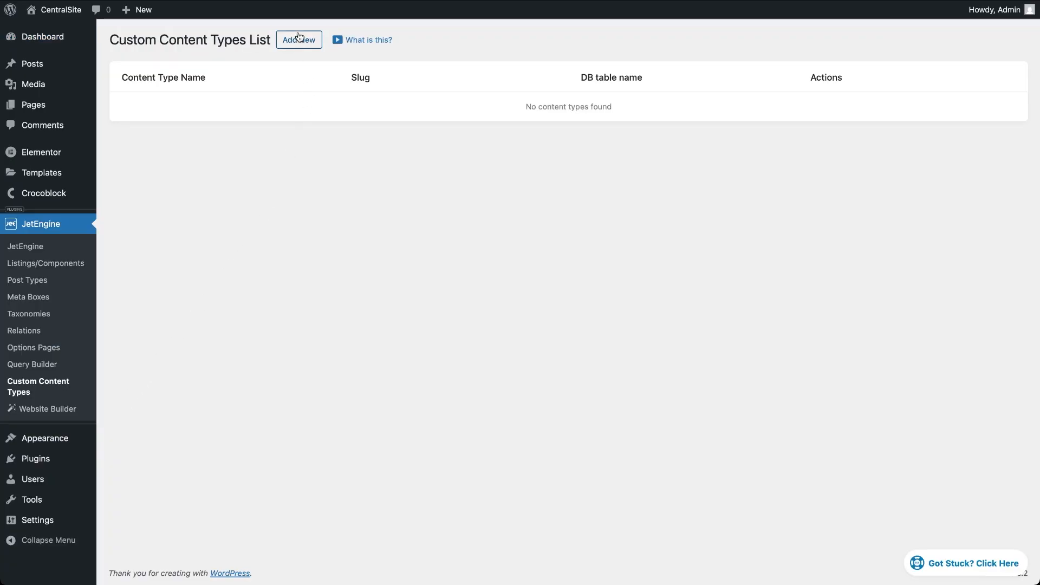
{"action": "left_click", "coordinate": [298, 40]}
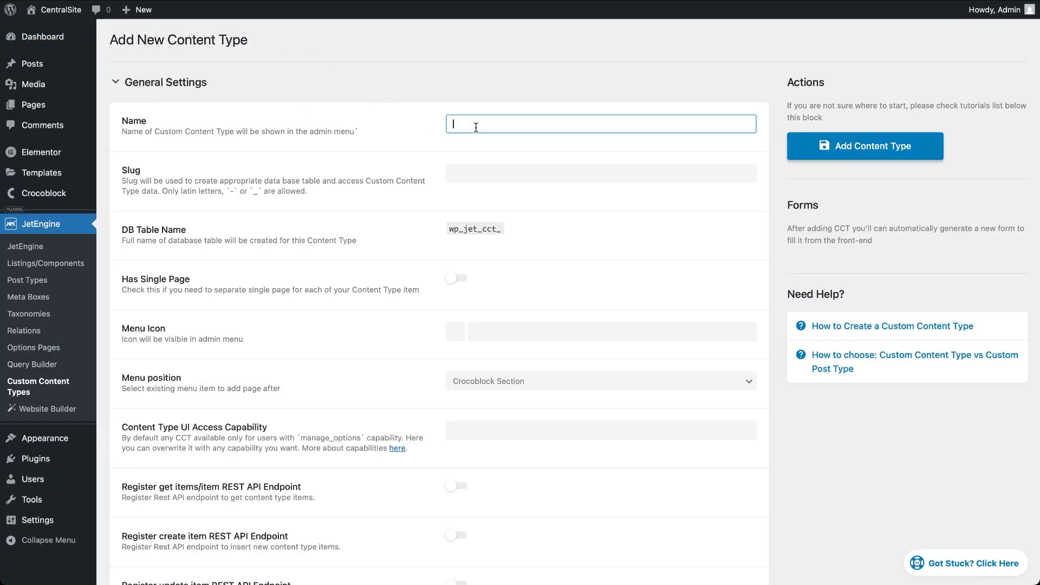
{"action": "type", "text": "Participants"}
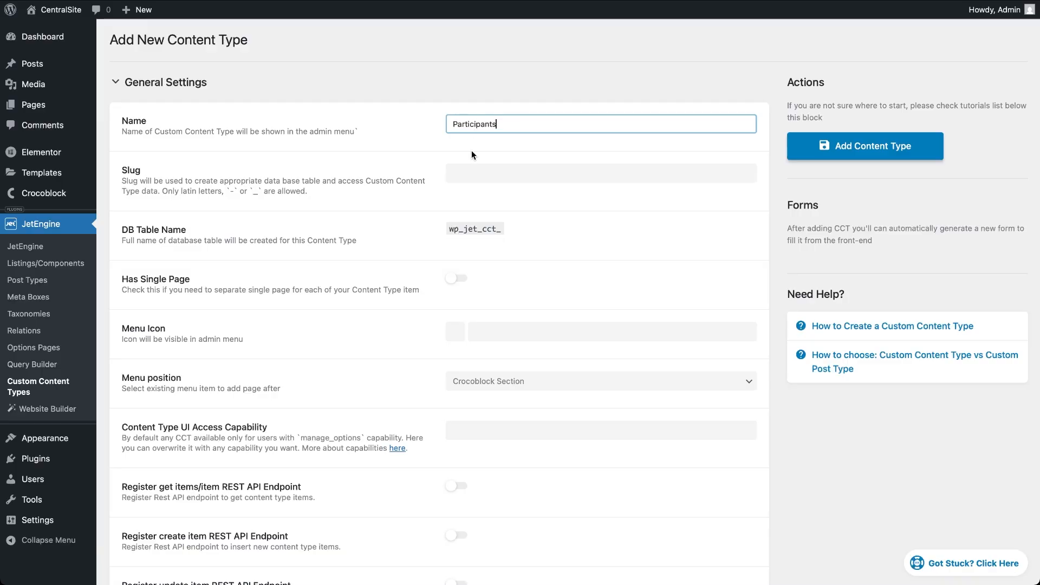
{"action": "scroll", "scroll_direction": "down", "scroll_amount": 3}
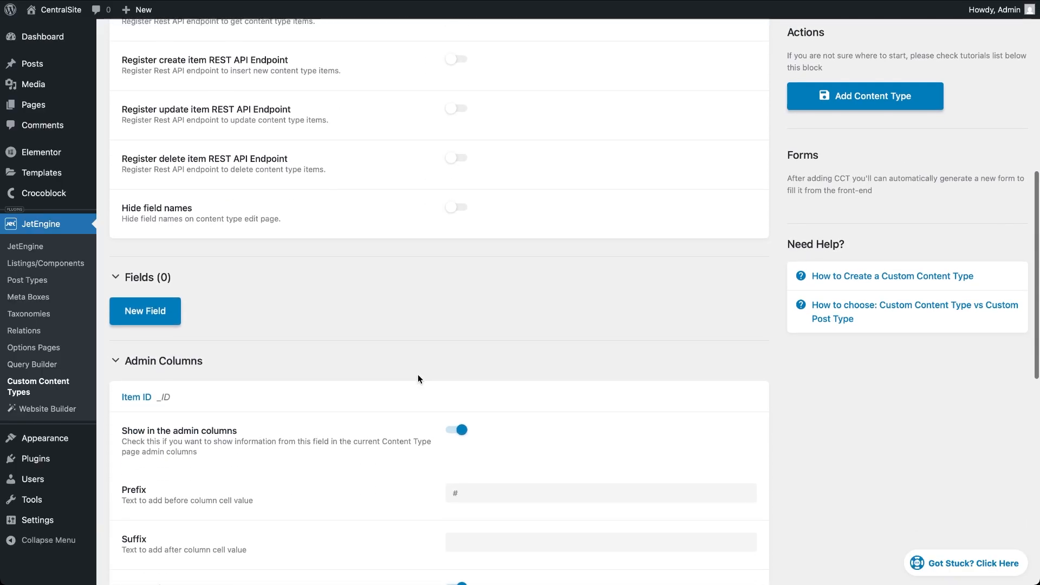
{"action": "left_click", "coordinate": [145, 311]}
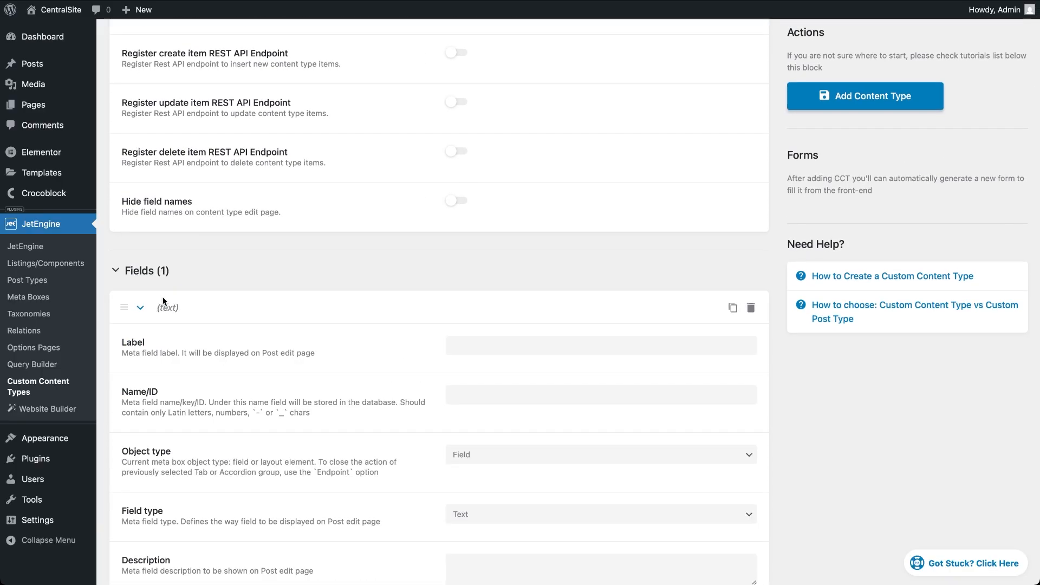
{"action": "type", "text": "Name"}
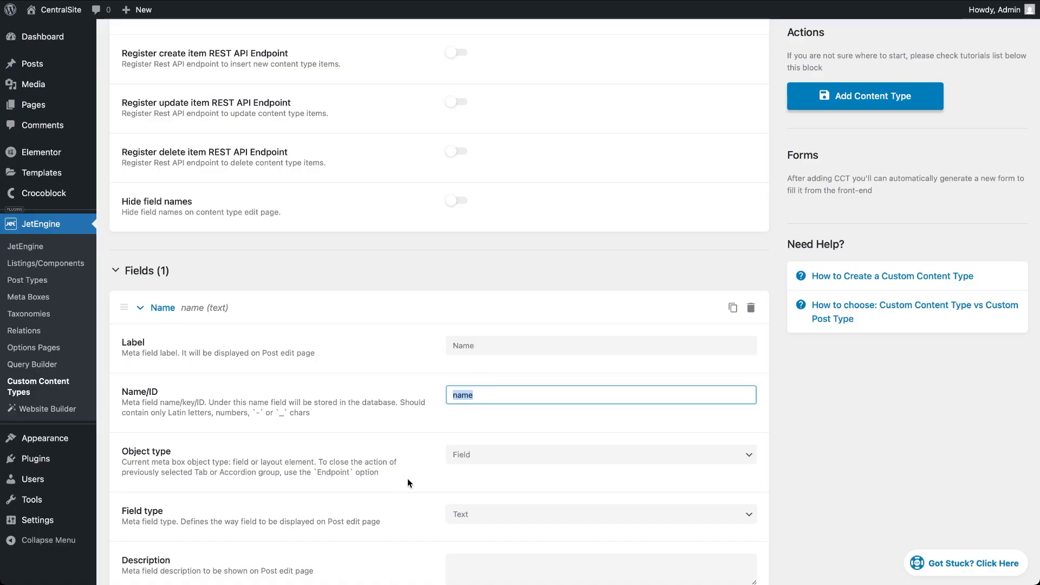
{"action": "scroll", "scroll_direction": "down", "scroll_amount": 3}
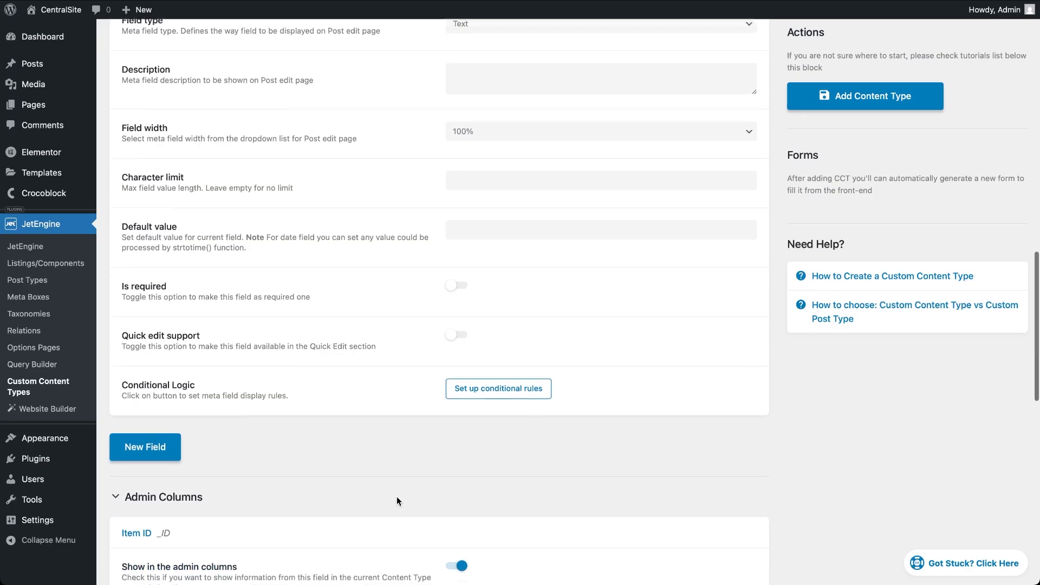
{"action": "left_click", "coordinate": [145, 447]}
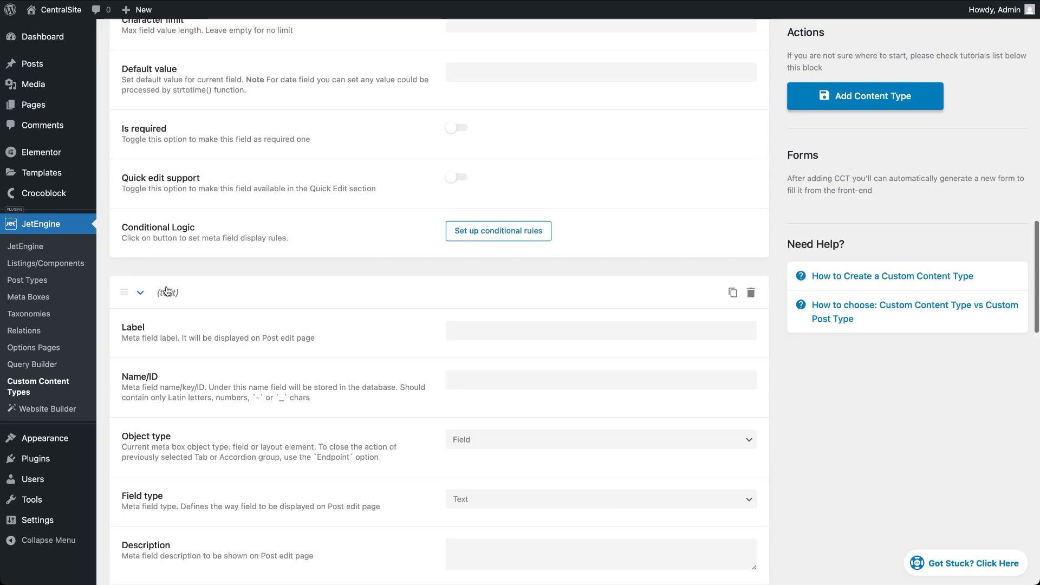
{"action": "type", "text": "Email"}
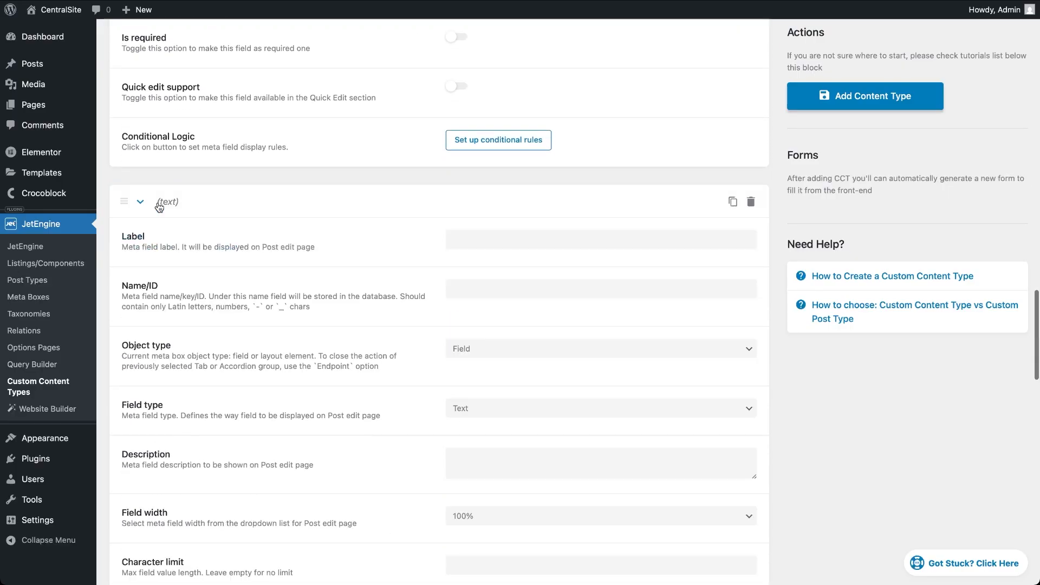
Add a Photo field of type Media, storing its value as Media URL
{"action": "left_click", "coordinate": [601, 239]}
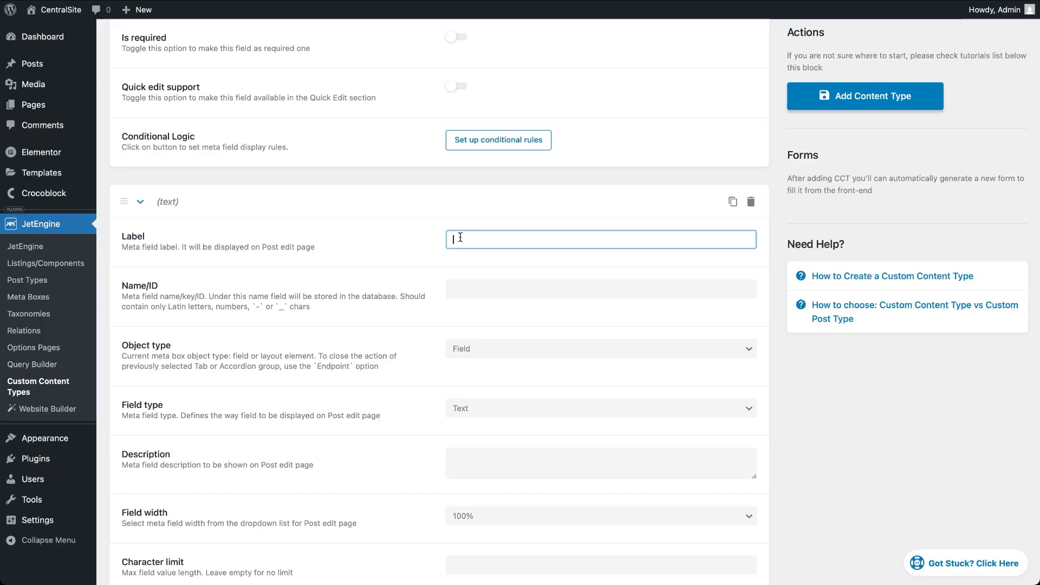
{"action": "type", "text": "Photo"}
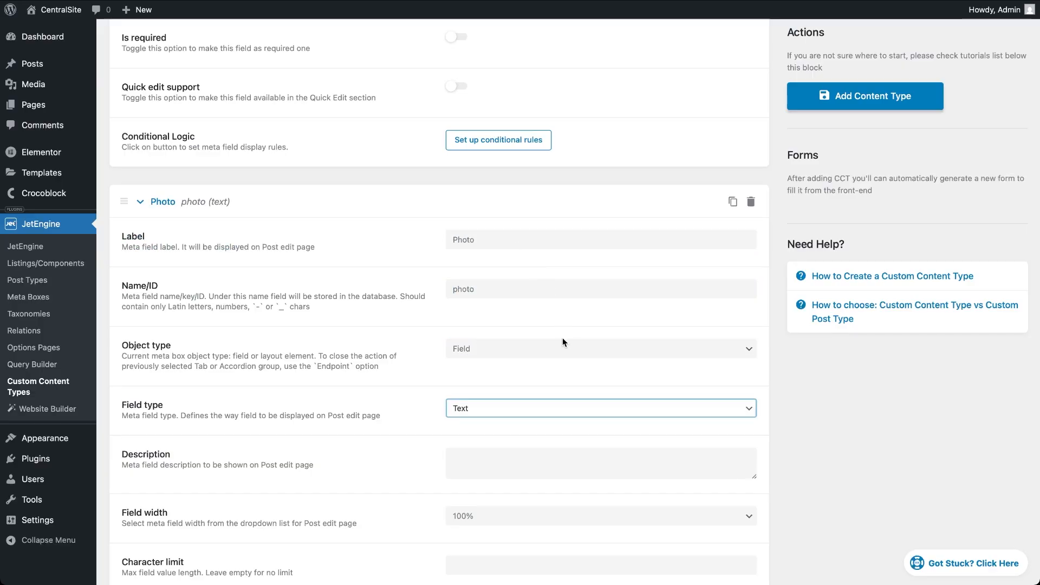
{"action": "left_click", "coordinate": [599, 408]}
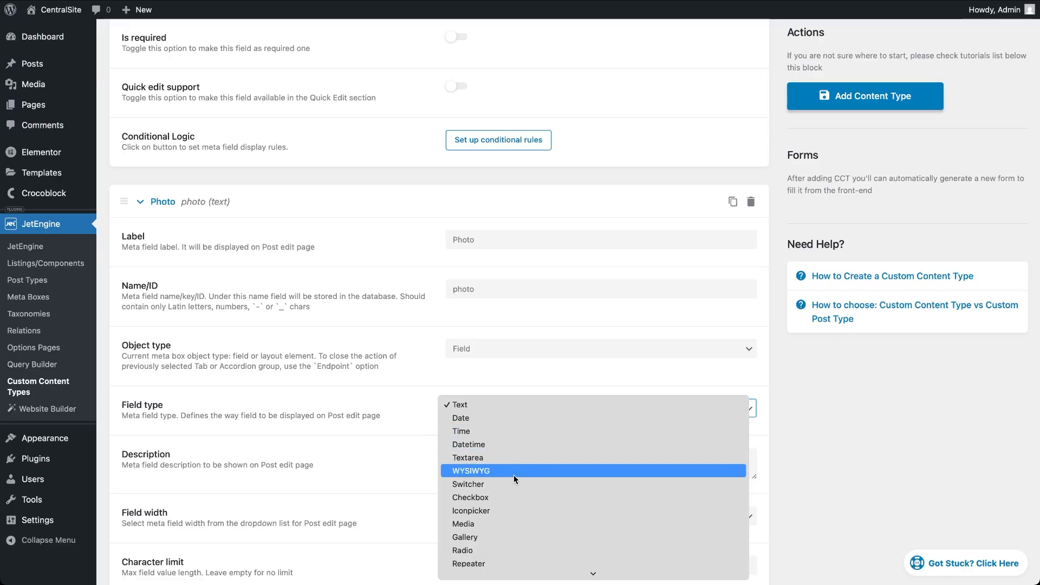
{"action": "left_click", "coordinate": [462, 523]}
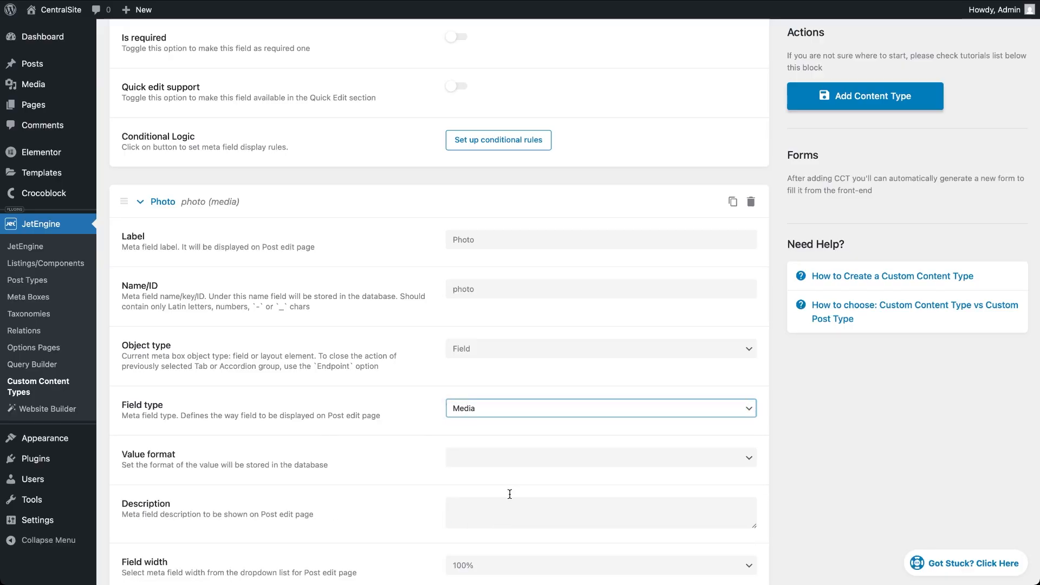
{"action": "left_click", "coordinate": [600, 458]}
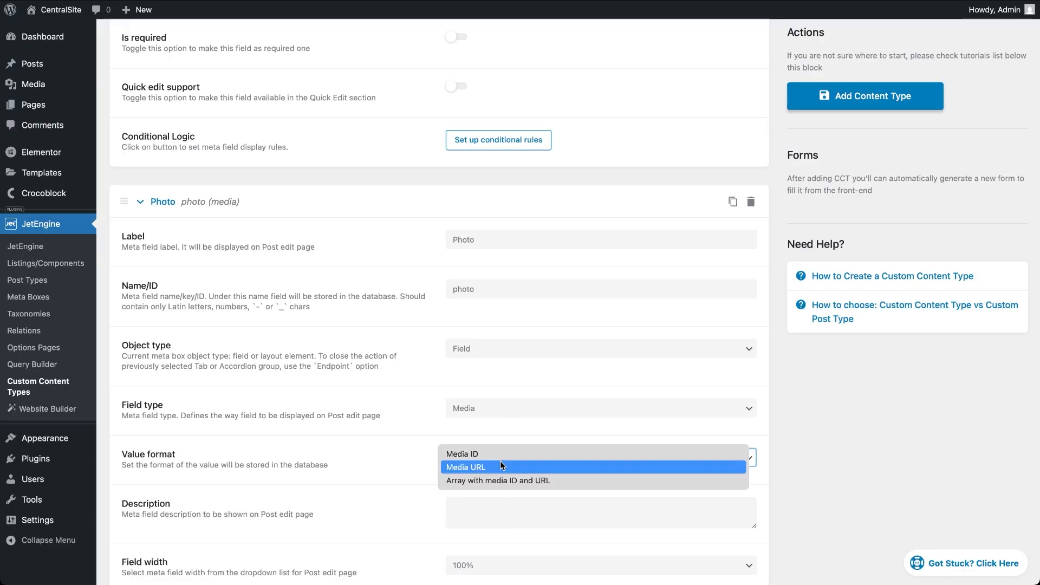
{"action": "left_click", "coordinate": [466, 467]}
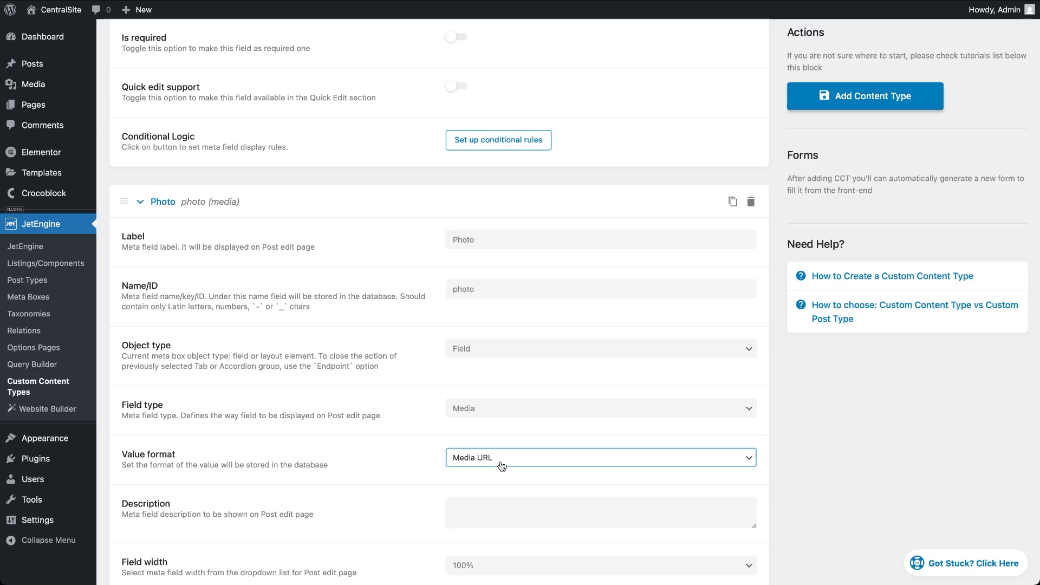
Switch on Show in admin columns for Name, Email and Photo
{"action": "scroll", "scroll_direction": "down", "scroll_amount": 3}
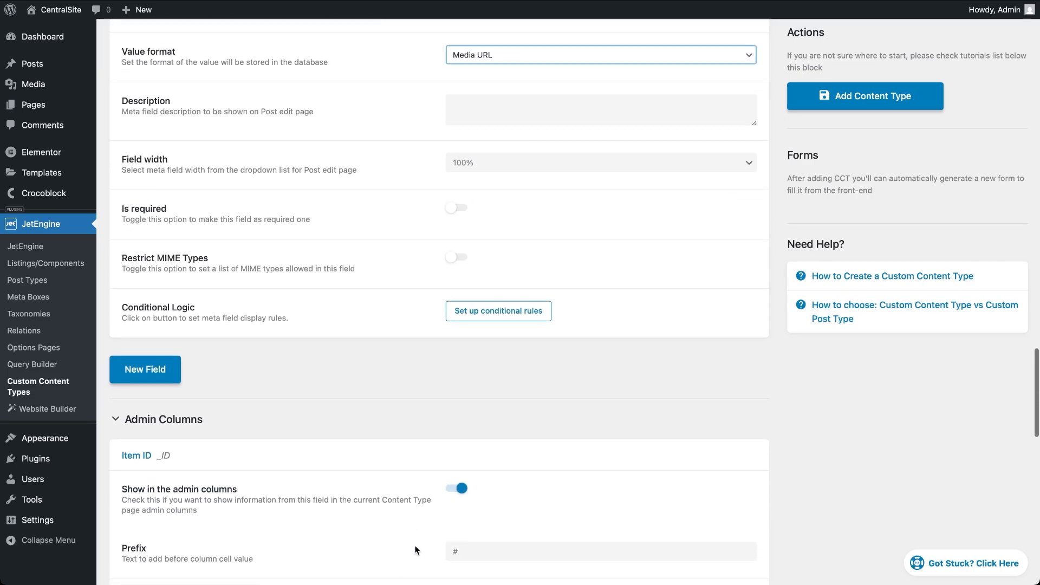
{"action": "scroll", "scroll_direction": "down", "scroll_amount": 3}
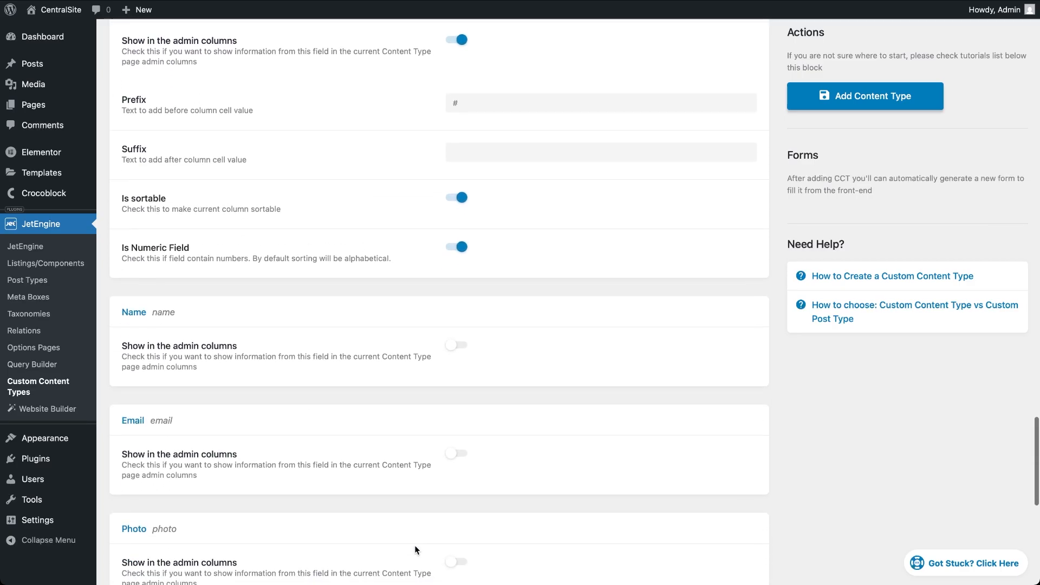
{"action": "scroll", "scroll_direction": "down", "scroll_amount": 3}
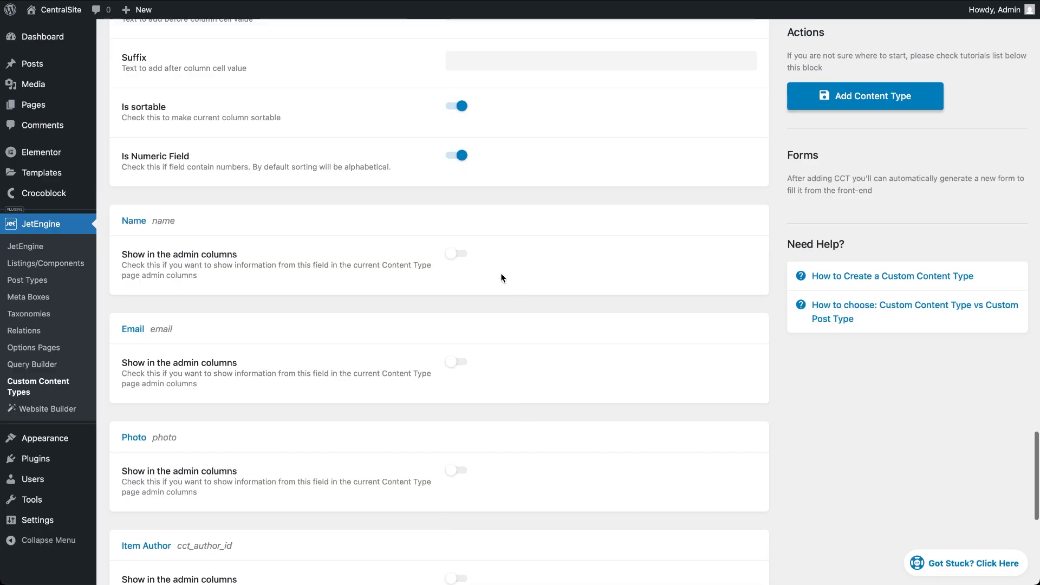
{"action": "left_click", "coordinate": [456, 254]}
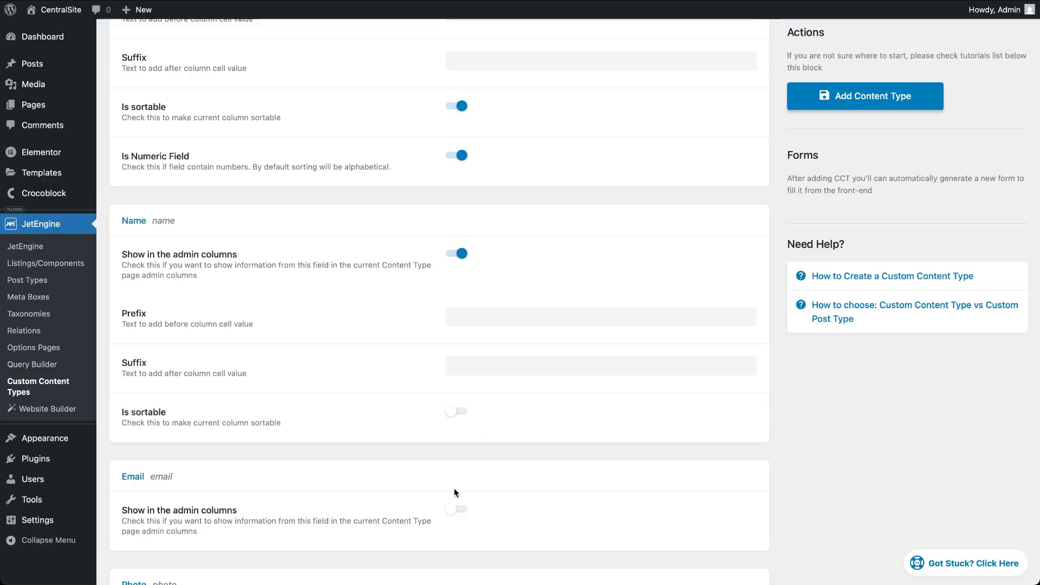
{"action": "scroll", "scroll_direction": "down", "scroll_amount": 3}
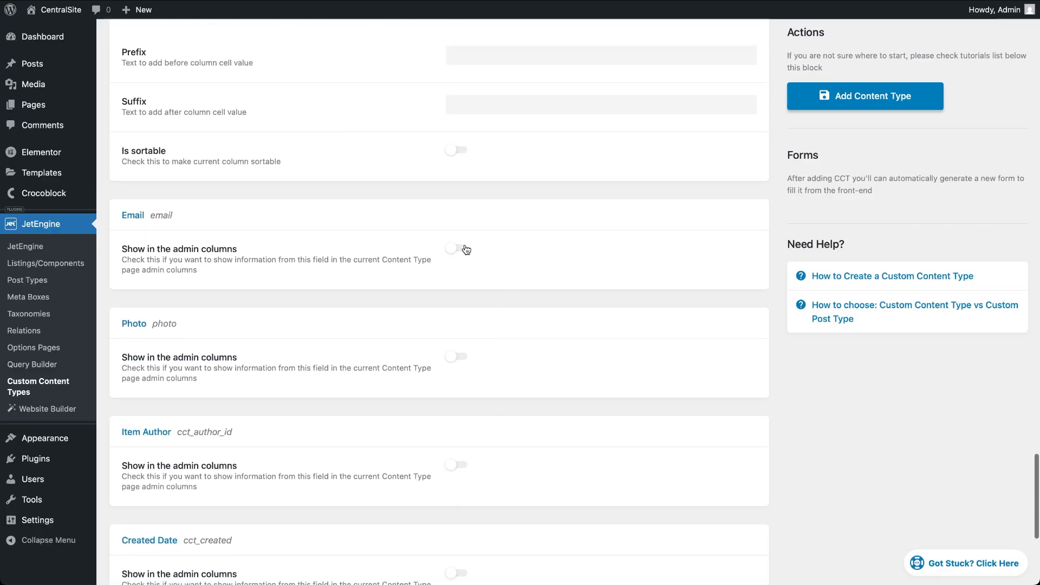
{"action": "left_click", "coordinate": [456, 249]}
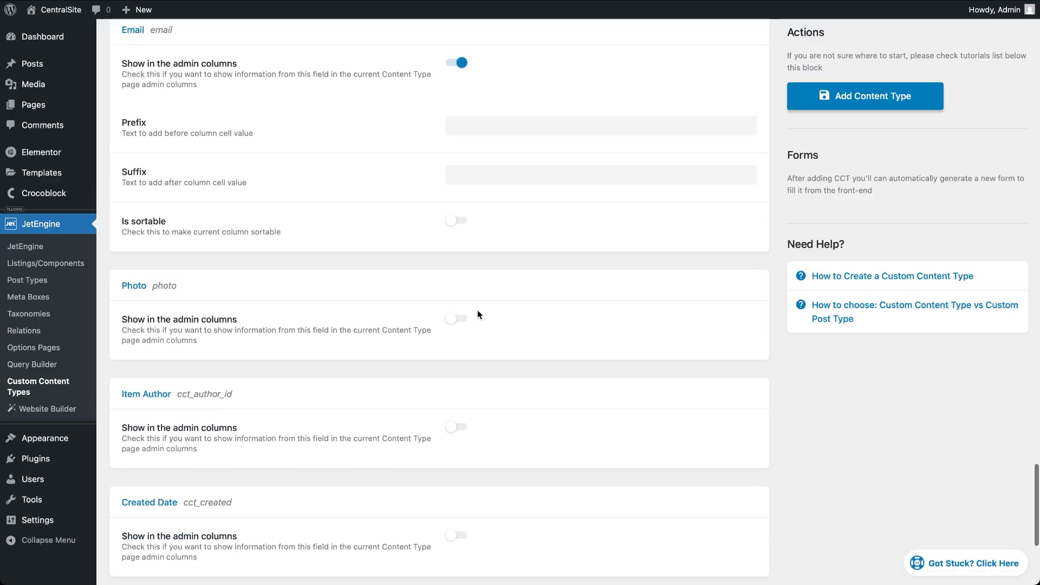
{"action": "left_click", "coordinate": [456, 319]}
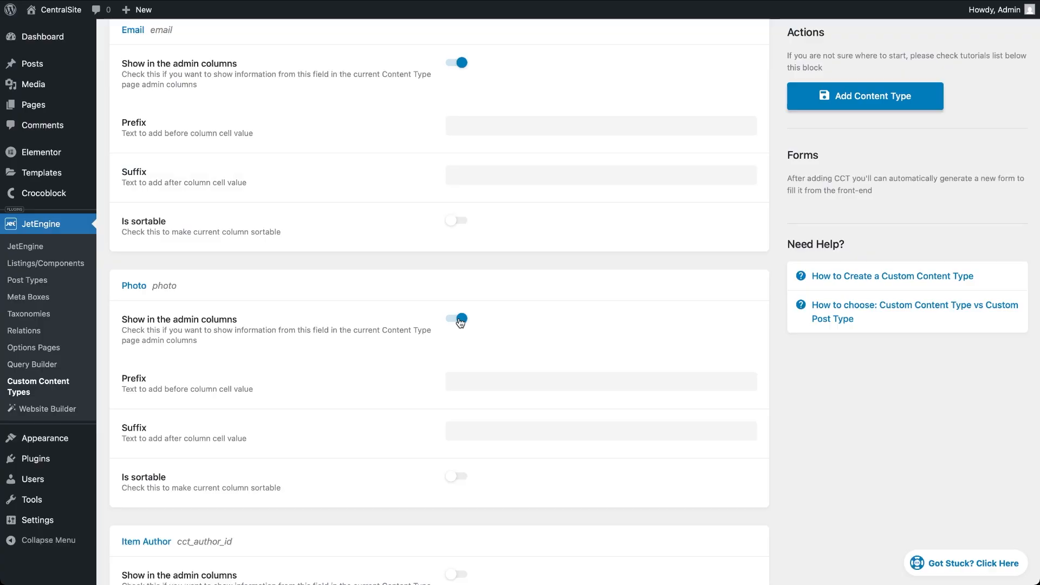
{"action": "left_click", "coordinate": [457, 319]}
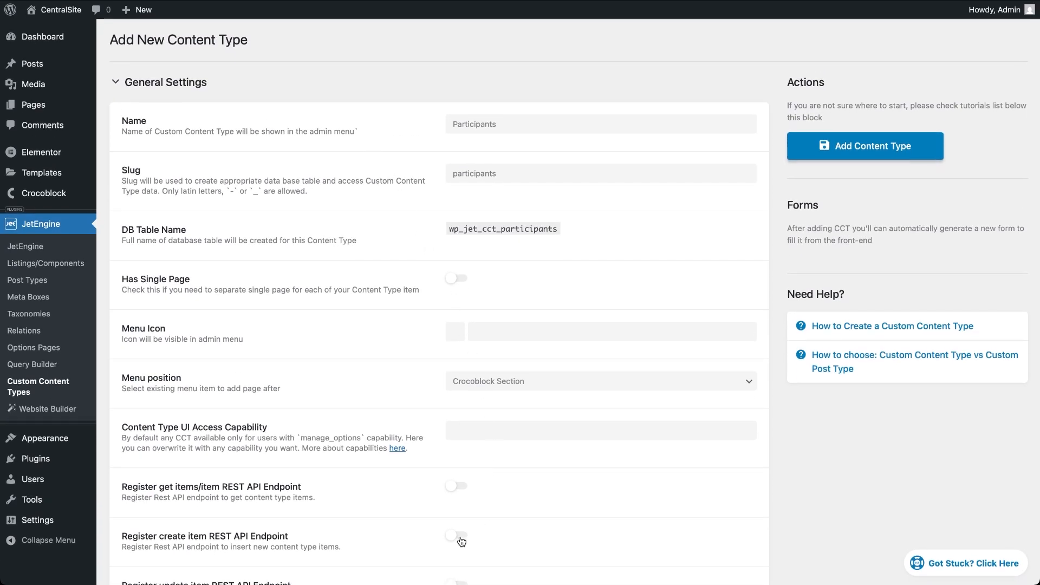
Enable the create-item REST API endpoint with public access and add the content type
{"action": "left_click", "coordinate": [456, 536]}
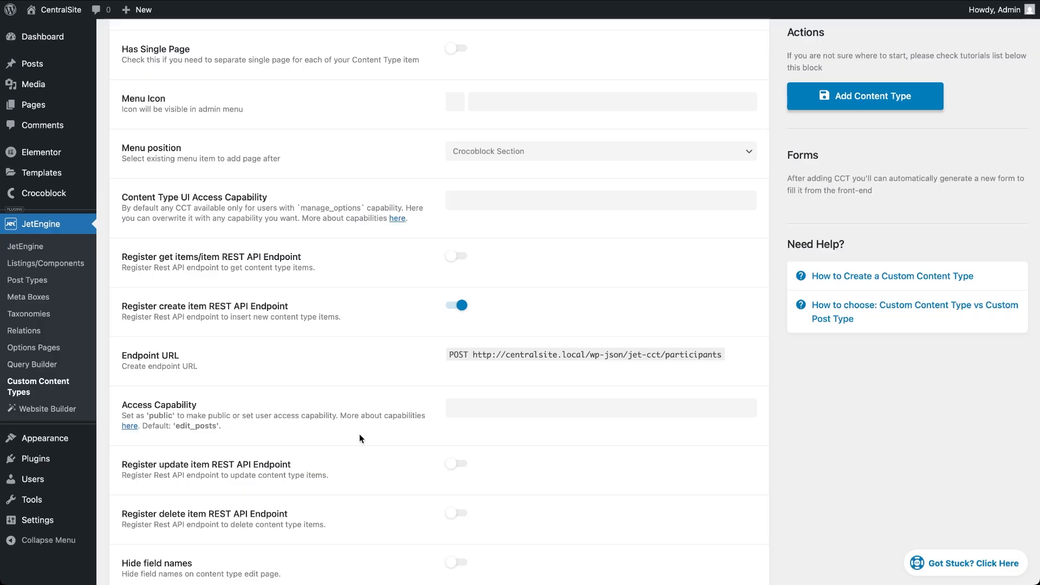
{"action": "left_click", "coordinate": [601, 407]}
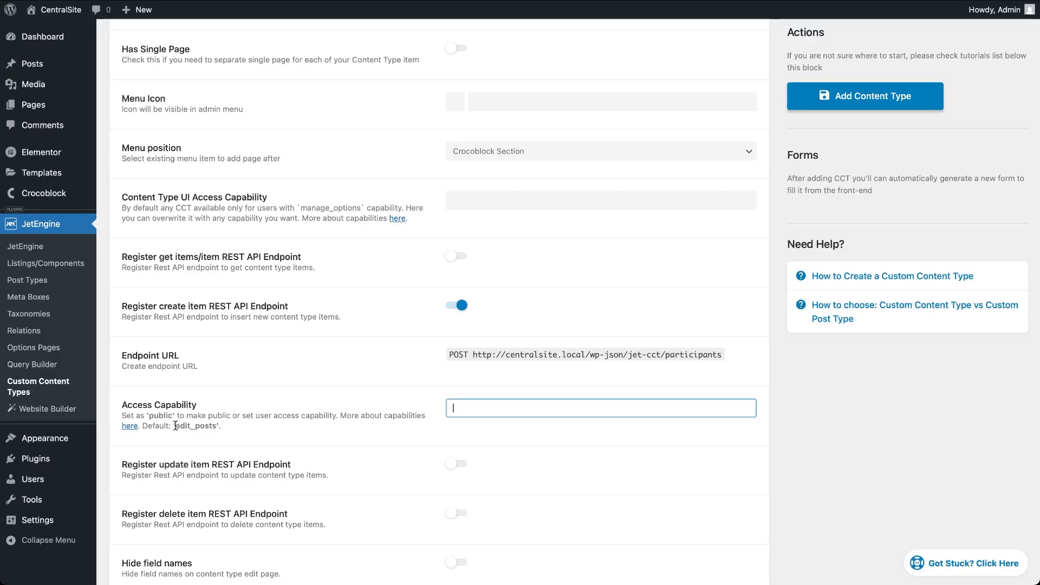
{"action": "type", "text": "edit_posts"}
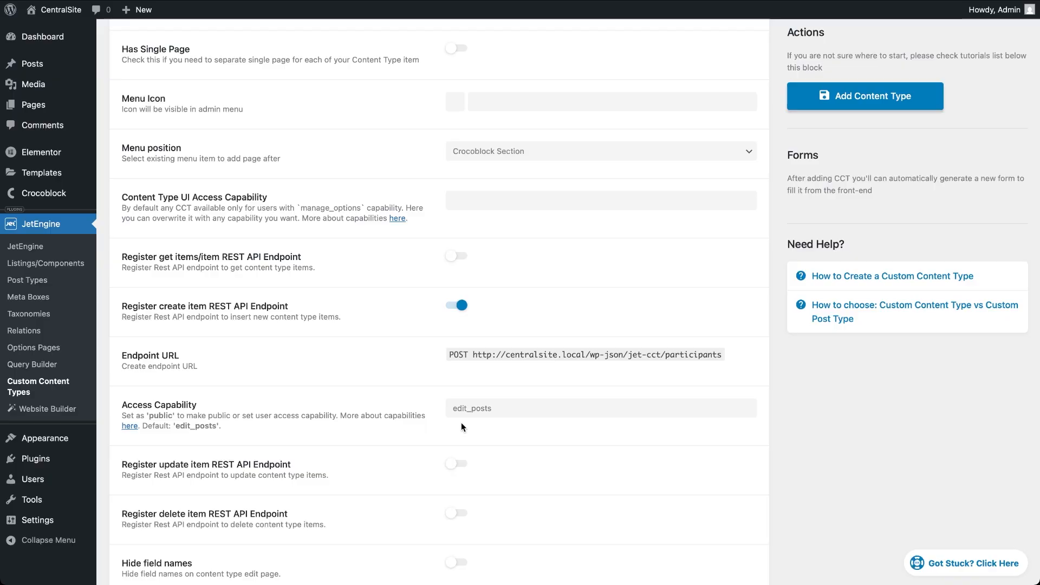
{"action": "left_click", "coordinate": [598, 408]}
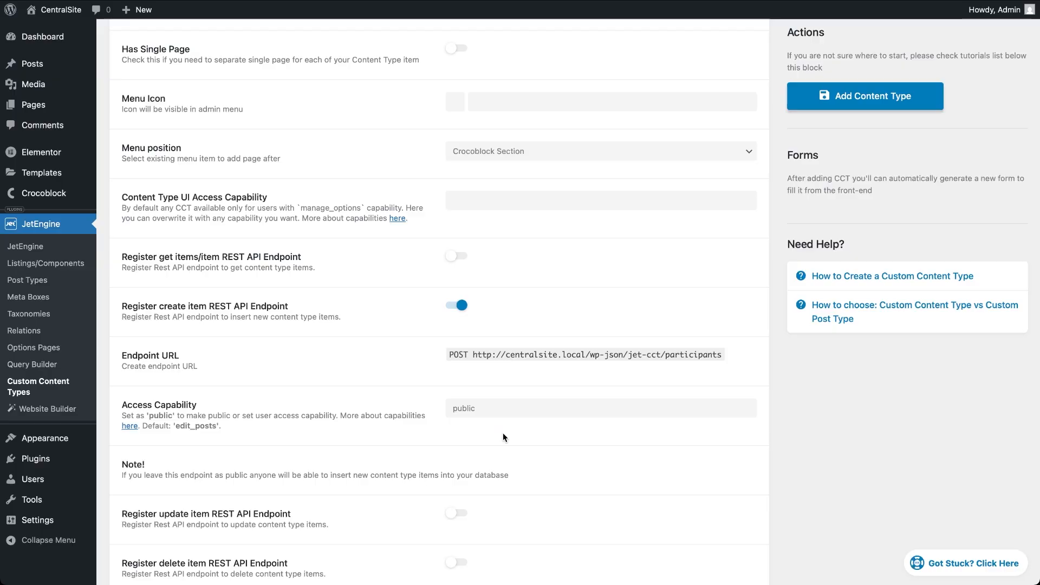
{"action": "double_click", "coordinate": [462, 408]}
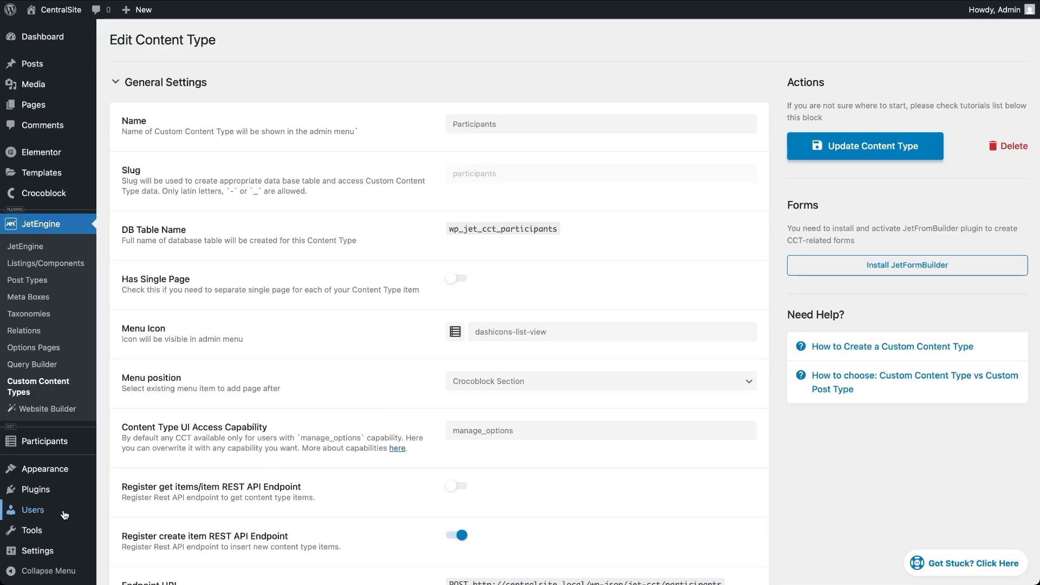
In your profile, generate an application password named rest api and copy it
{"action": "left_click", "coordinate": [32, 510]}
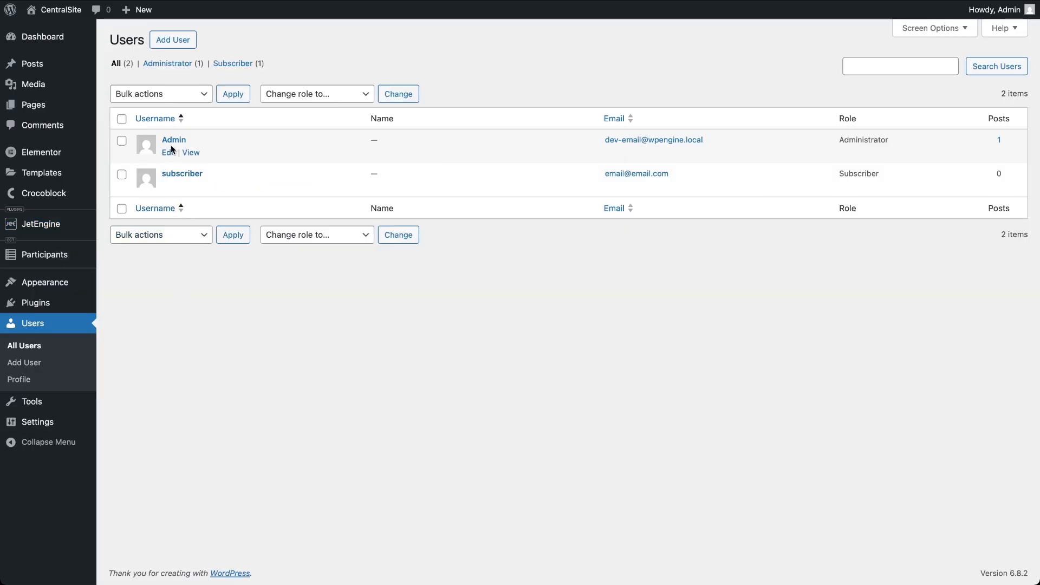
{"action": "left_click", "coordinate": [20, 380]}
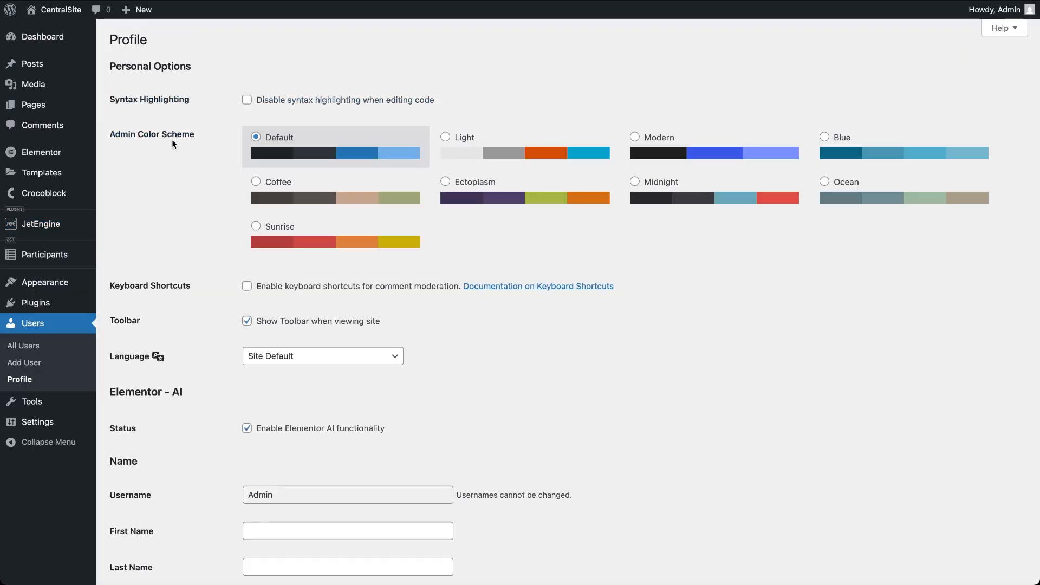
{"action": "scroll", "scroll_direction": "down", "scroll_amount": 3}
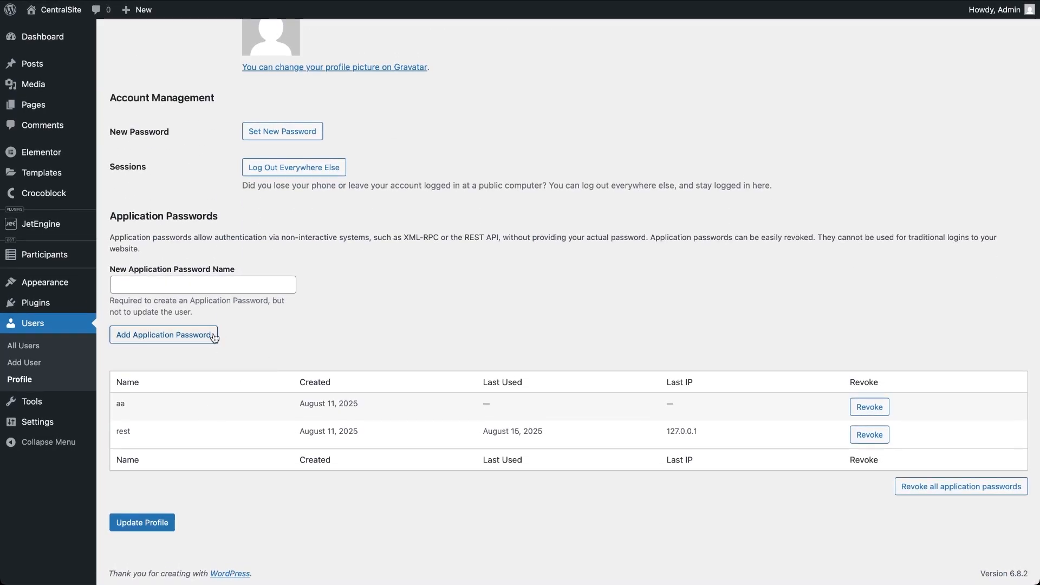
{"action": "left_click", "coordinate": [202, 284]}
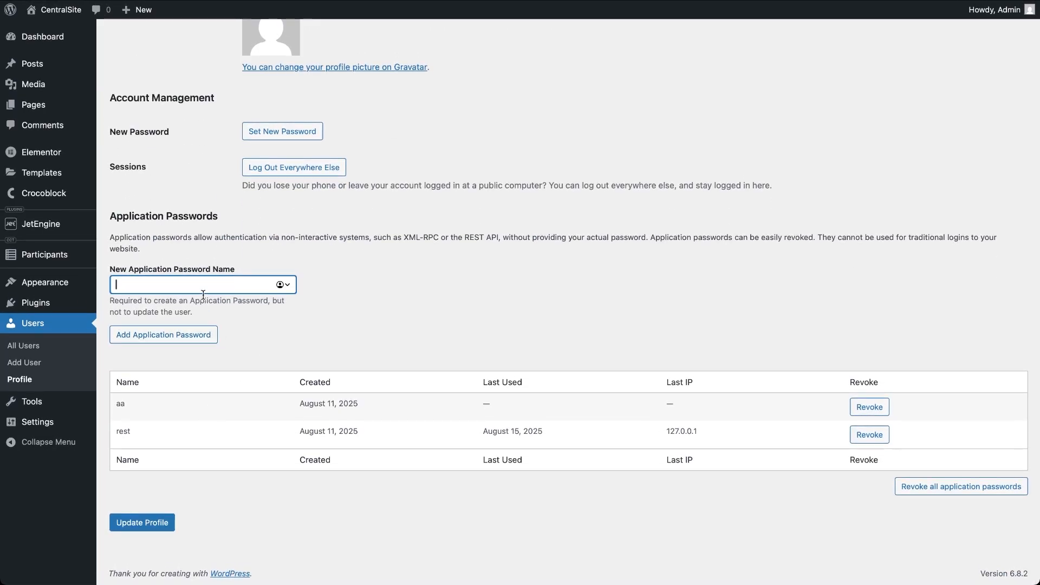
{"action": "left_click", "coordinate": [163, 334]}
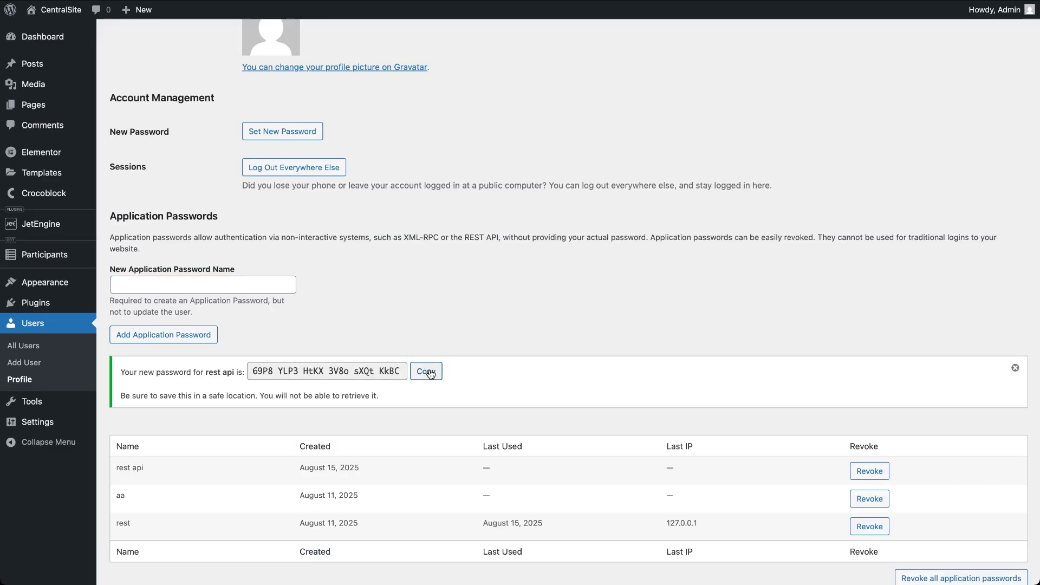
{"action": "left_click", "coordinate": [426, 370]}
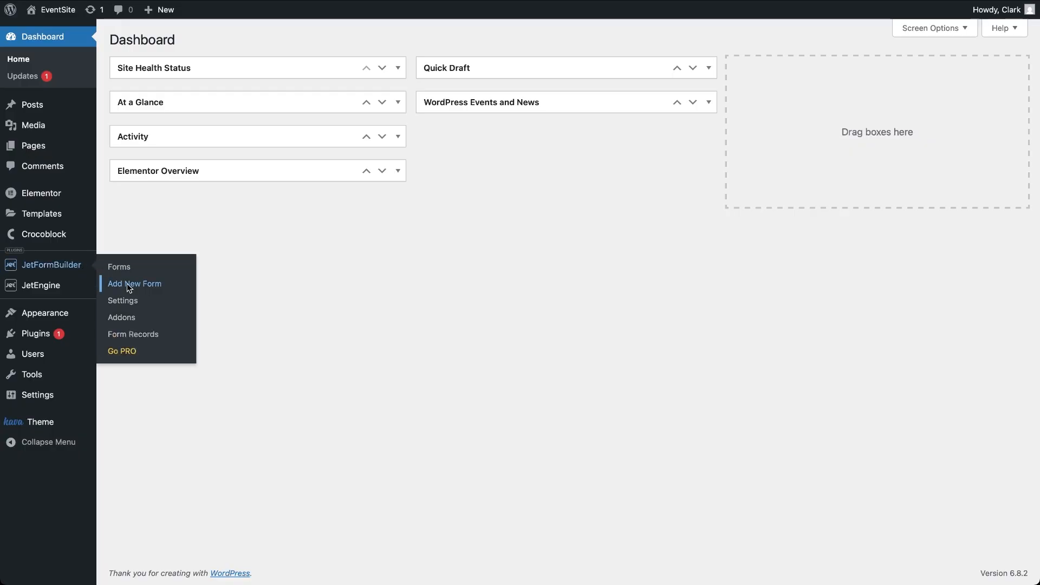
Start a new form from scratch with name, email and photo upload fields
{"action": "left_click", "coordinate": [135, 284]}
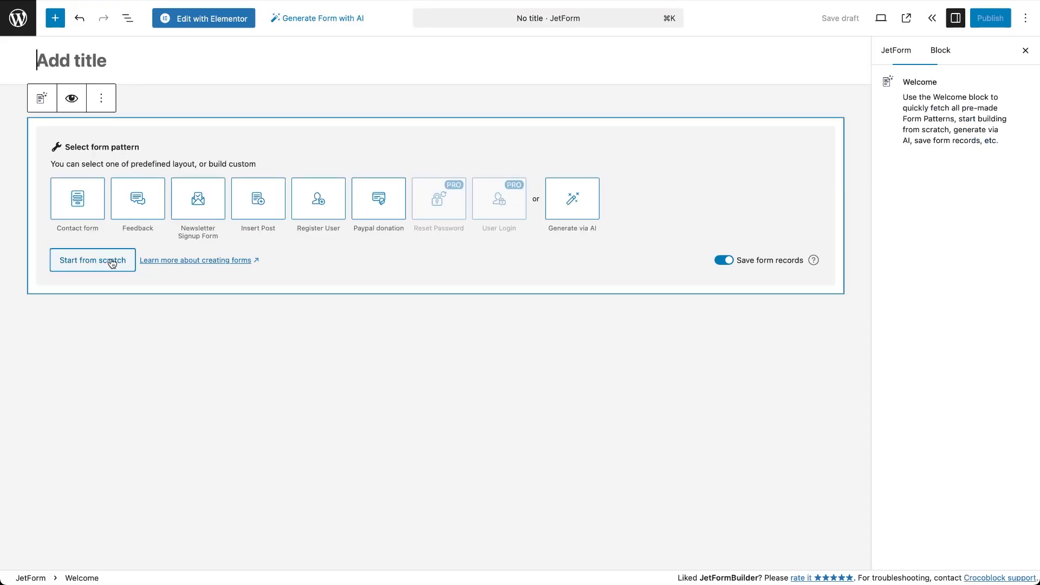
{"action": "left_click", "coordinate": [168, 98]}
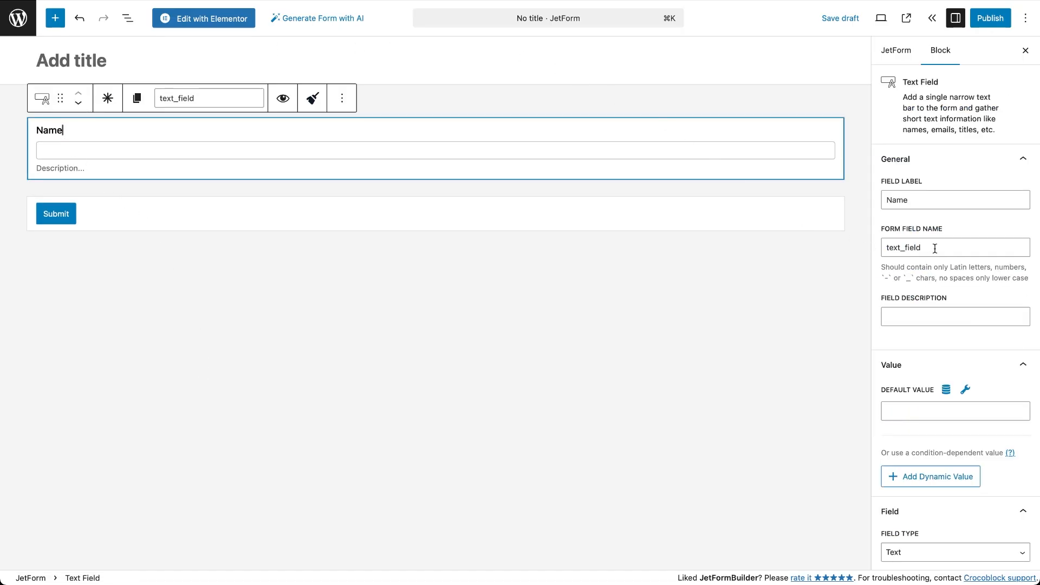
{"action": "type", "text": "name"}
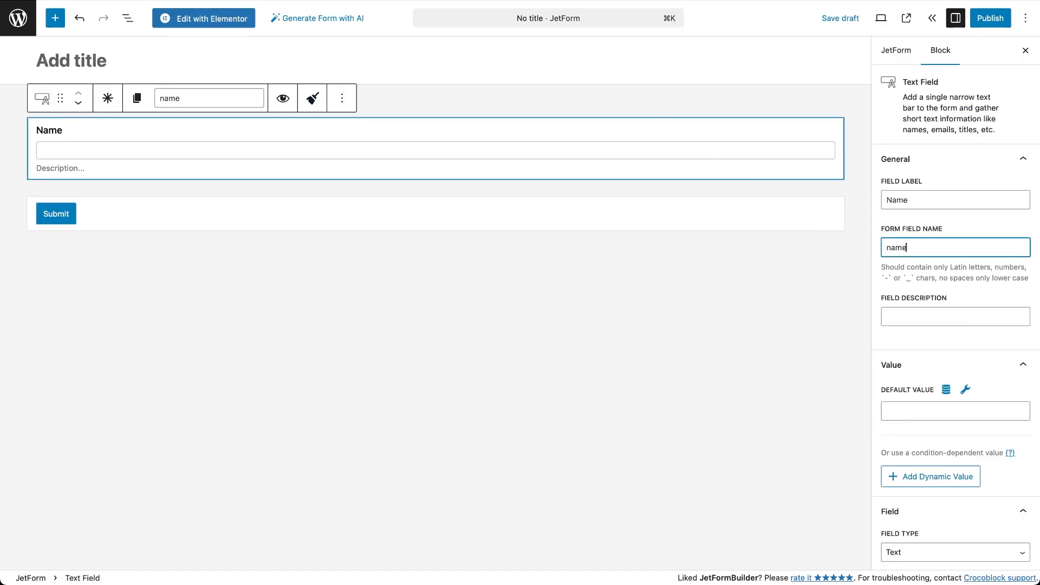
{"action": "left_click", "coordinate": [55, 18]}
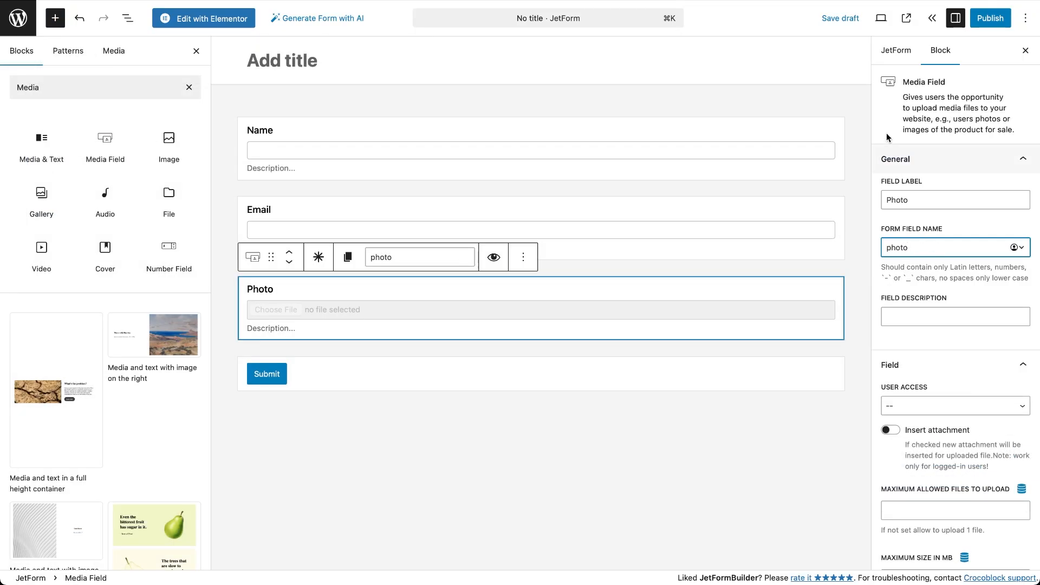
{"action": "left_click", "coordinate": [895, 50]}
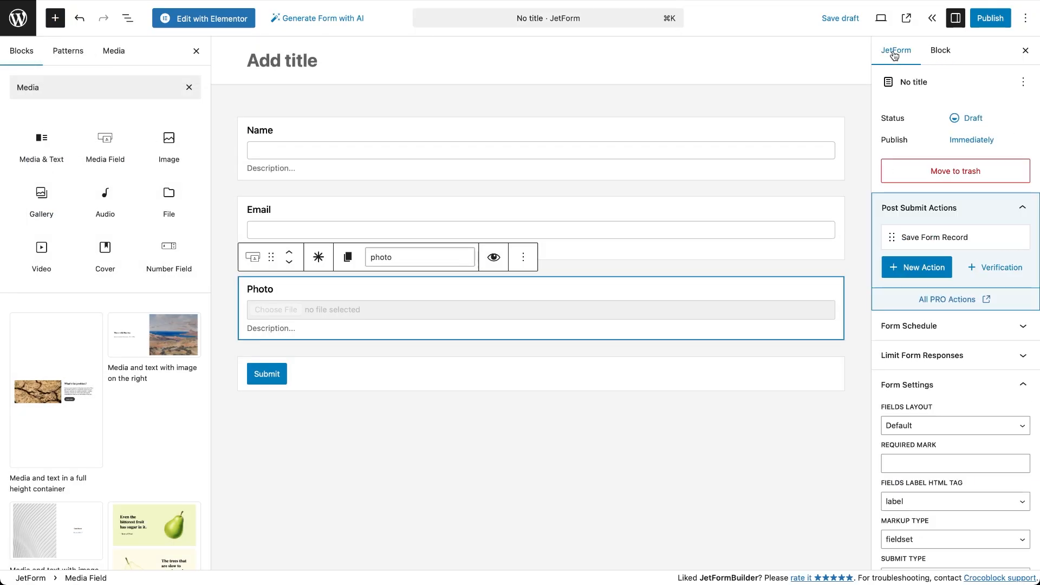
{"action": "left_click", "coordinate": [917, 266]}
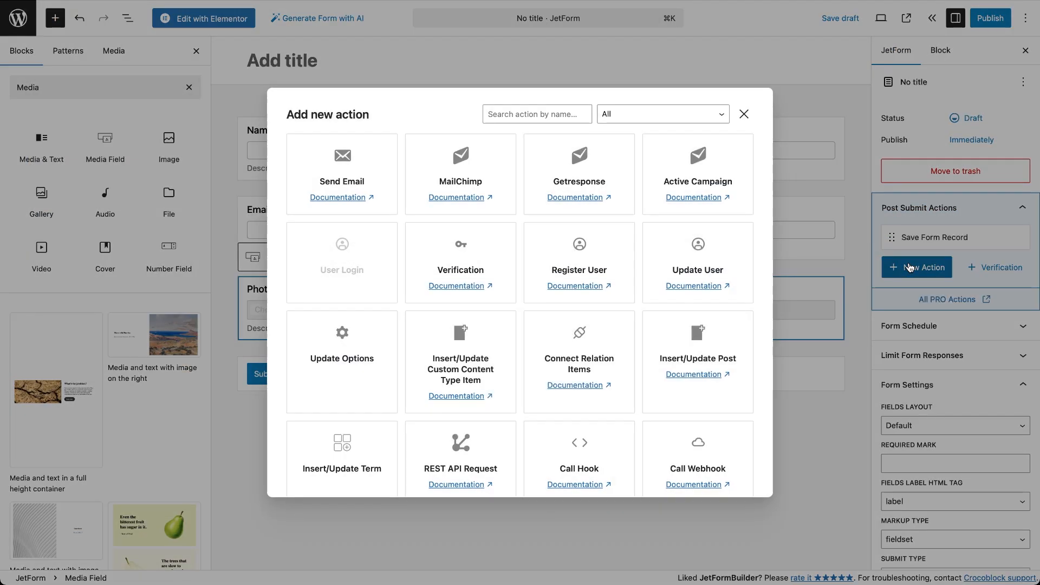
{"action": "left_click", "coordinate": [460, 458]}
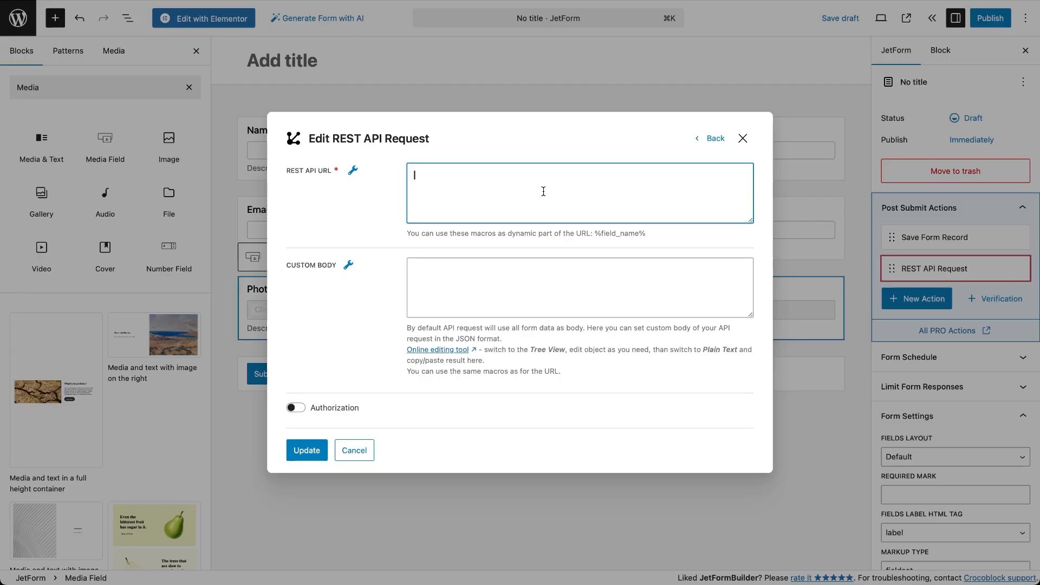
{"action": "type", "text": "http://centralsite.local/wp-json/jet-cct/participants"}
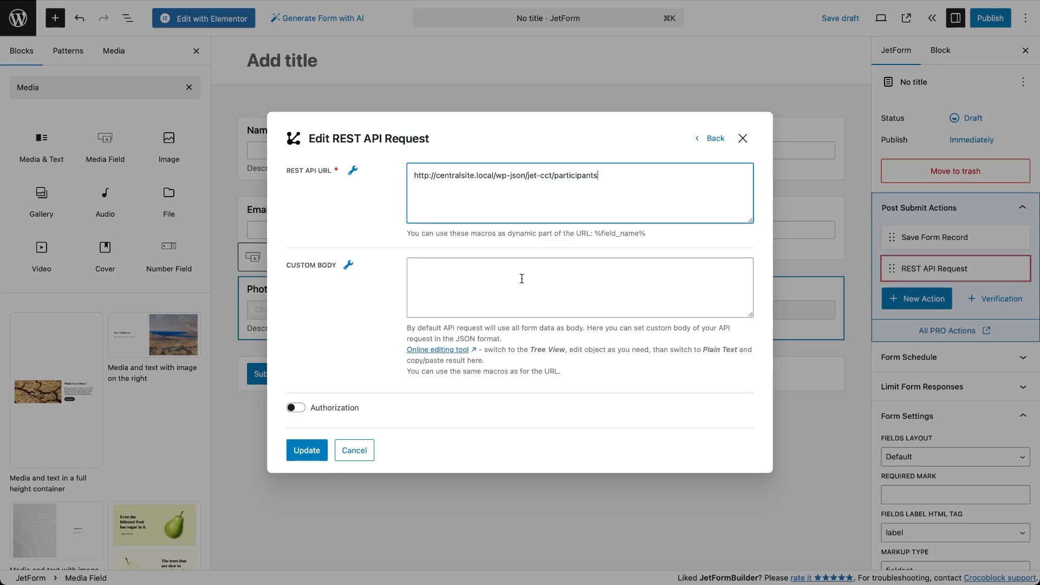
Authorise the request with the admin application password and publish the form
{"action": "left_click", "coordinate": [295, 407]}
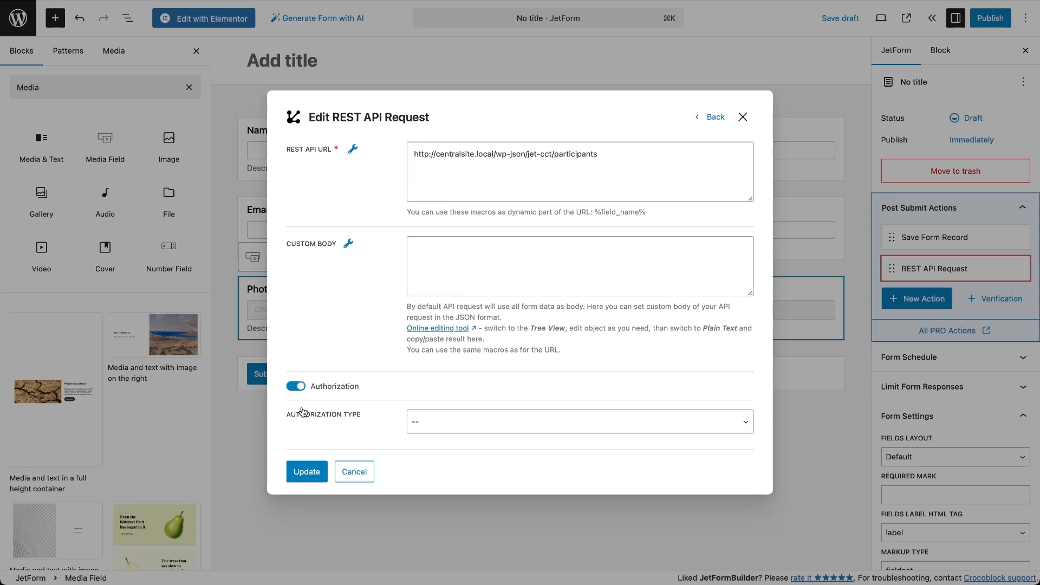
{"action": "left_click", "coordinate": [578, 421]}
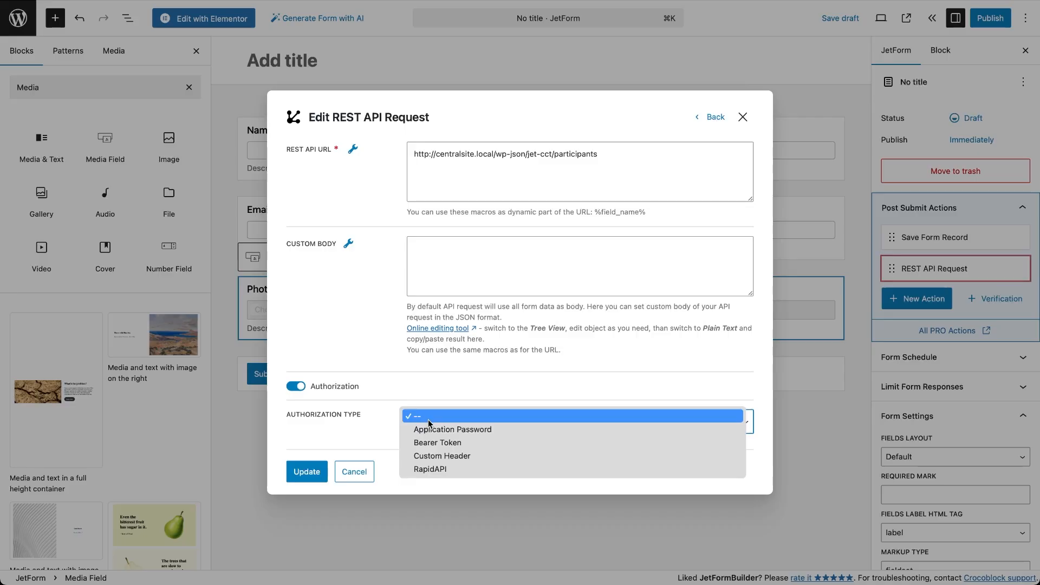
{"action": "left_click", "coordinate": [452, 429]}
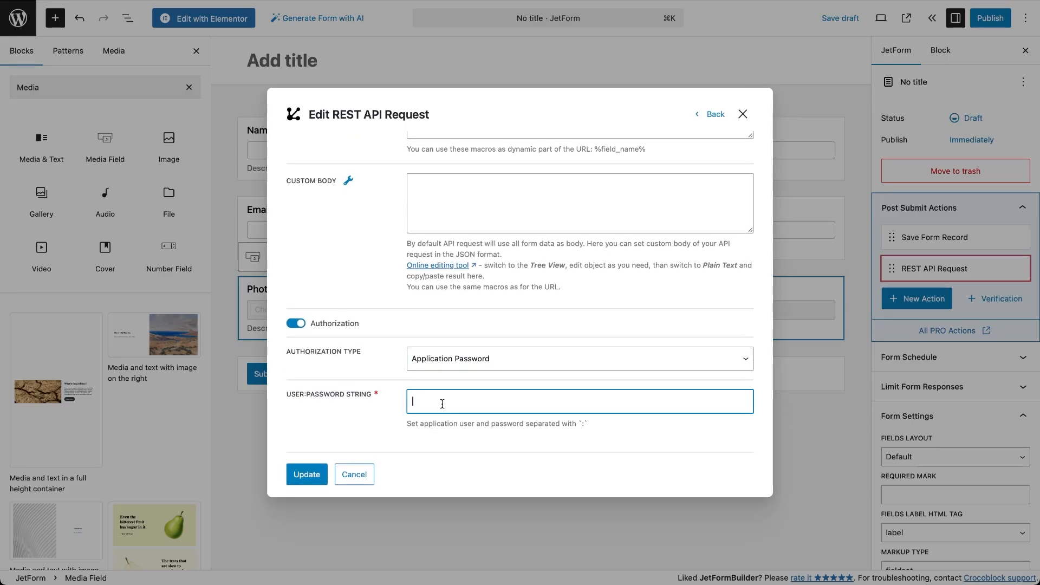
{"action": "type", "text": "admin"}
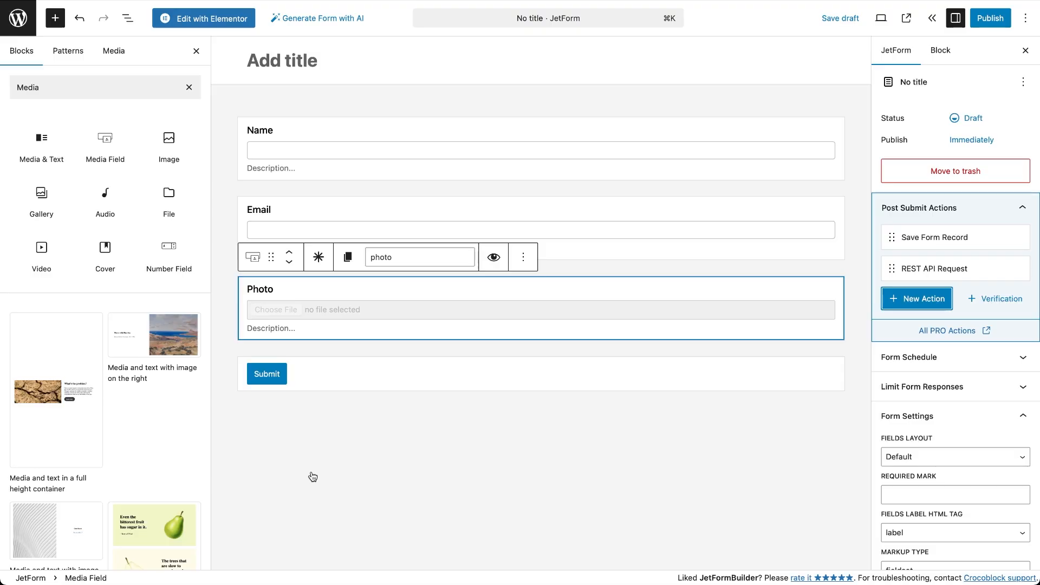
{"action": "left_click", "coordinate": [990, 18]}
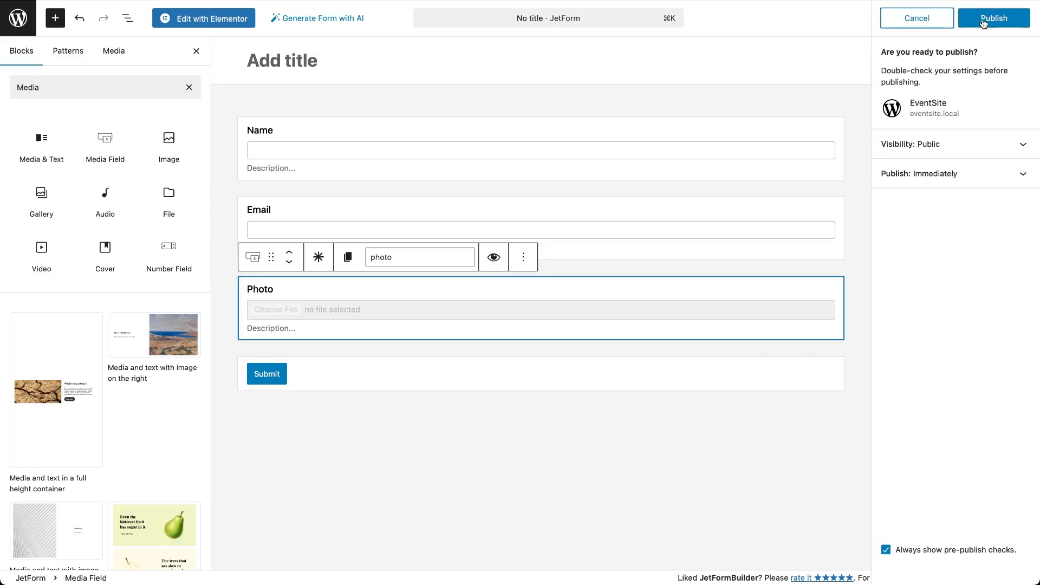
Embed the Registration Form in a JetForm widget under REGISTER and publish the page
{"action": "left_click", "coordinate": [993, 18]}
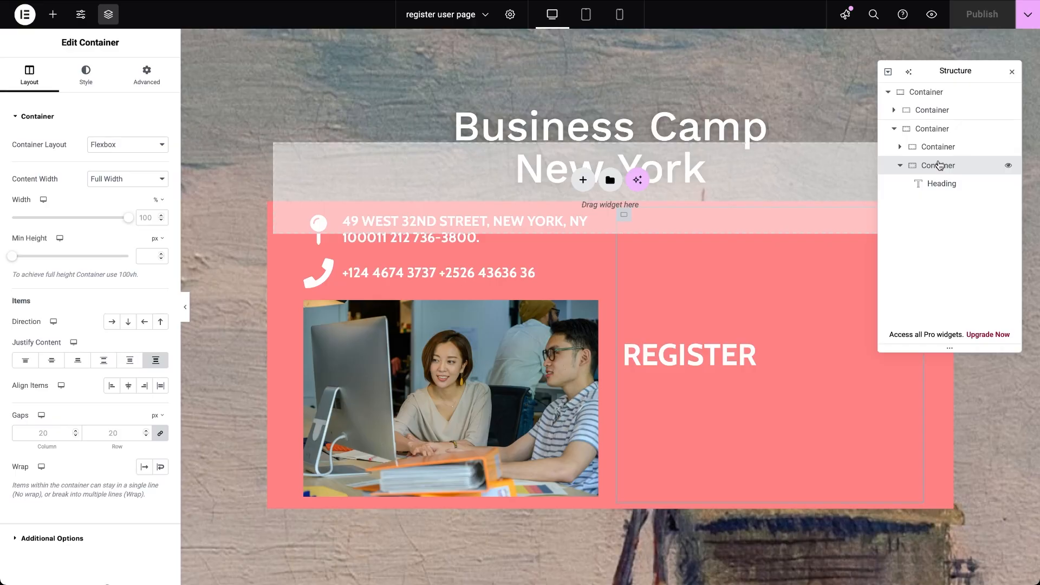
{"action": "left_click", "coordinate": [52, 14]}
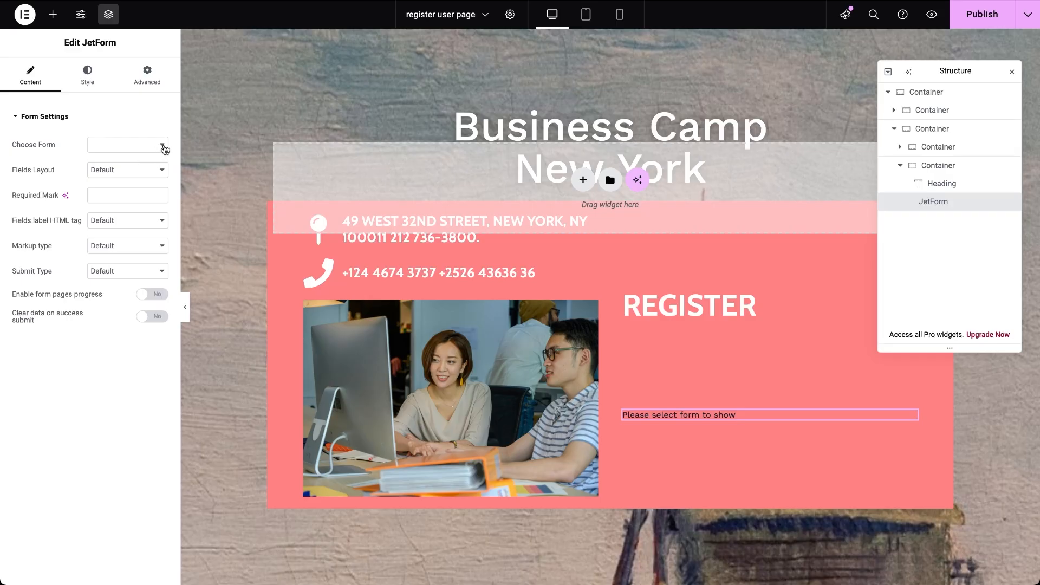
{"action": "left_click", "coordinate": [126, 145]}
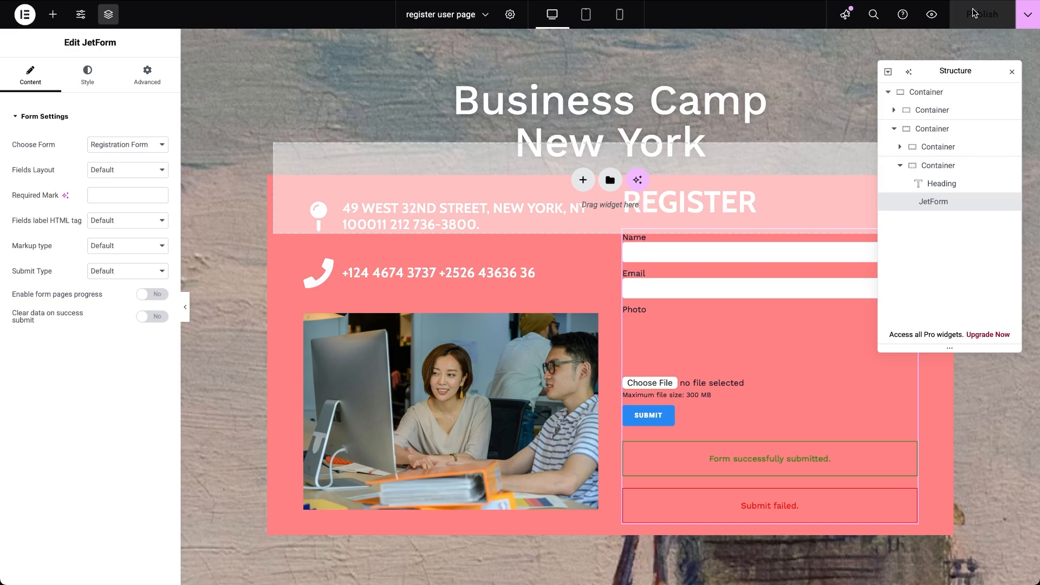
{"action": "mouse_move", "coordinate": [932, 14]}
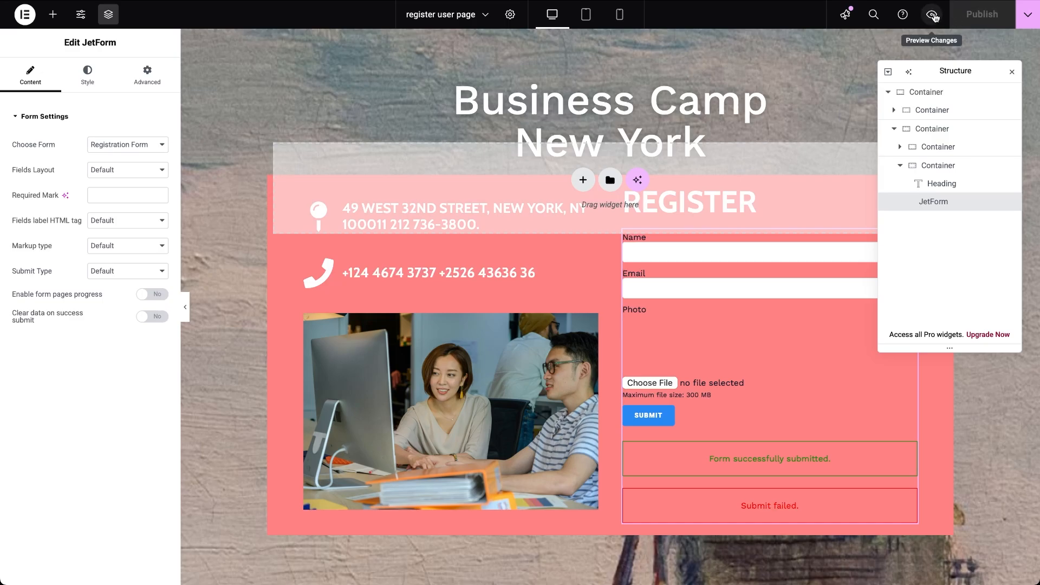
{"action": "left_click", "coordinate": [932, 14]}
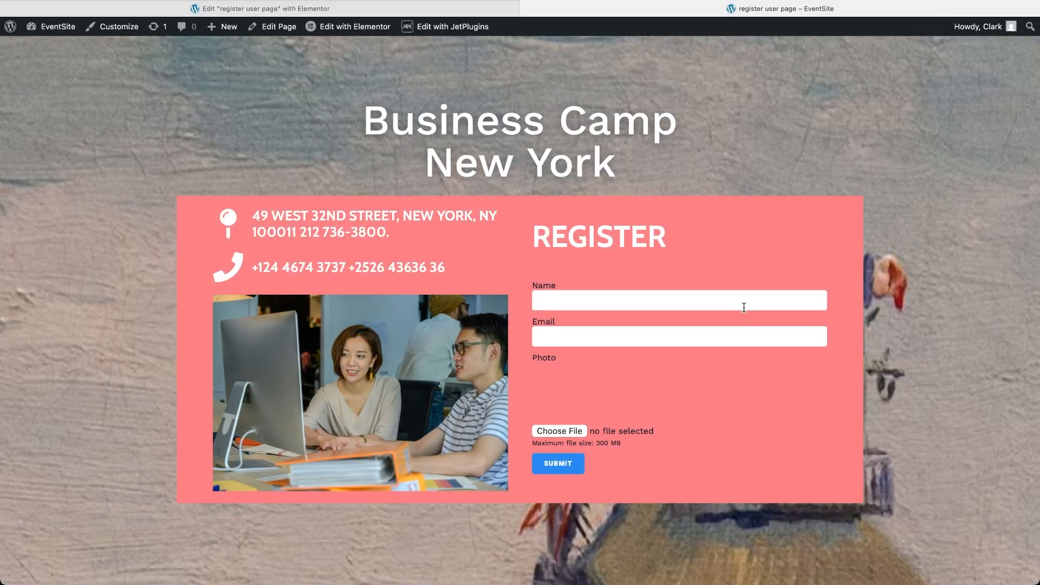
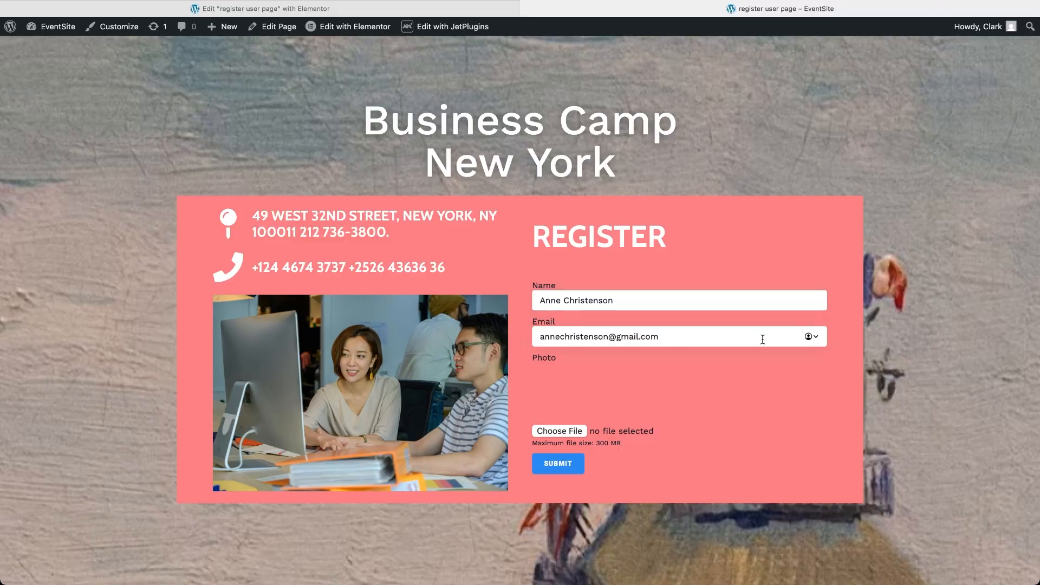
{"action": "left_click", "coordinate": [559, 431]}
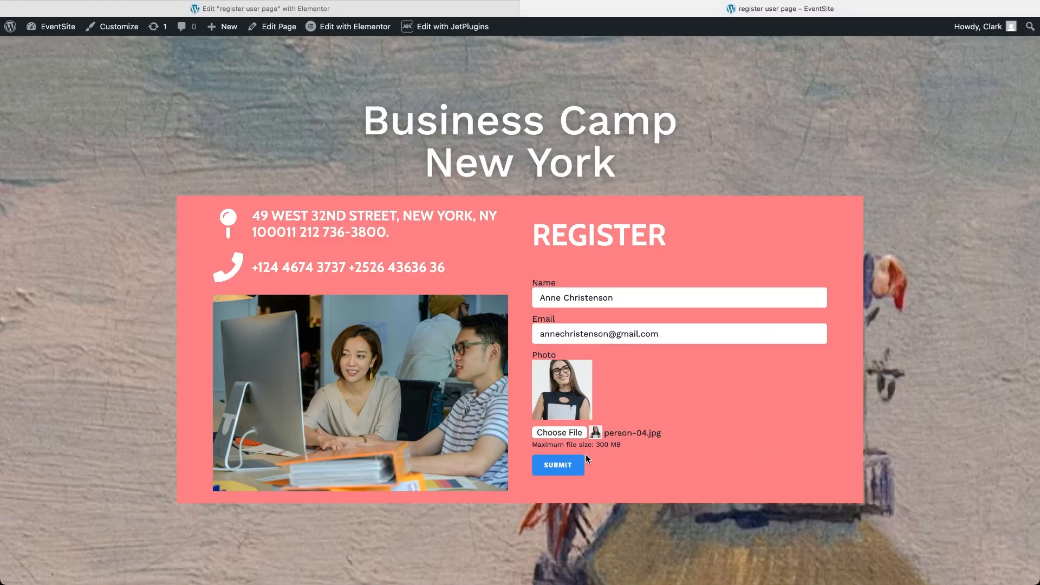
{"action": "left_click", "coordinate": [558, 465]}
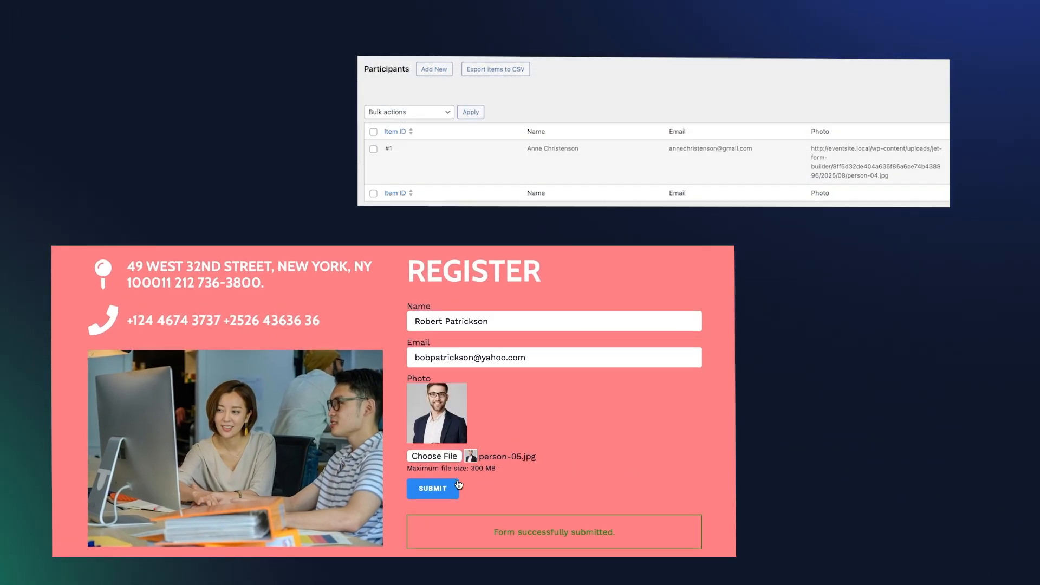
{"action": "left_click", "coordinate": [433, 488]}
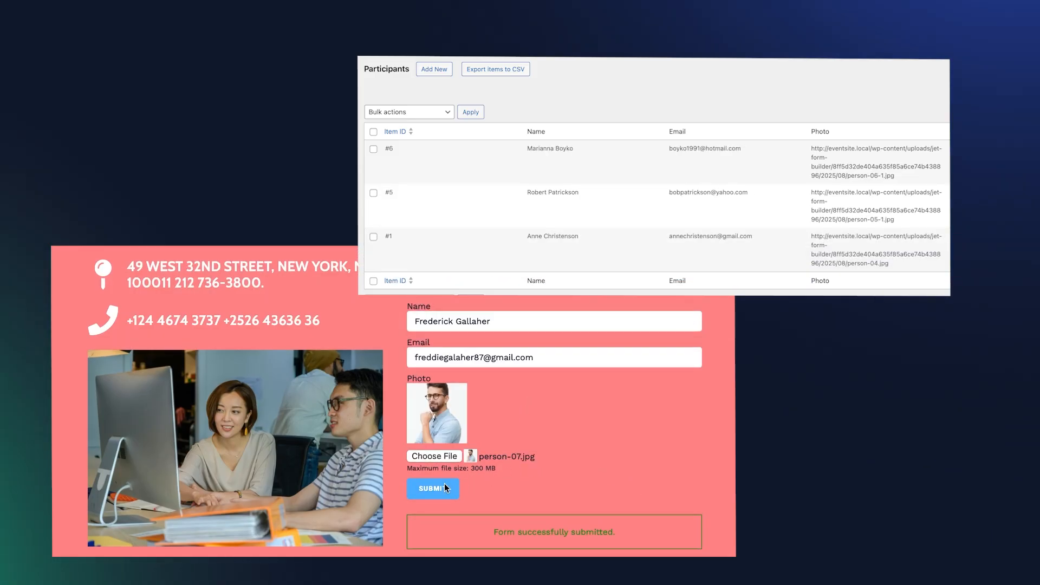
{"action": "left_click", "coordinate": [433, 488]}
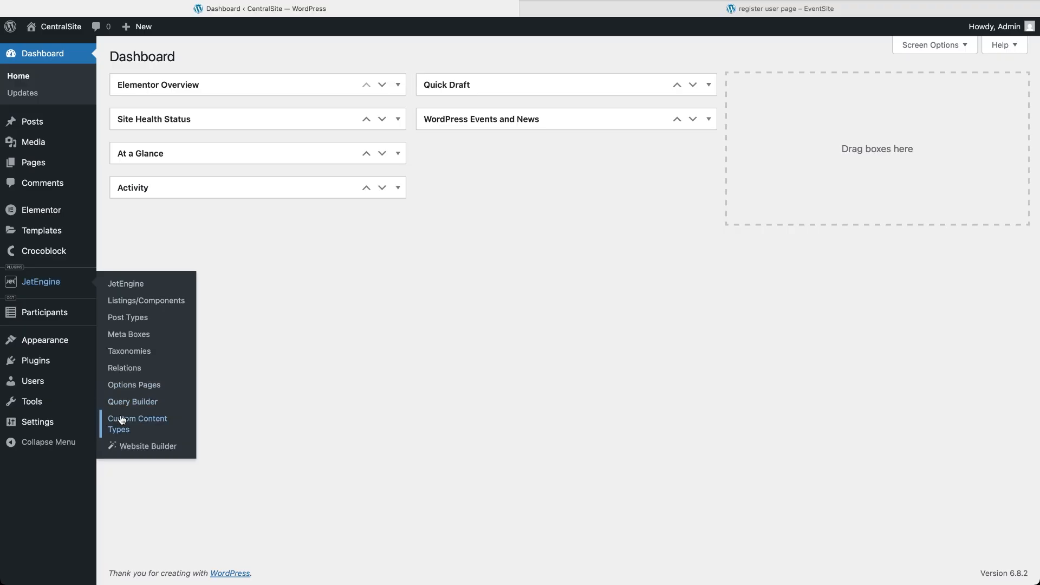
Enable the 'Register get items/item REST API Endpoint' toggle on the Participants content type and update it
{"action": "left_click", "coordinate": [137, 424]}
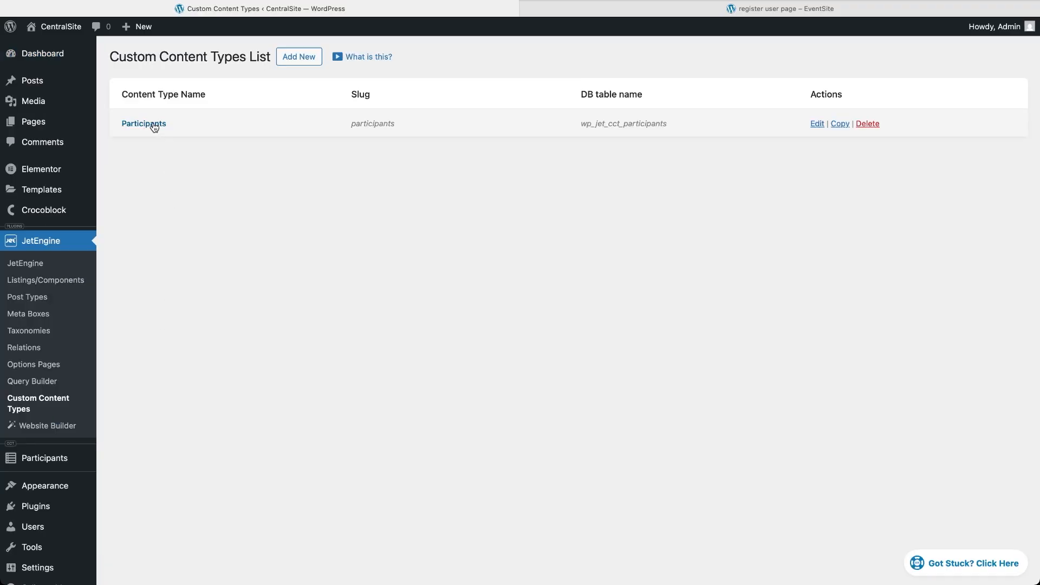
{"action": "left_click", "coordinate": [143, 123]}
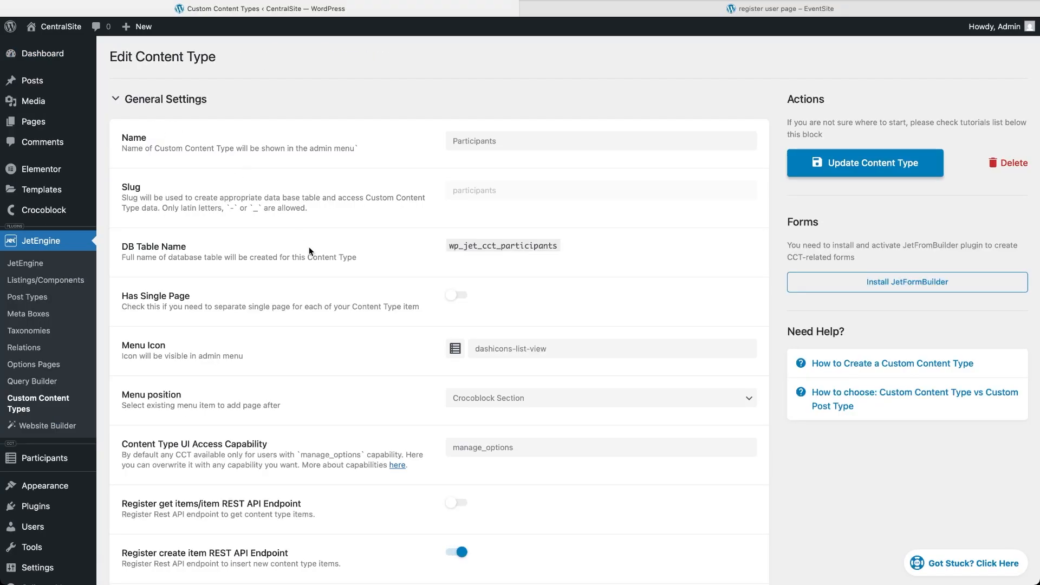
{"action": "scroll", "scroll_direction": "down", "scroll_amount": 3}
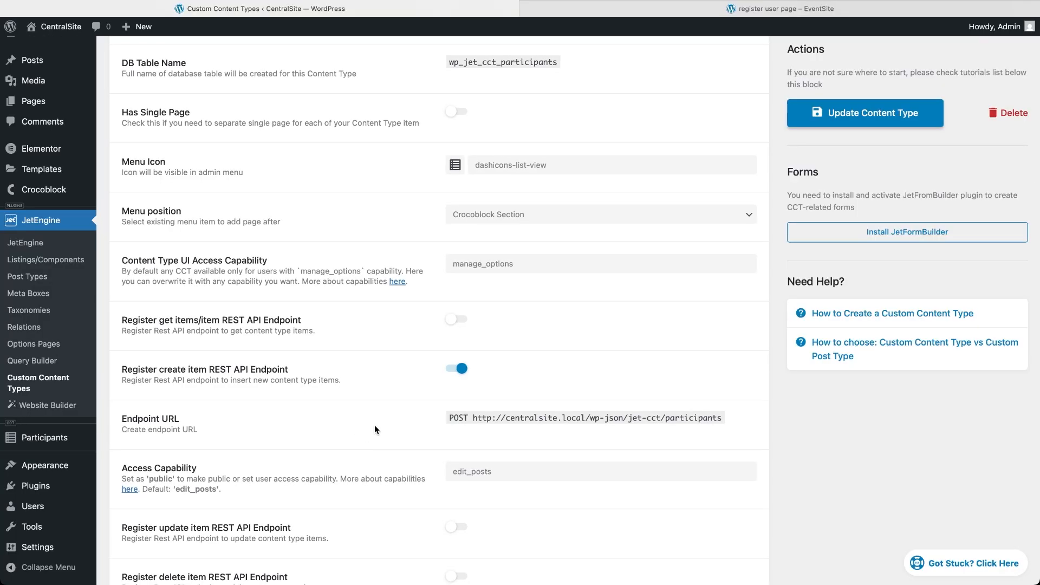
{"action": "left_click", "coordinate": [456, 319]}
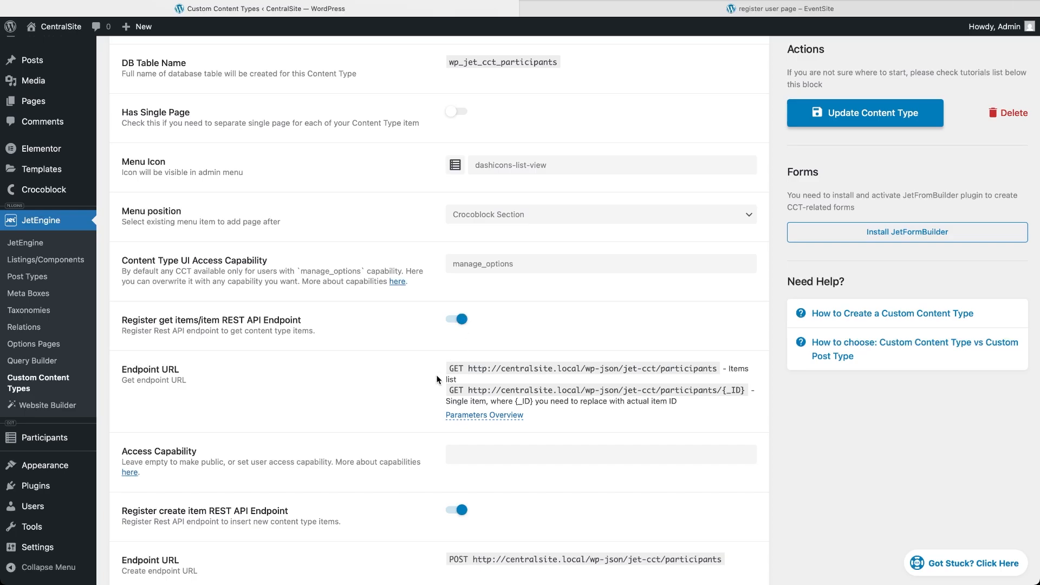
{"action": "mouse_move", "coordinate": [454, 414]}
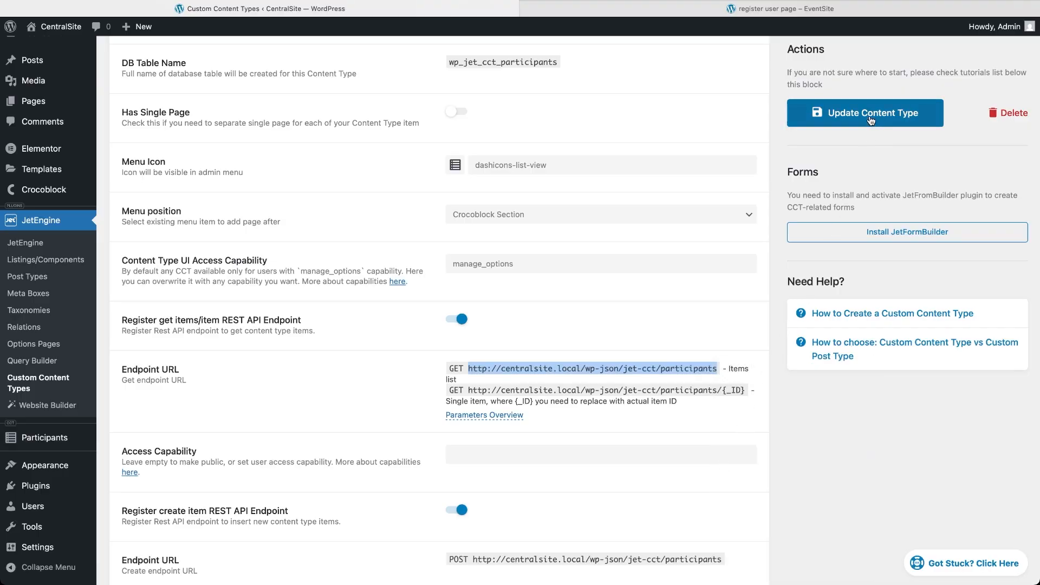
{"action": "left_click", "coordinate": [865, 113]}
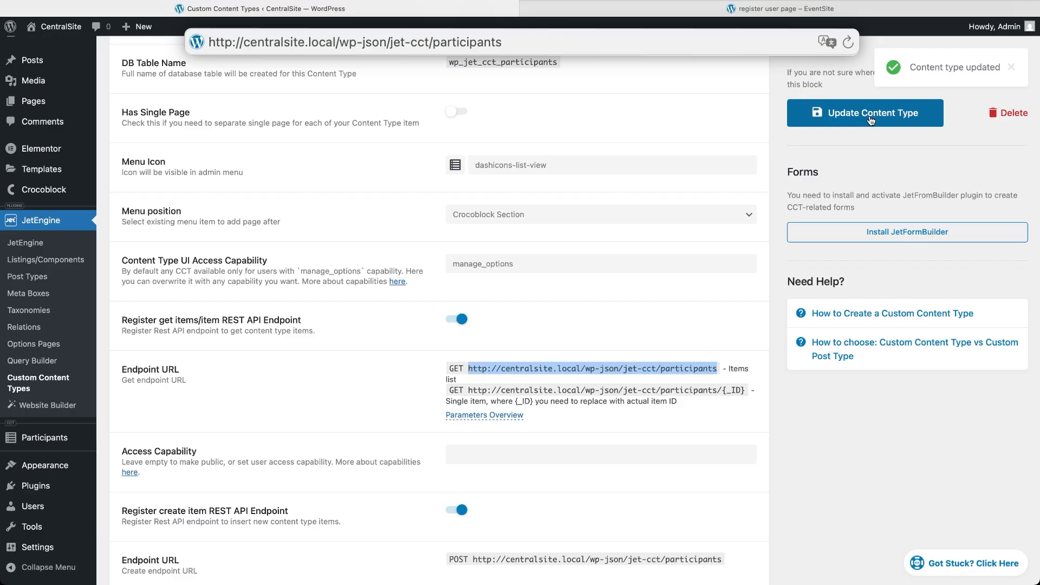
Load the participants endpoint JSON, highlight the newest participant's name, email and photo, then go to ParticipantsSite admin
{"action": "left_click", "coordinate": [592, 369]}
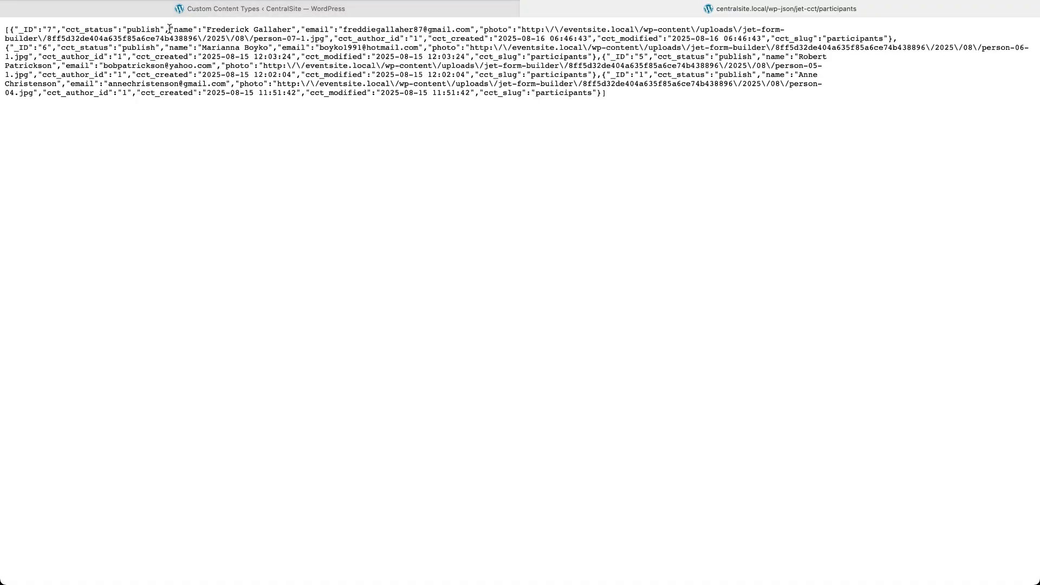
{"action": "left_click_drag", "start_coordinate": [172, 29], "coordinate": [464, 38]}
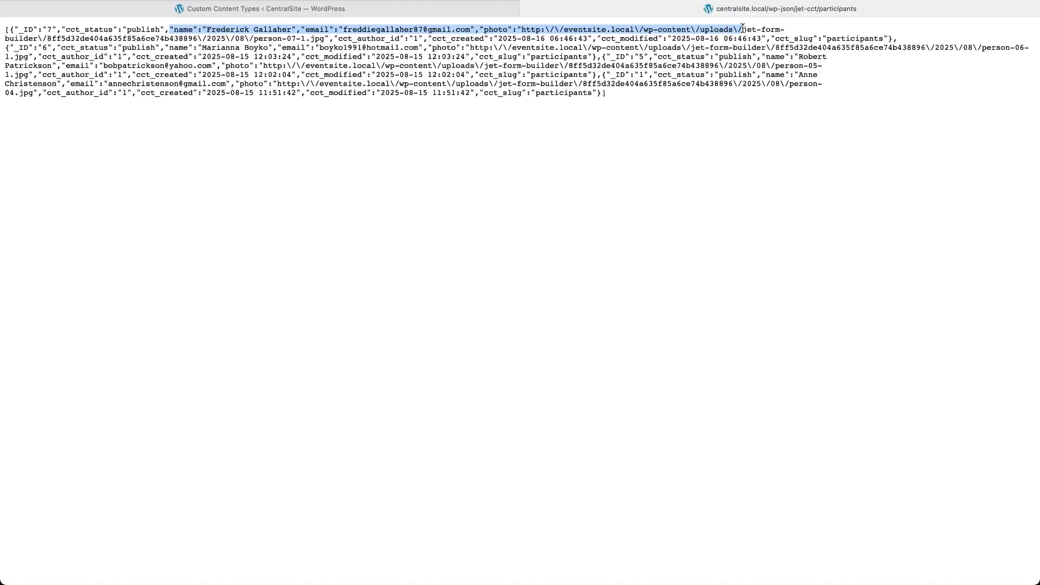
{"action": "left_click", "coordinate": [866, 9]}
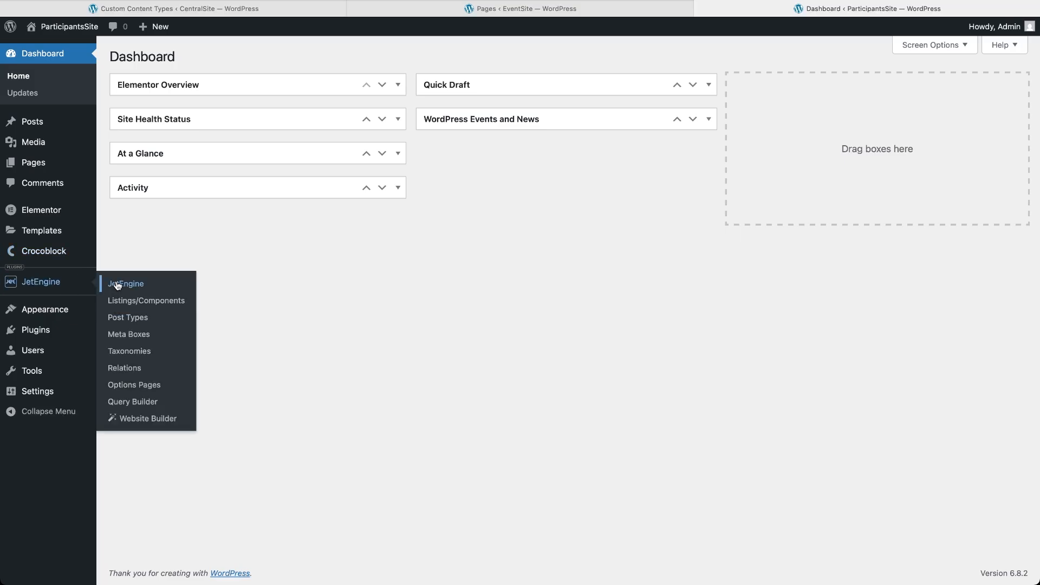
Enable the Rest API Listings module and start a new REST API endpoint in JetEngine
{"action": "left_click", "coordinate": [125, 284]}
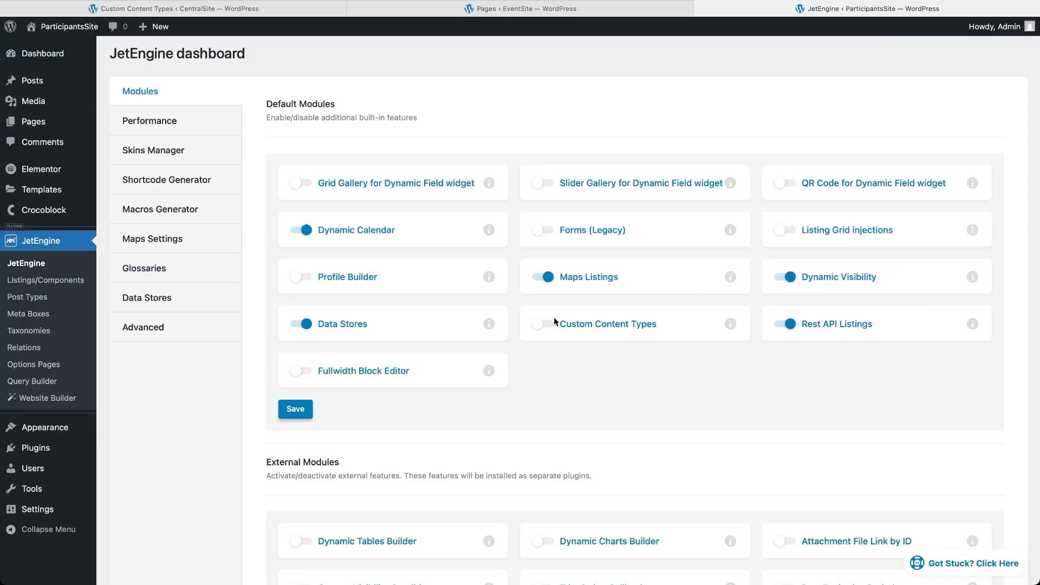
{"action": "left_click", "coordinate": [295, 409]}
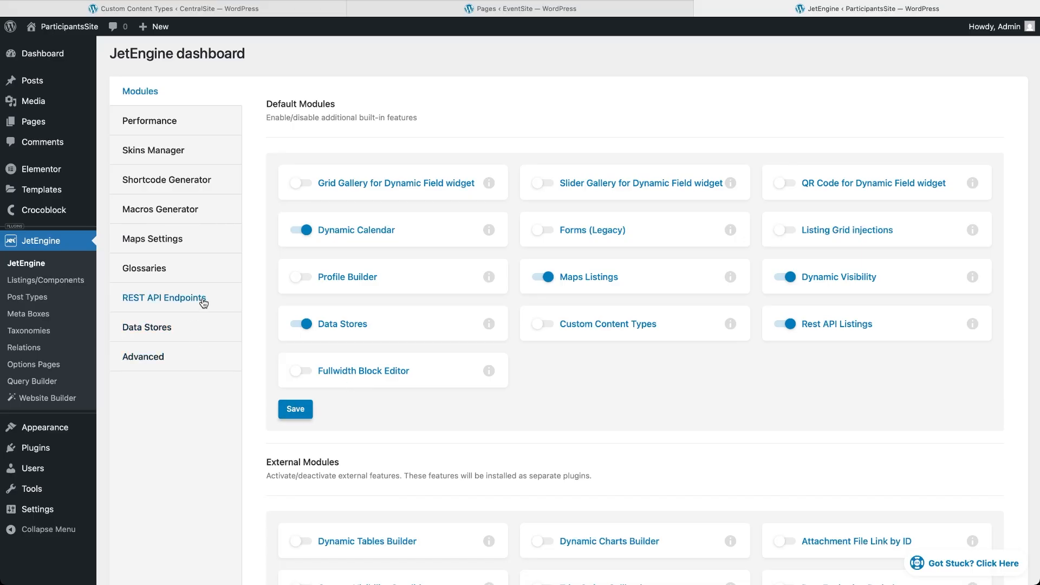
{"action": "left_click", "coordinate": [164, 298]}
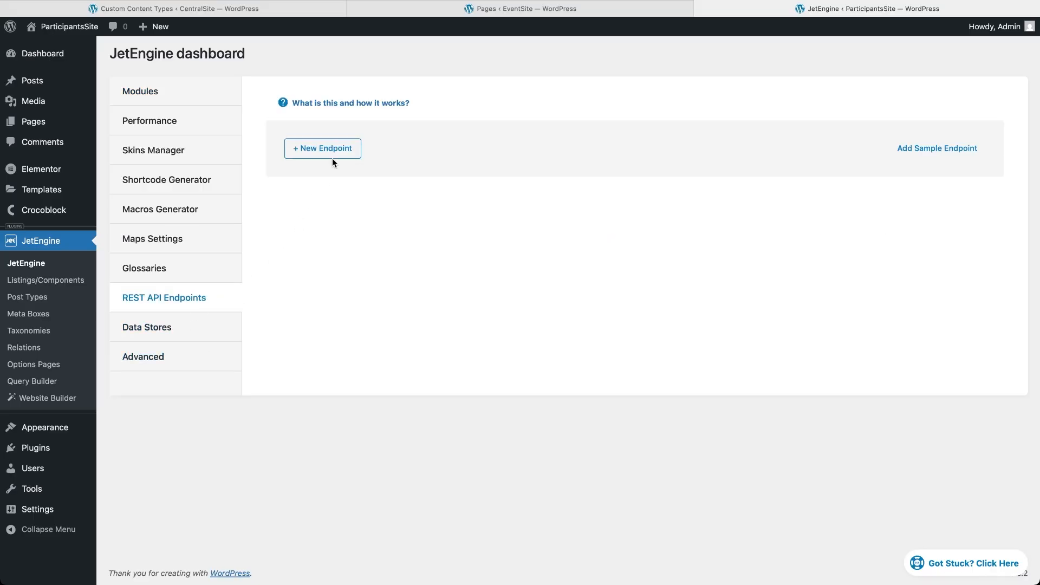
{"action": "left_click", "coordinate": [322, 148]}
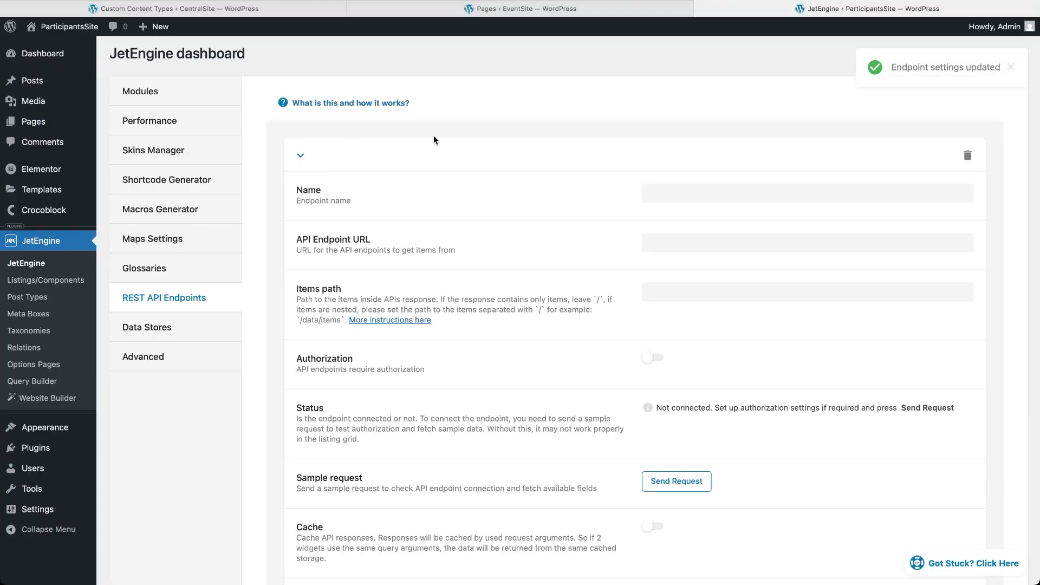
{"action": "type", "text": "Participants list"}
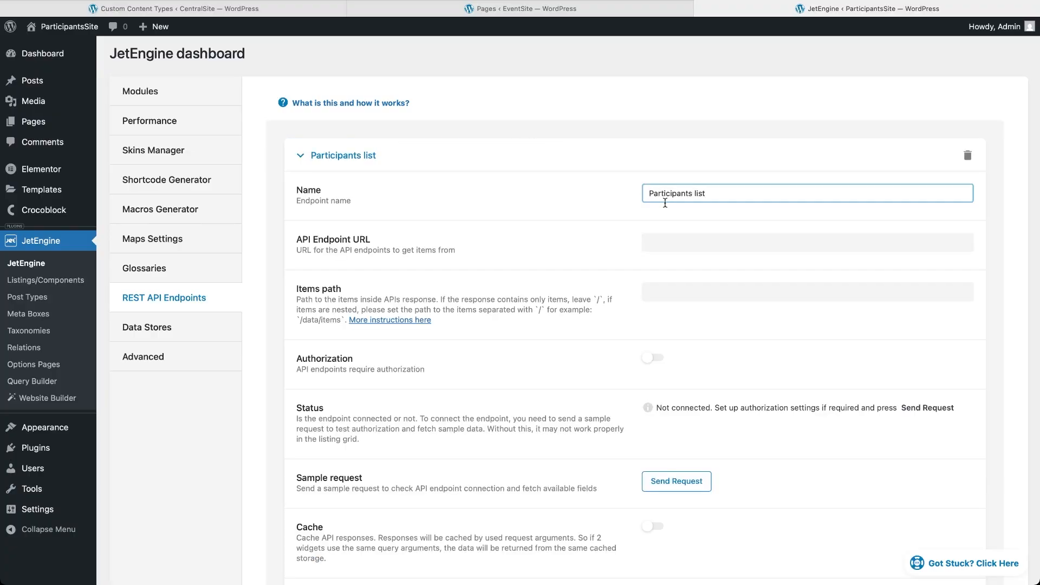
{"action": "type", "text": "http://centralsite.local/wp-json/jet-cct/participants"}
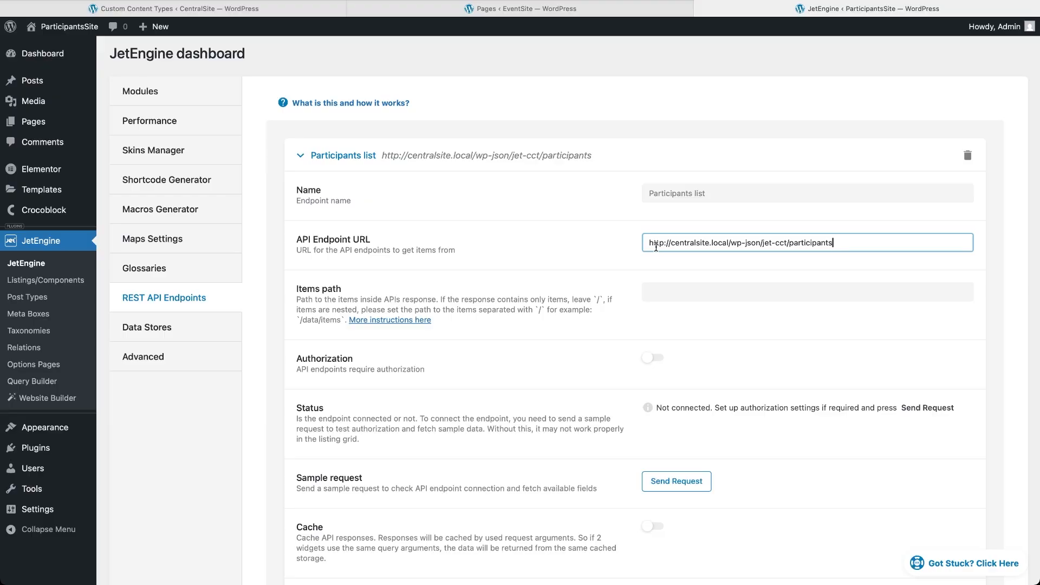
{"action": "left_click", "coordinate": [654, 318]}
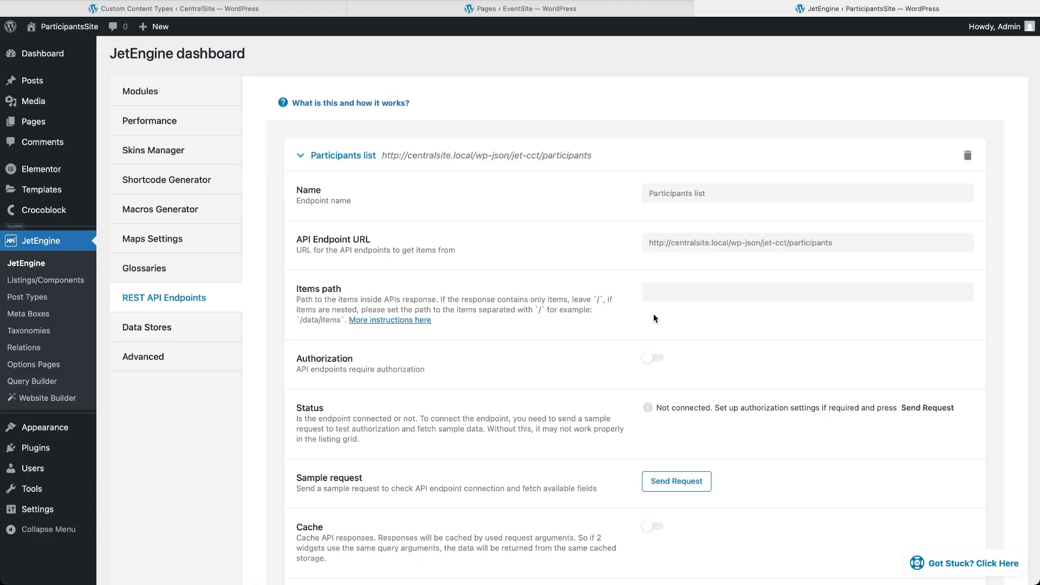
{"action": "left_click", "coordinate": [677, 482]}
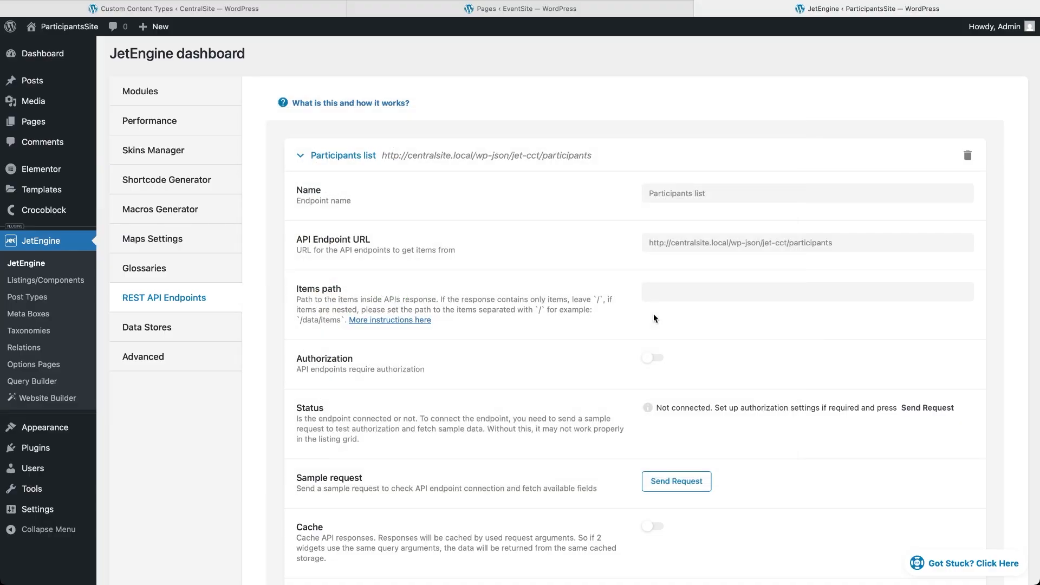
{"action": "mouse_move", "coordinate": [417, 387]}
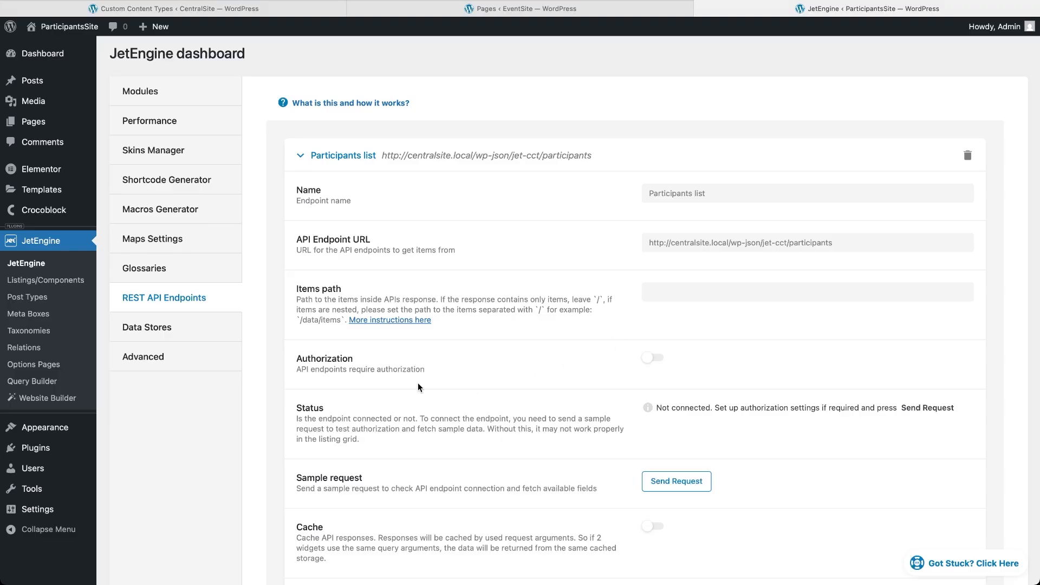
{"action": "mouse_move", "coordinate": [362, 366]}
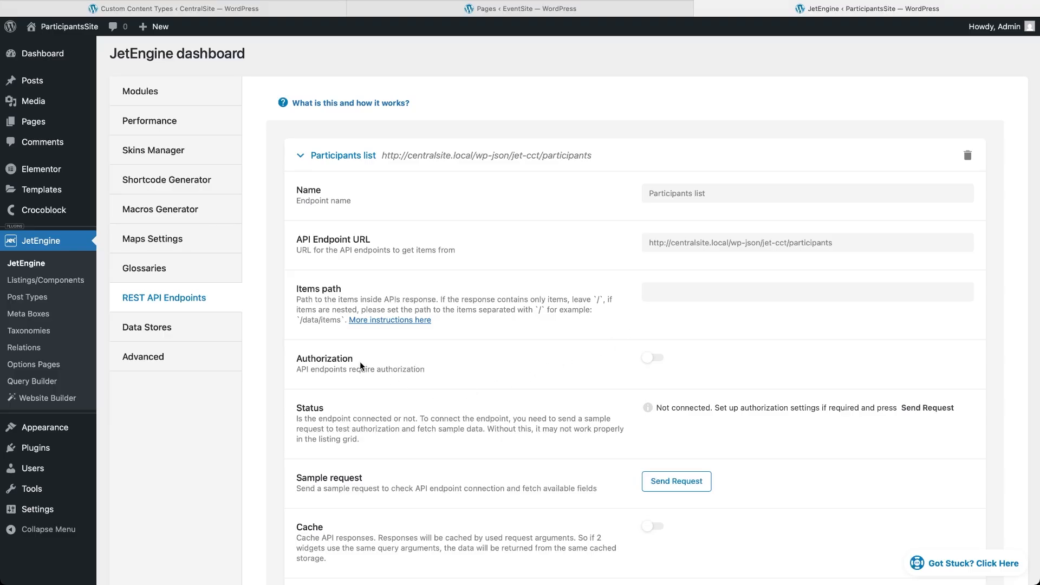
{"action": "mouse_move", "coordinate": [625, 424]}
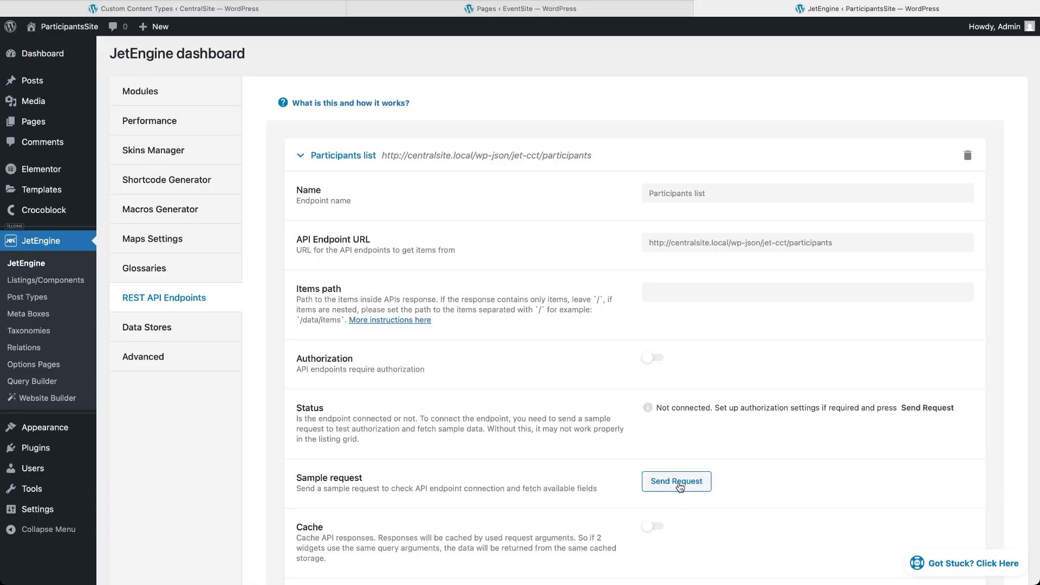
Send a request to connect the Participants list endpoint, save its settings, and go to Listings/Components
{"action": "left_click", "coordinate": [676, 481]}
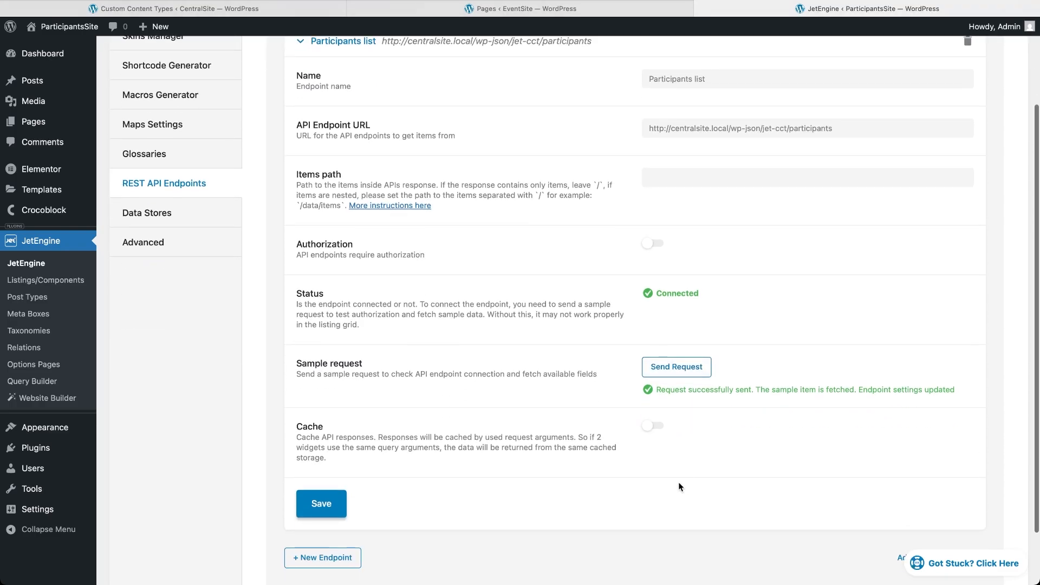
{"action": "left_click", "coordinate": [322, 503]}
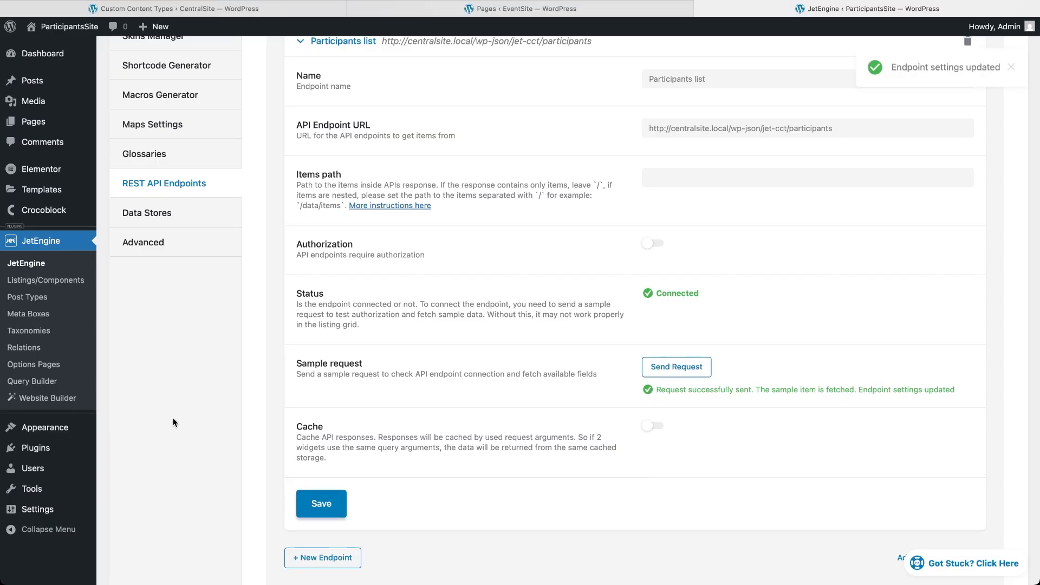
{"action": "left_click", "coordinate": [47, 280]}
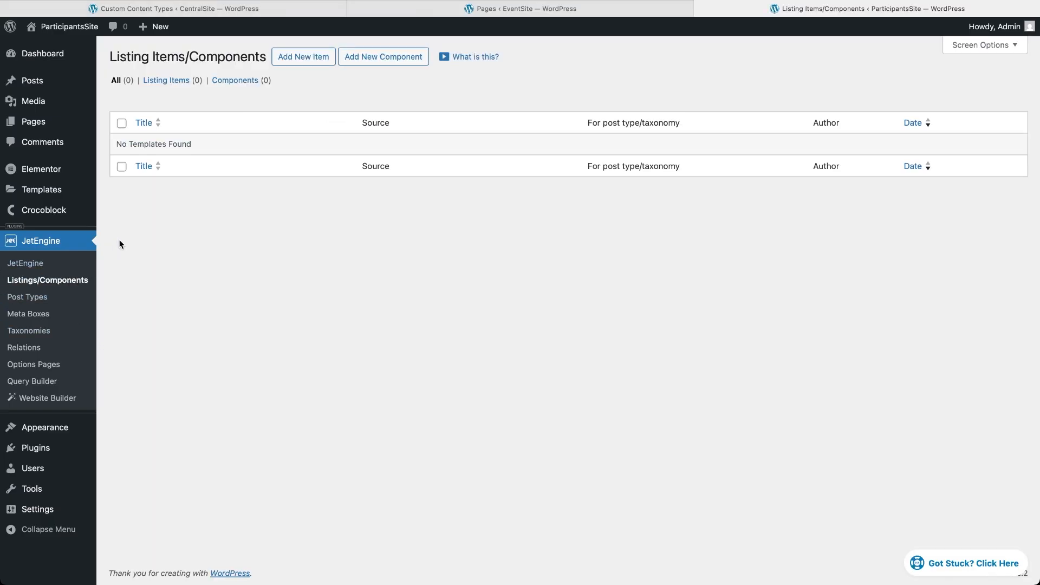
Create a listing item 'Participants listing' sourced from the Participants list REST API endpoint
{"action": "left_click", "coordinate": [303, 56]}
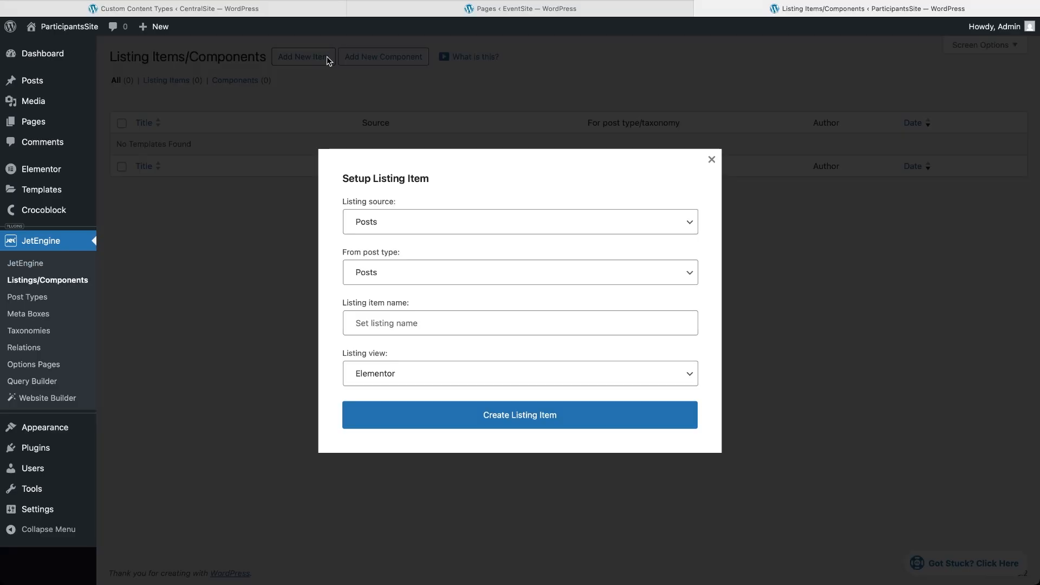
{"action": "left_click", "coordinate": [520, 222]}
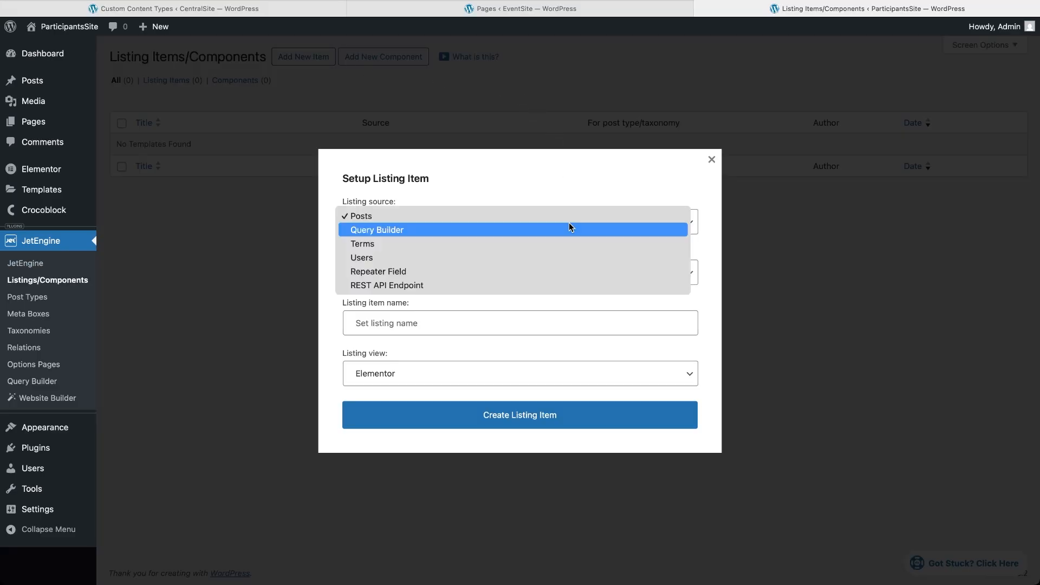
{"action": "left_click", "coordinate": [387, 286]}
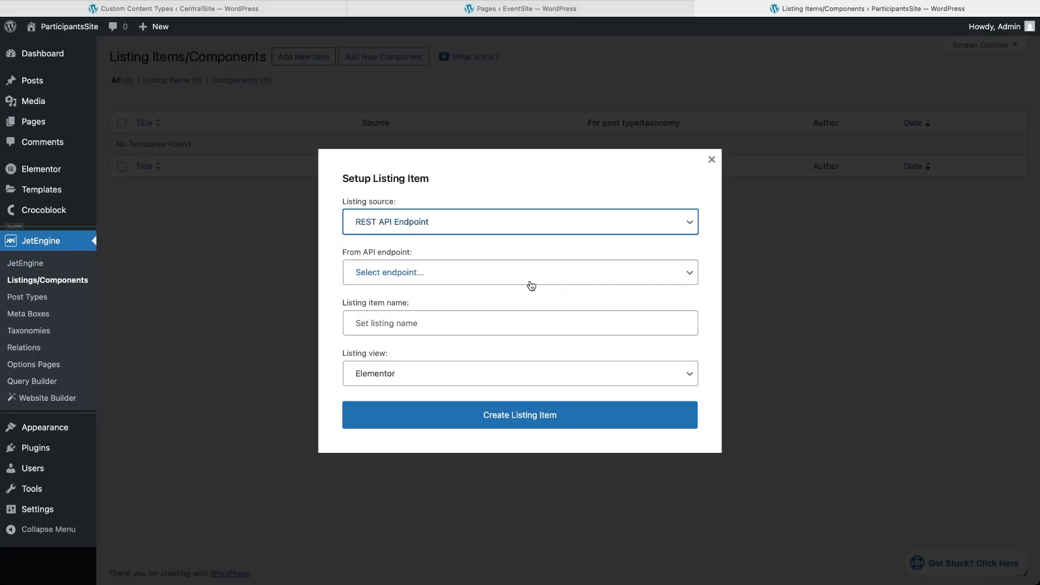
{"action": "left_click", "coordinate": [519, 272]}
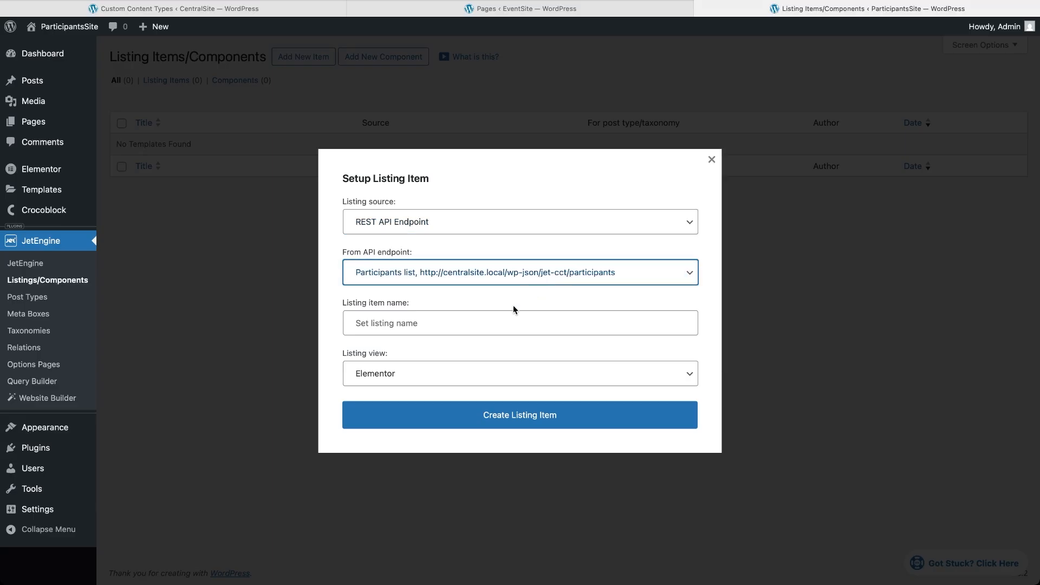
{"action": "type", "text": "Participants listing"}
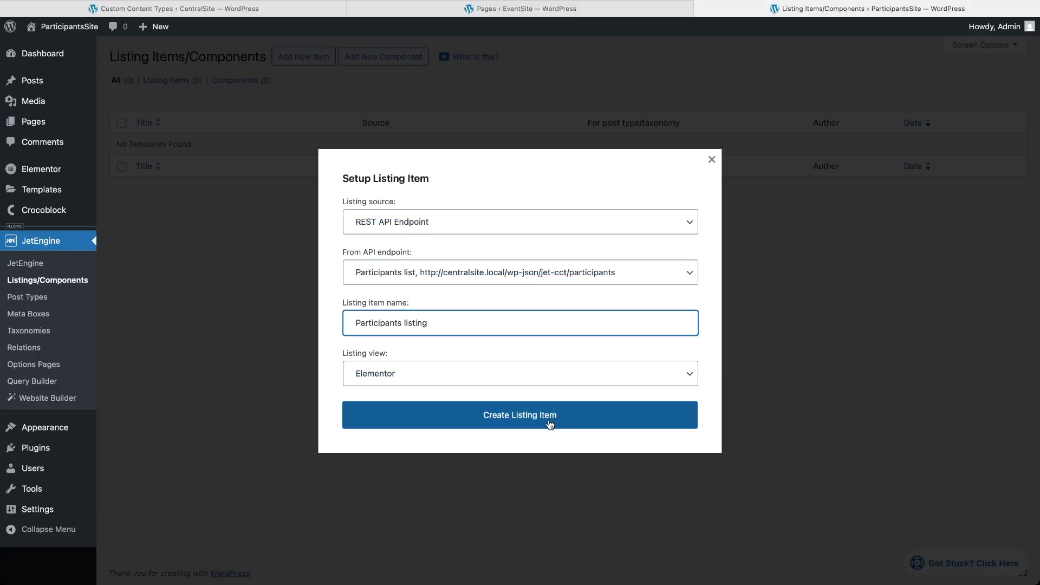
{"action": "left_click", "coordinate": [519, 415]}
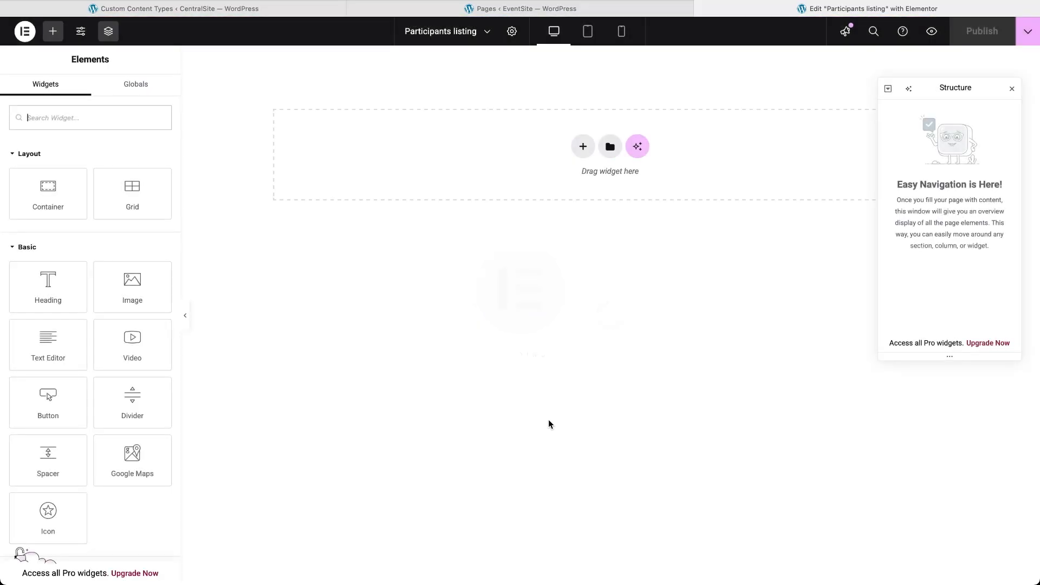
Add a Dynamic Field widget into the listing item's empty container
{"action": "left_click", "coordinate": [582, 146]}
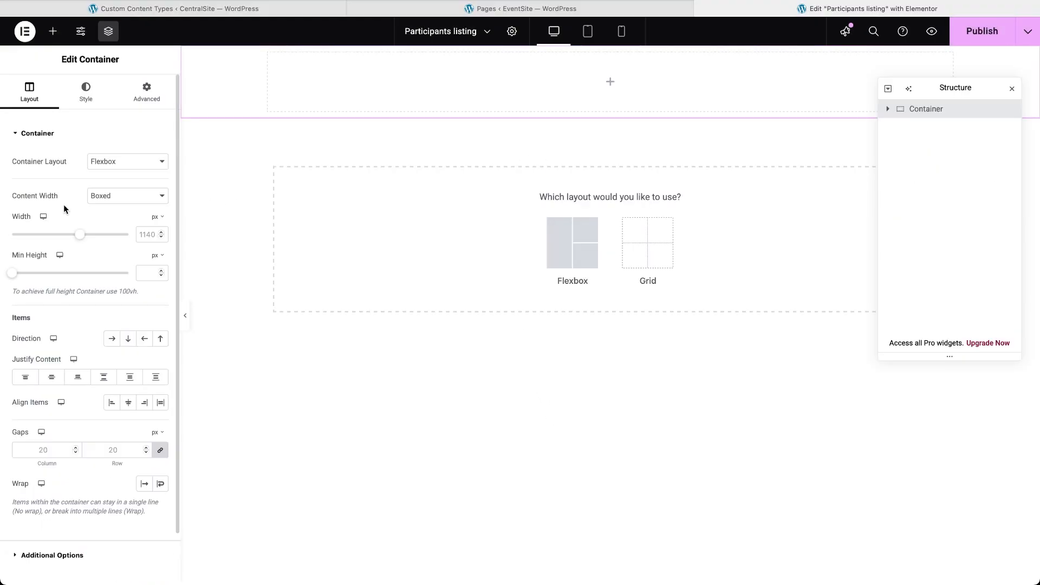
{"action": "left_click", "coordinate": [53, 31]}
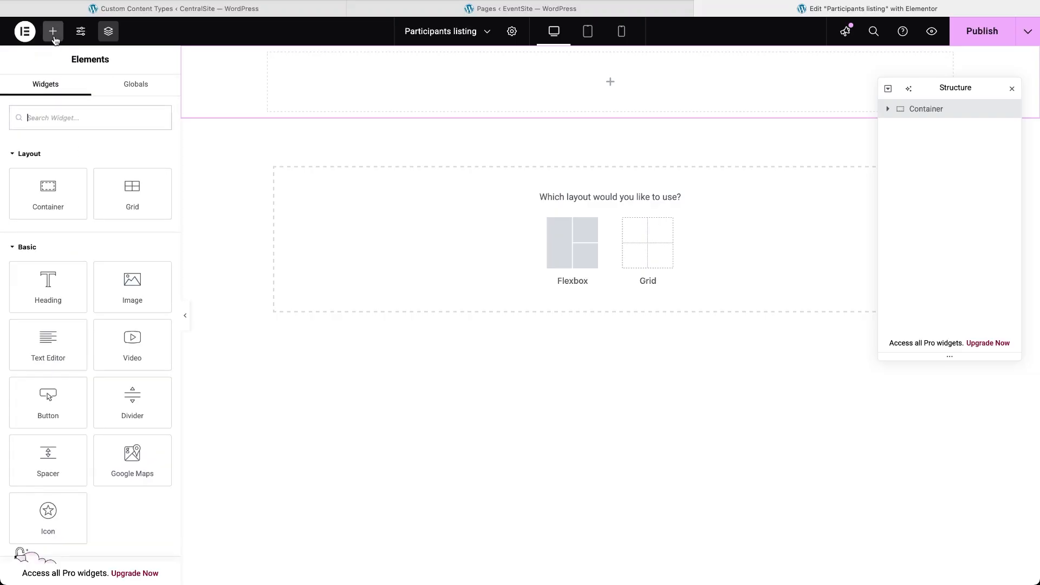
{"action": "type", "text": "dynamic"}
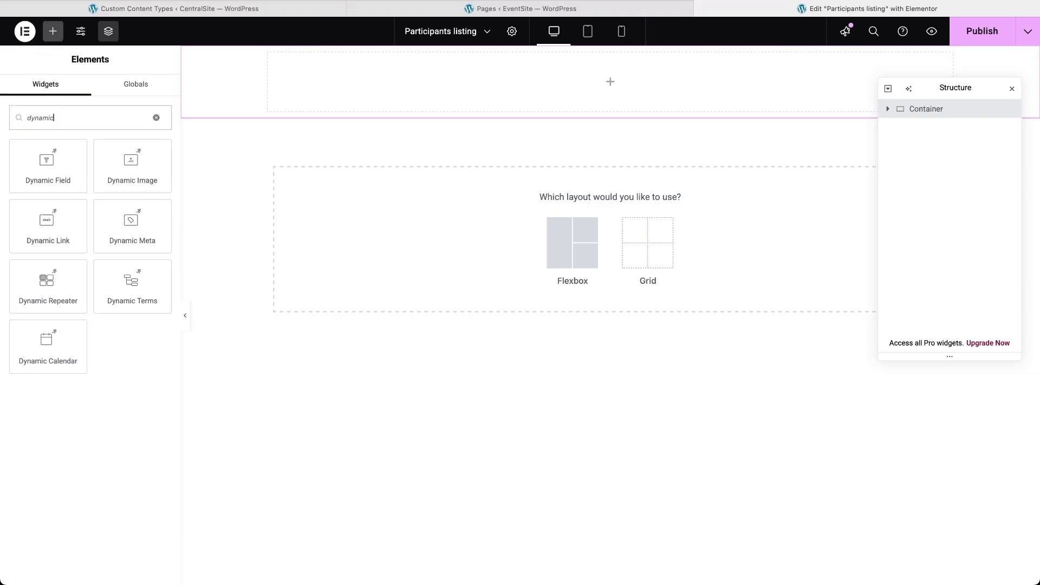
{"action": "type", "text": "field"}
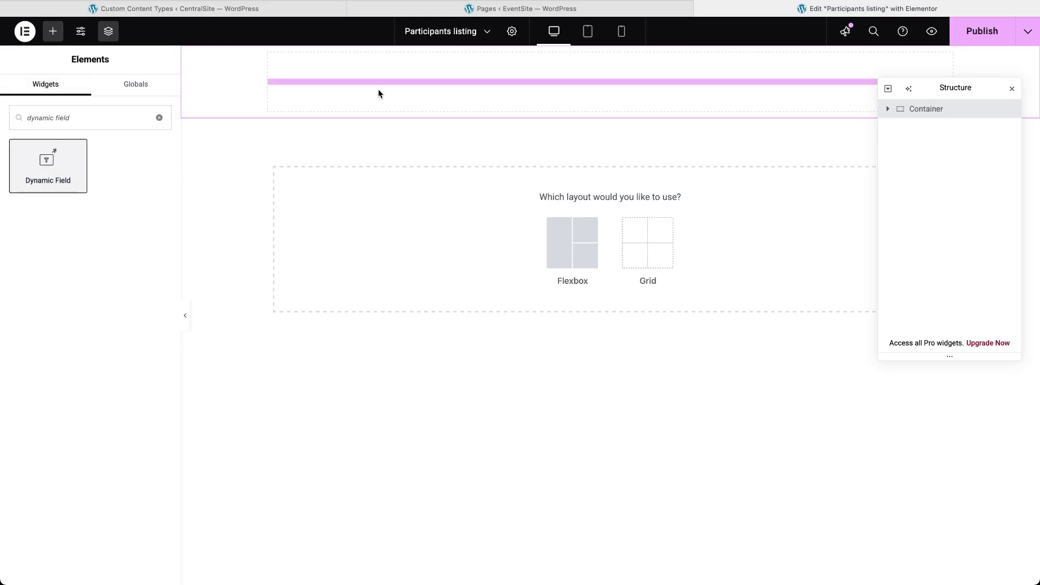
{"action": "left_click_drag", "start_coordinate": [48, 166], "coordinate": [609, 64]}
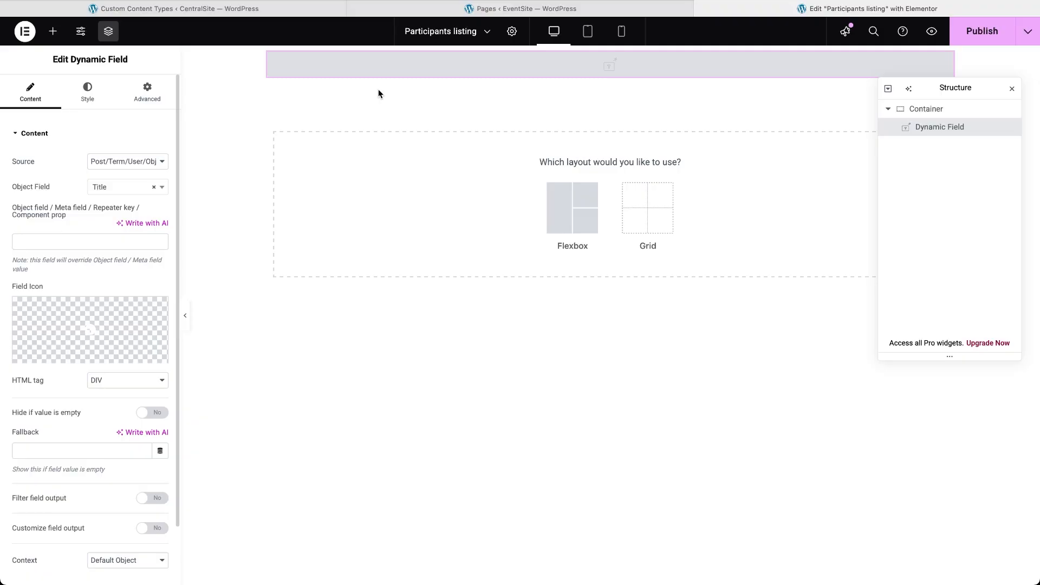
{"action": "mouse_move", "coordinate": [375, 93]}
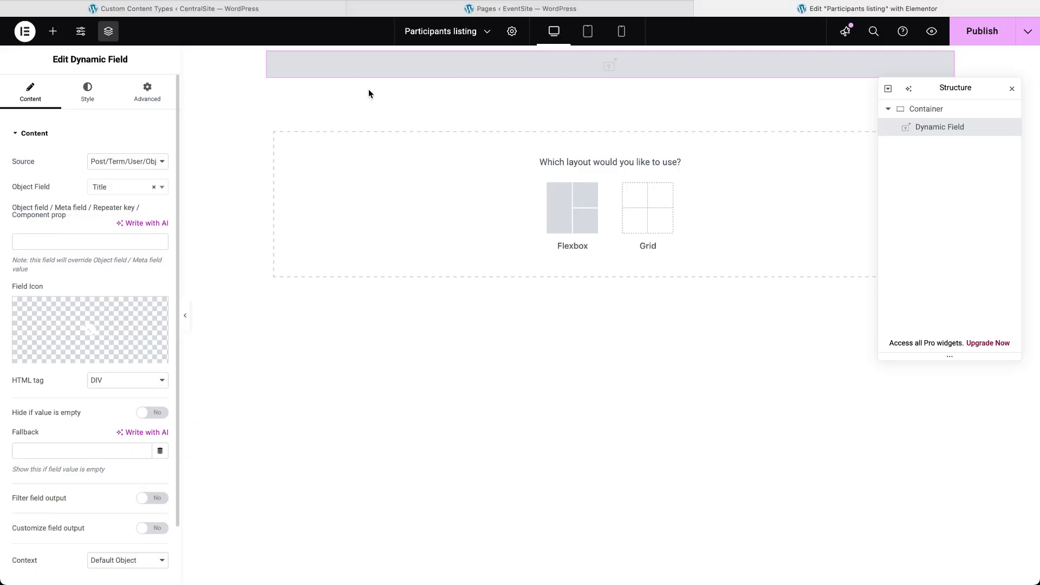
{"action": "mouse_move", "coordinate": [162, 166]}
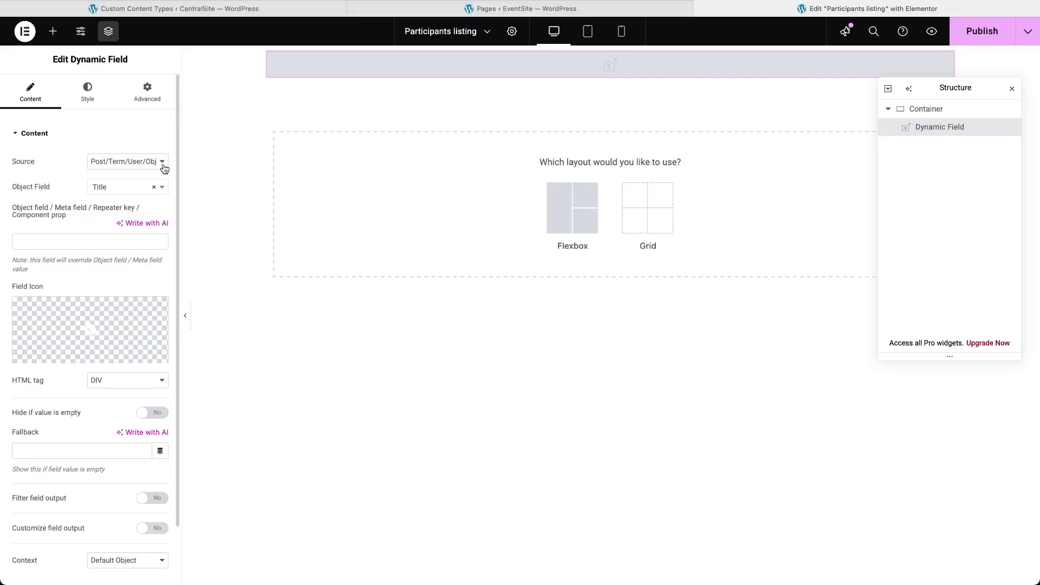
{"action": "mouse_move", "coordinate": [164, 192]}
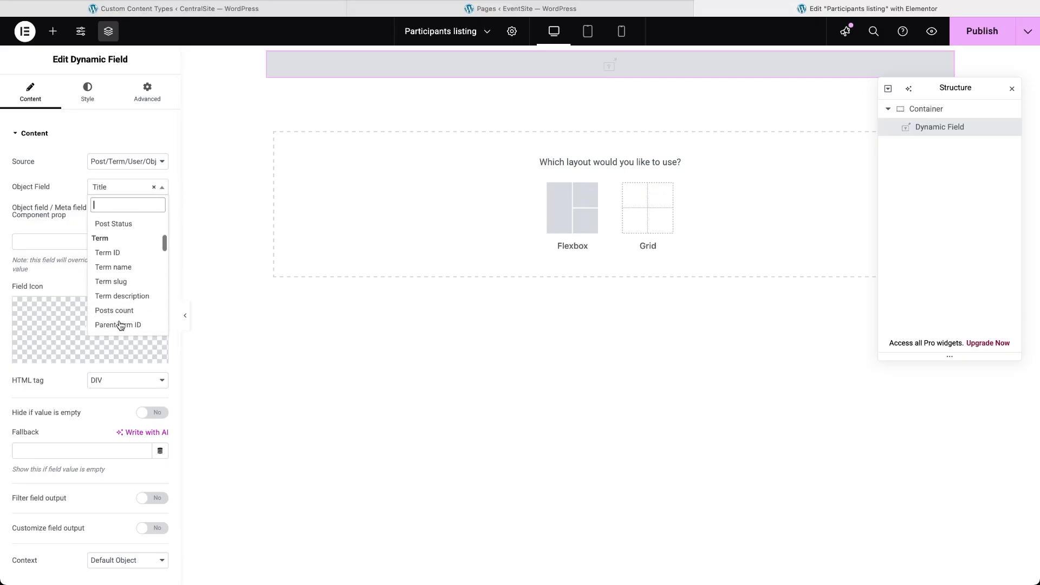
Set the field to show the participant's name, then duplicate it for the email
{"action": "scroll", "scroll_direction": "down", "scroll_amount": 3}
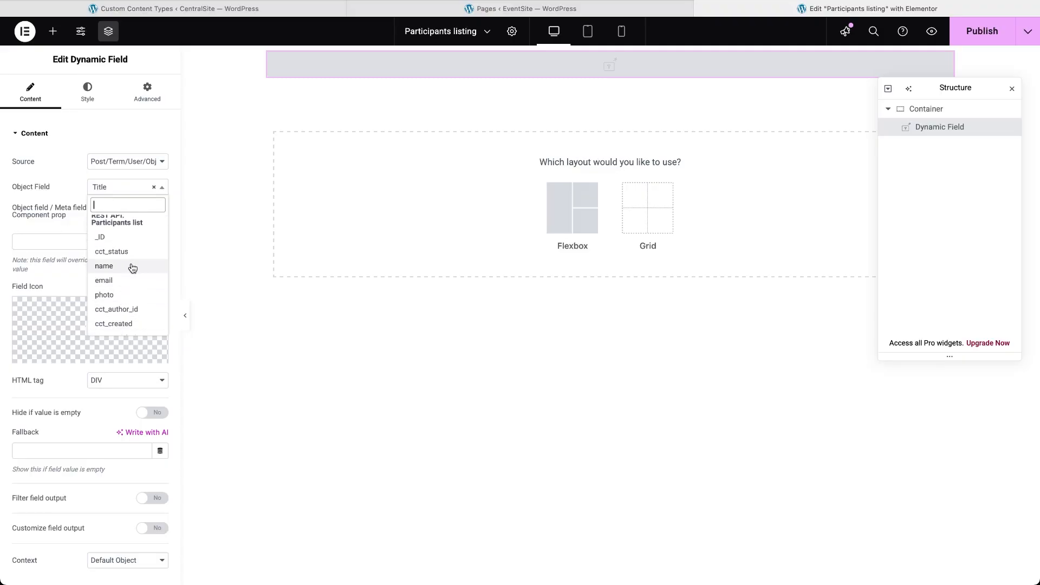
{"action": "left_click", "coordinate": [103, 266]}
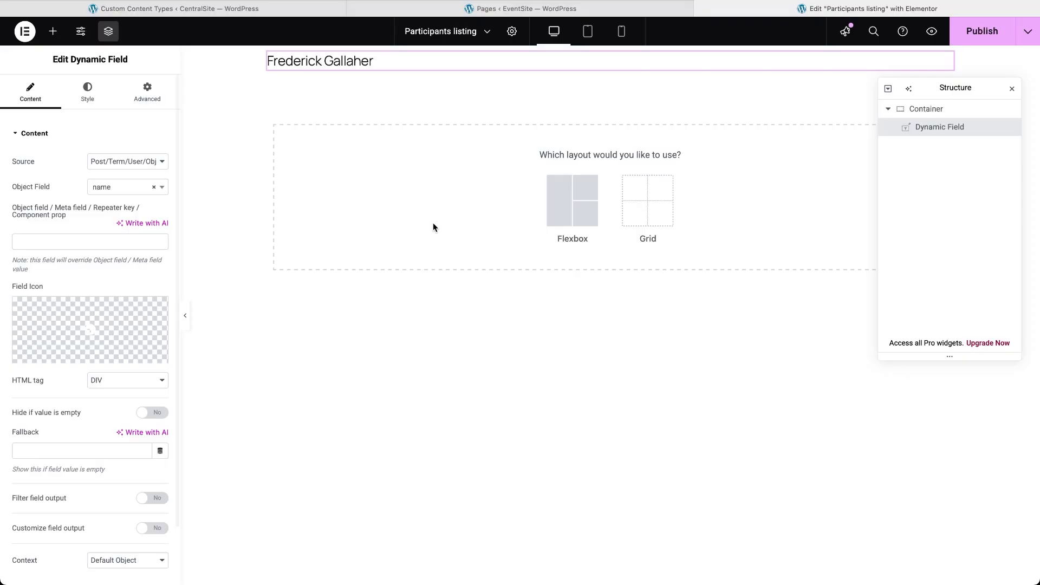
{"action": "right_click", "coordinate": [940, 127]}
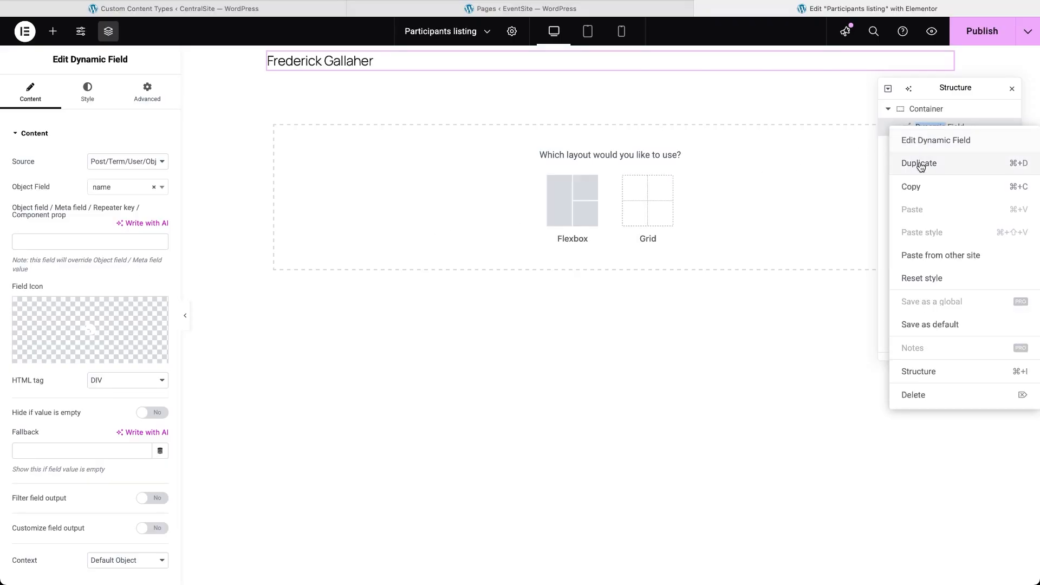
{"action": "left_click", "coordinate": [920, 163]}
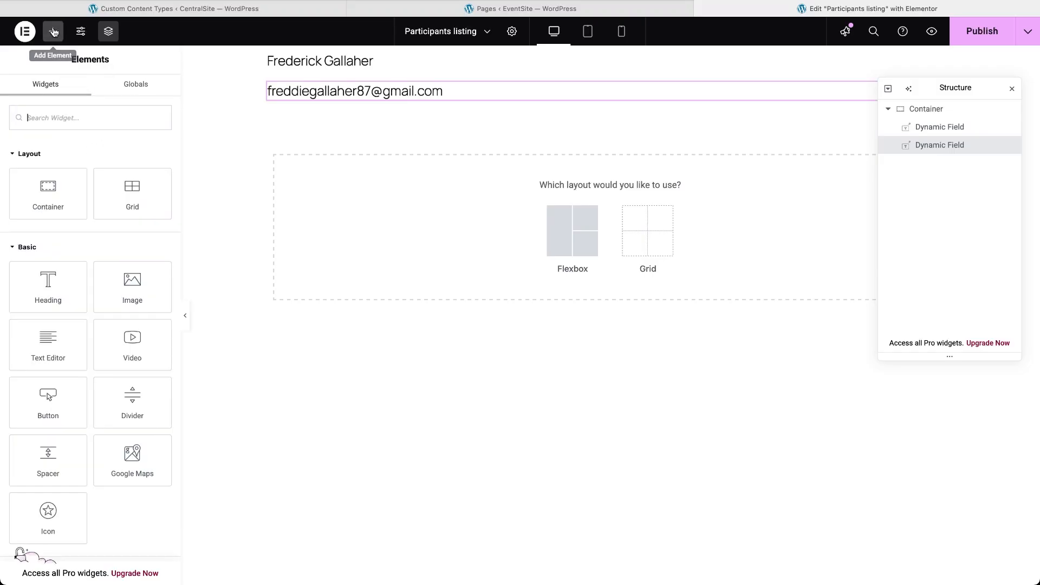
Add a Dynamic Image using the participant photo as source with Object Fit Cover
{"action": "type", "text": "dynamic image"}
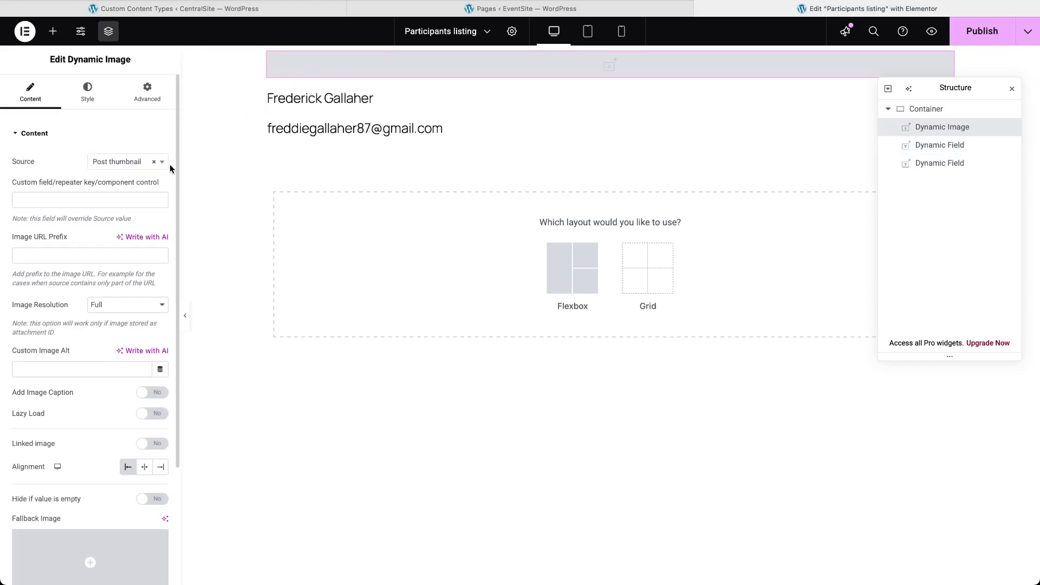
{"action": "left_click", "coordinate": [126, 161]}
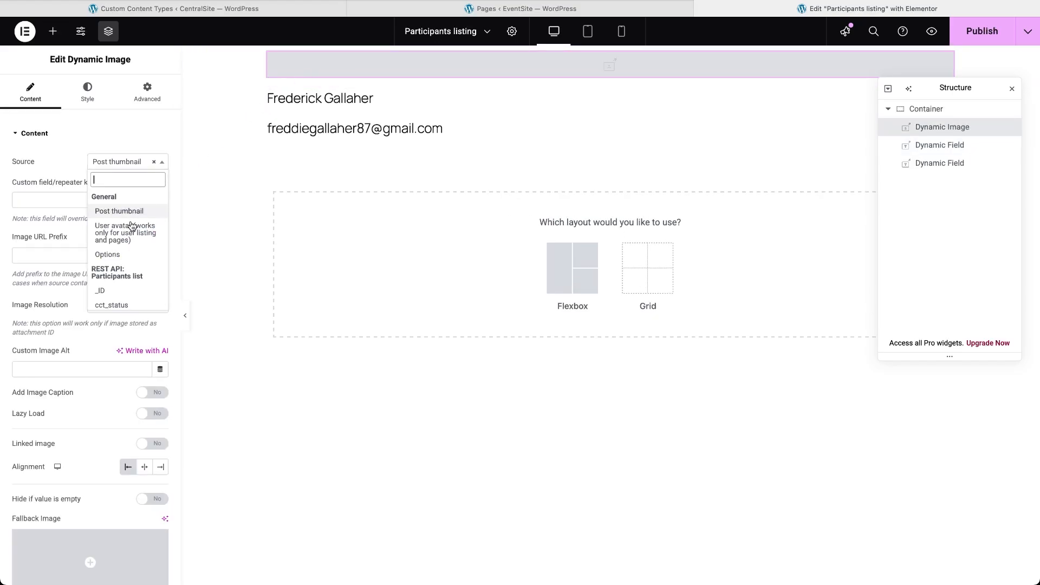
{"action": "scroll", "scroll_direction": "down", "scroll_amount": 3}
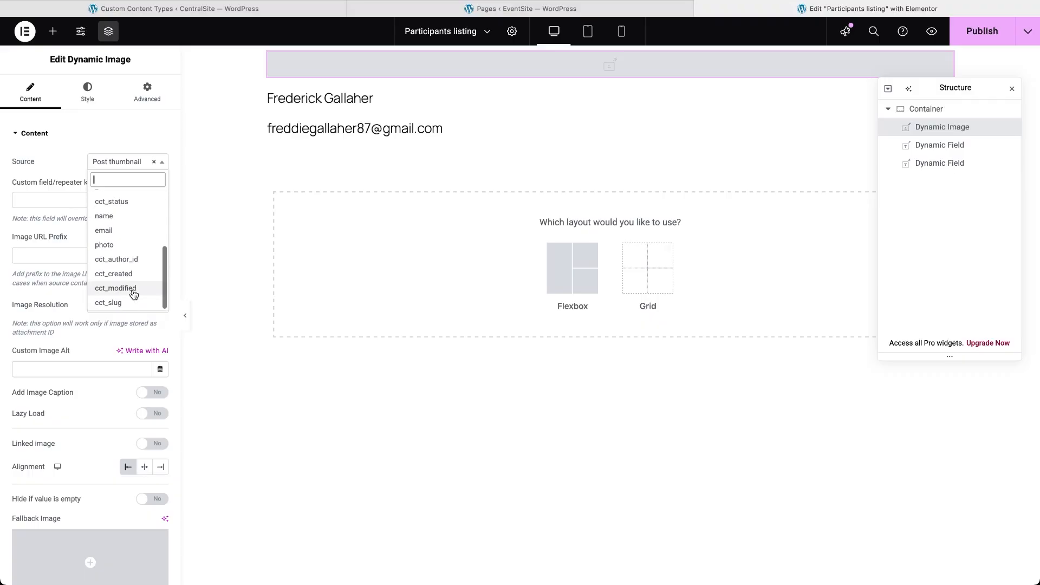
{"action": "left_click", "coordinate": [104, 245]}
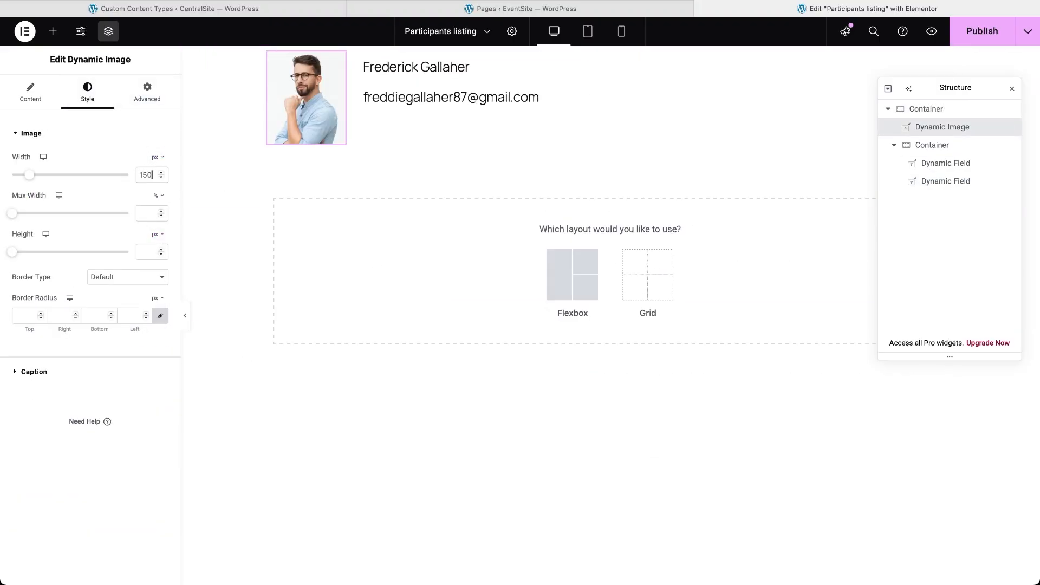
{"action": "left_click", "coordinate": [127, 277]}
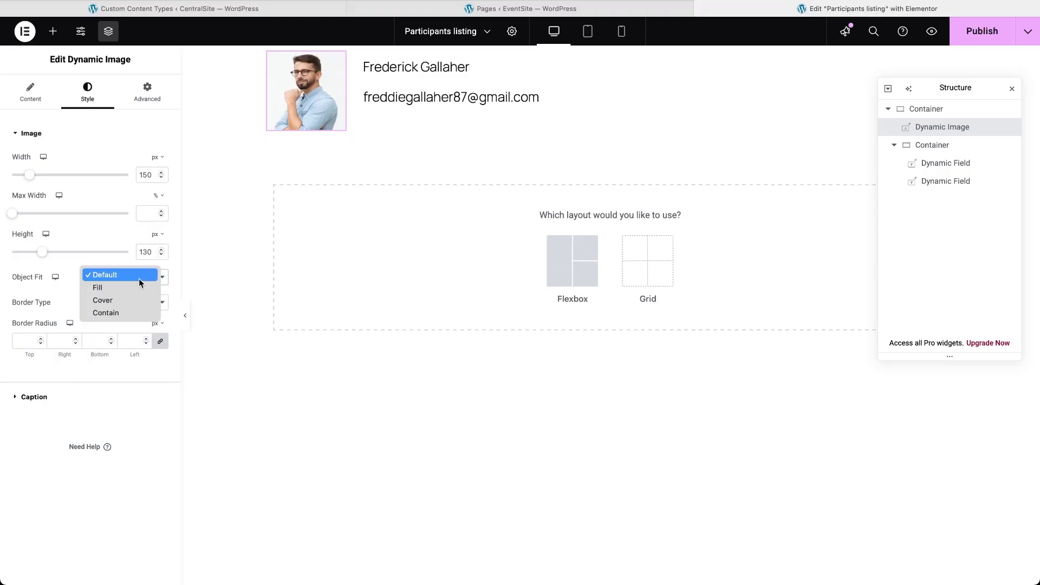
{"action": "left_click", "coordinate": [103, 300]}
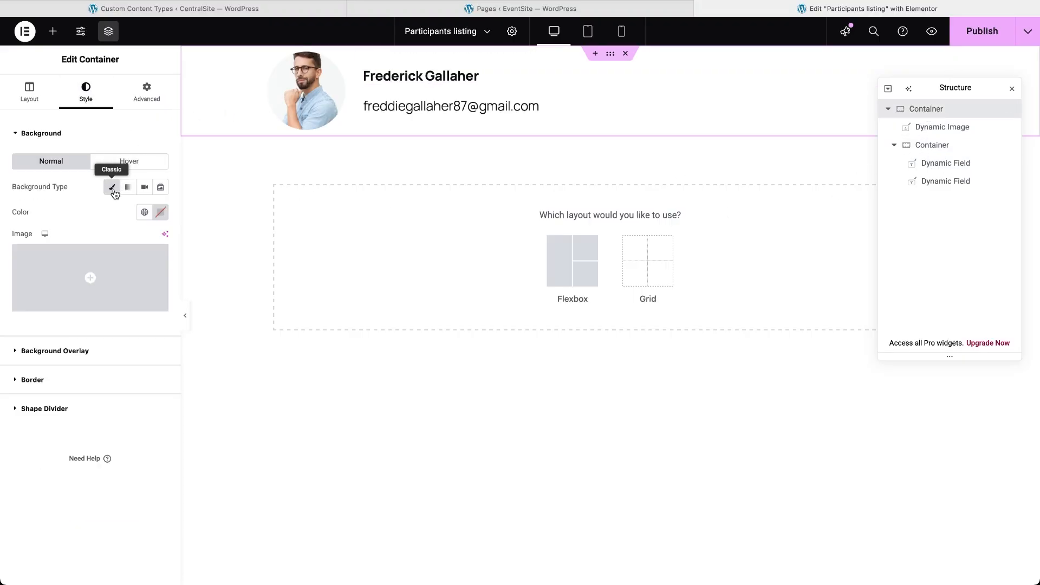
Give the card container rounded borders and a box shadow with blur 5
{"action": "left_click", "coordinate": [32, 192]}
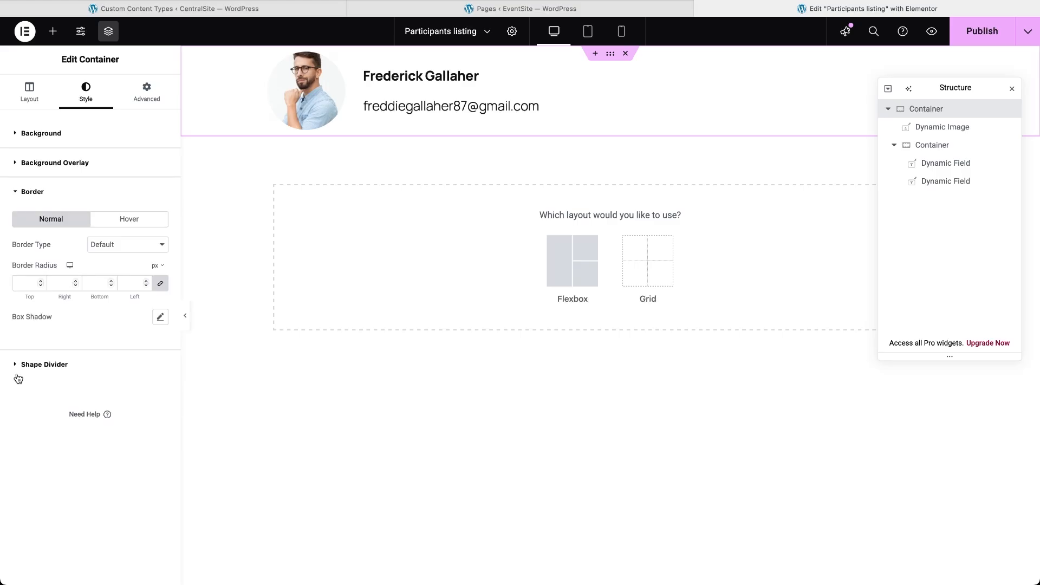
{"action": "left_click", "coordinate": [159, 316]}
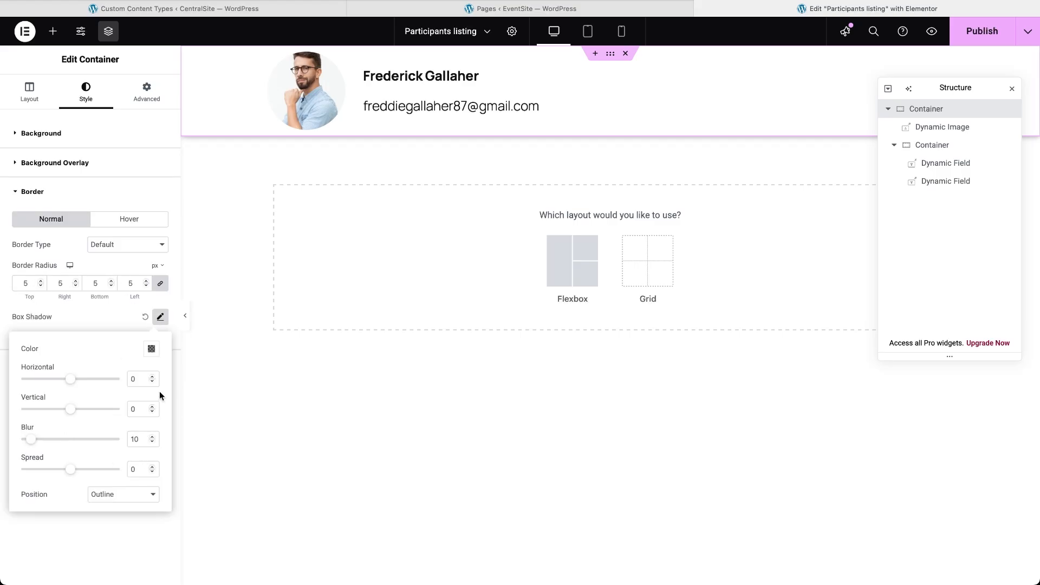
{"action": "type", "text": "5"}
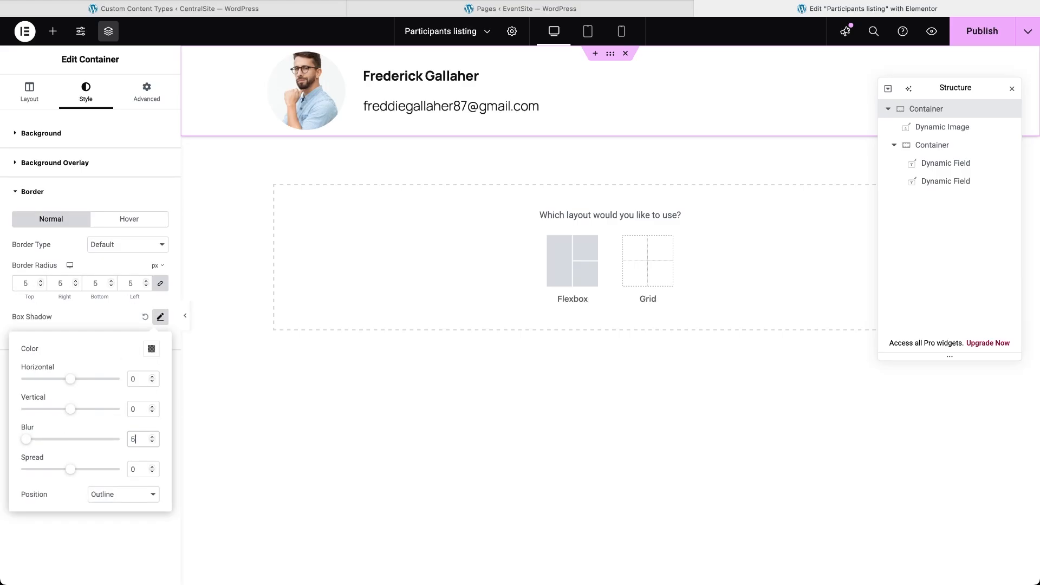
{"action": "left_click", "coordinate": [151, 349]}
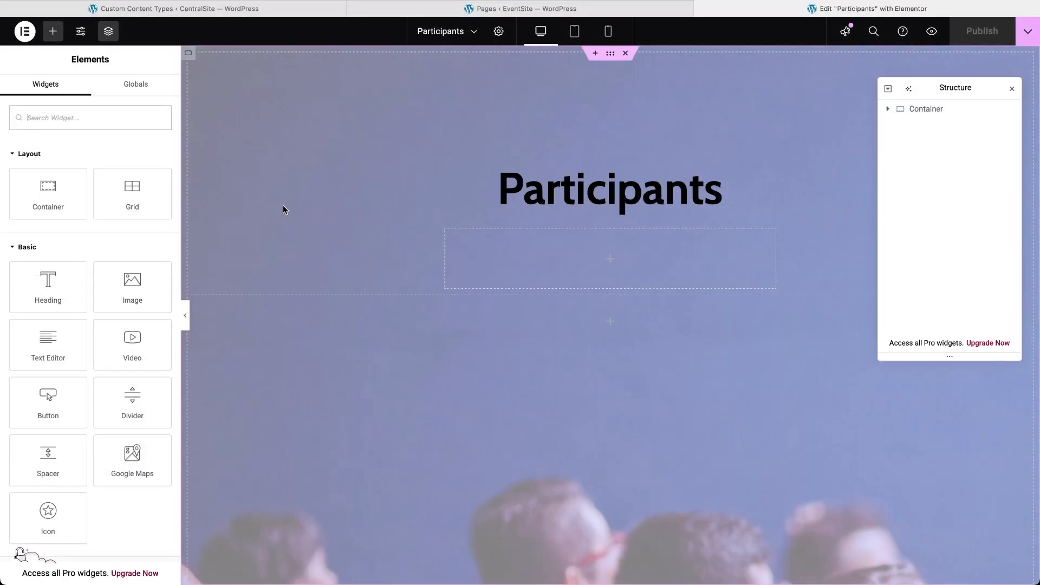
{"action": "mouse_move", "coordinate": [611, 260]}
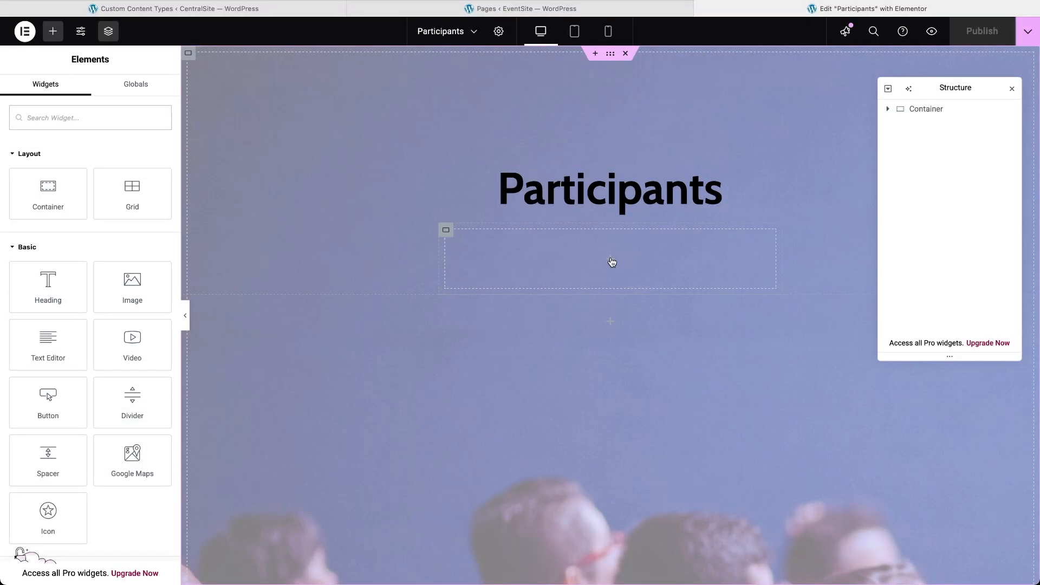
Add a Listing Grid using the Participants listing set to 1 column
{"action": "type", "text": "listing grid"}
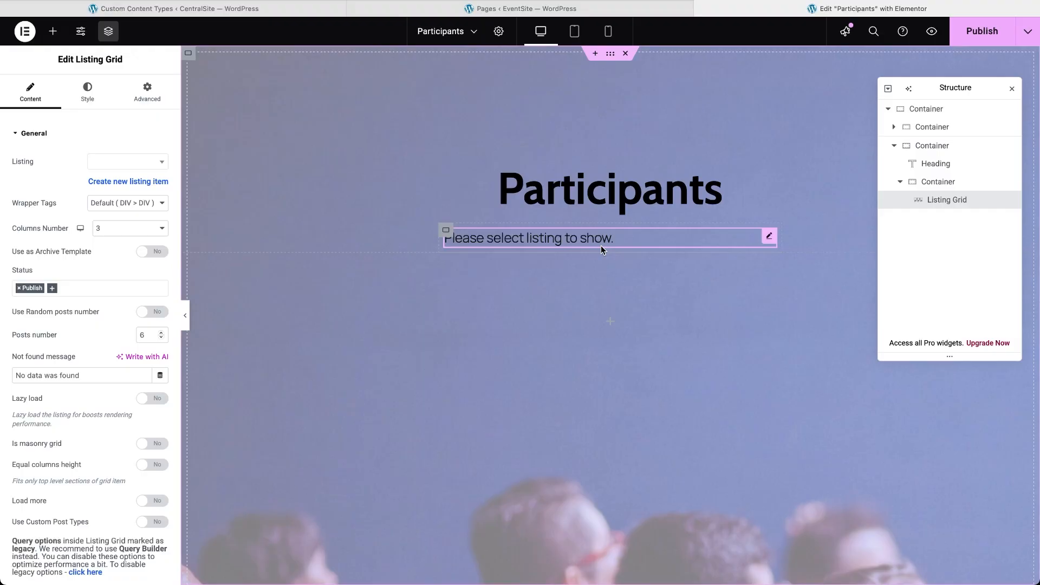
{"action": "type", "text": "parti"}
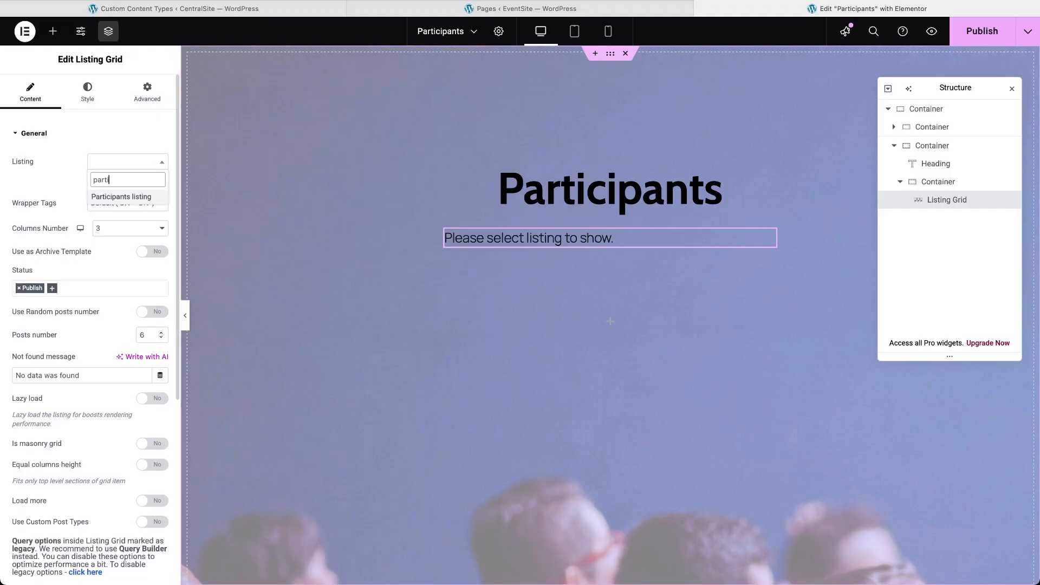
{"action": "left_click", "coordinate": [122, 196]}
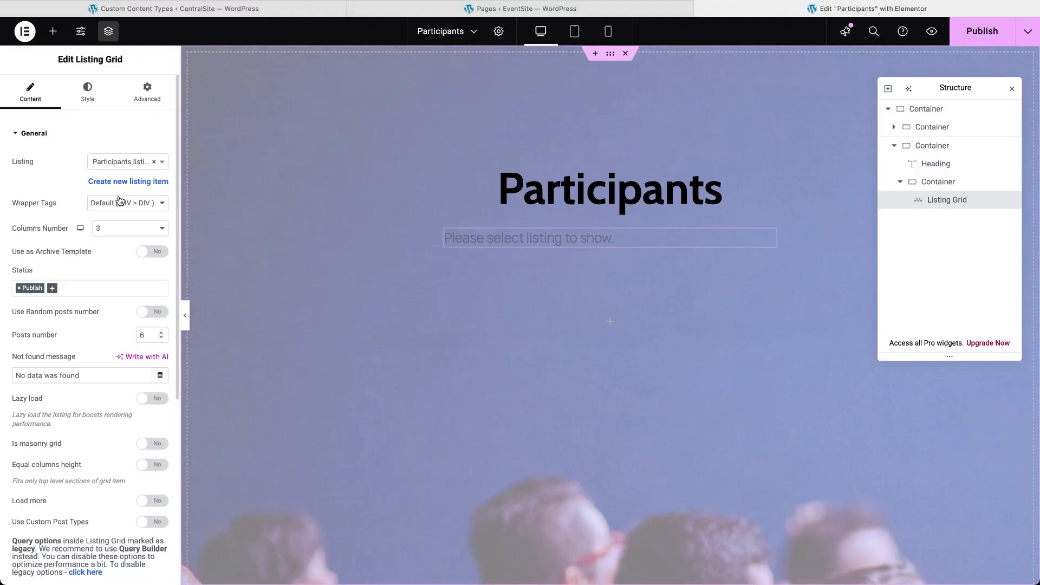
{"action": "left_click", "coordinate": [162, 228]}
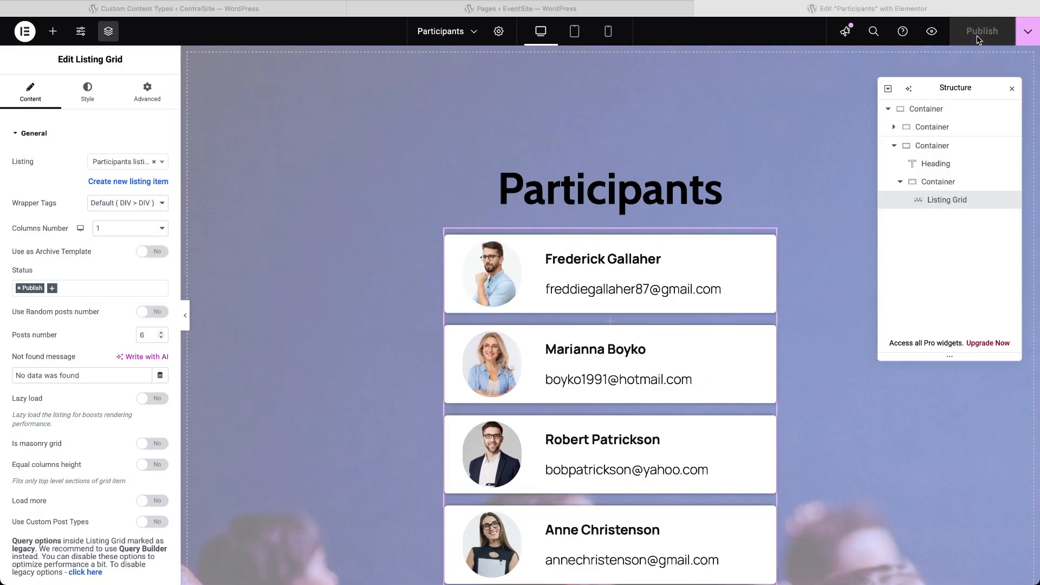
{"action": "mouse_move", "coordinate": [932, 31]}
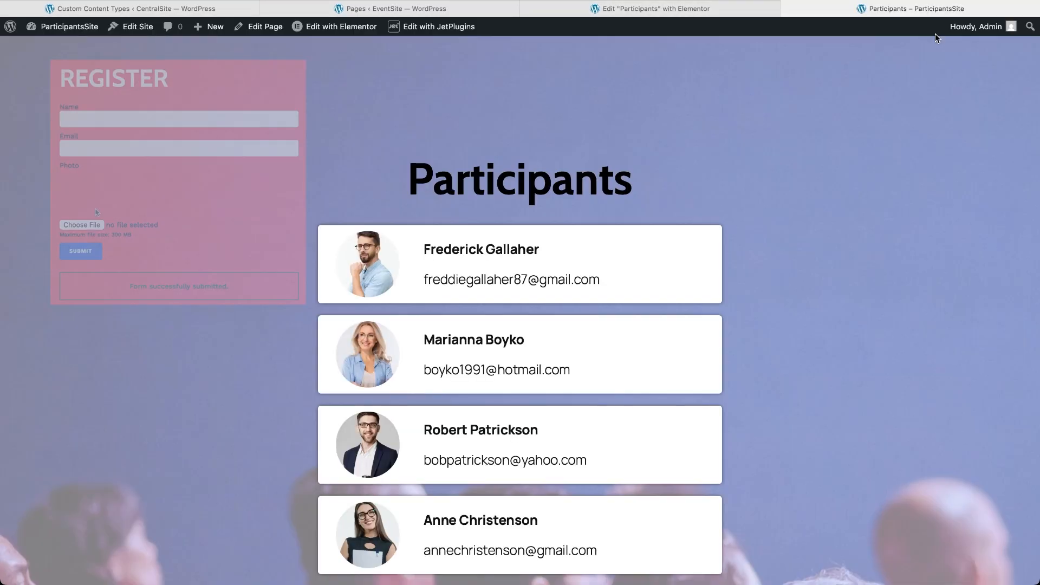
{"action": "left_click", "coordinate": [79, 252]}
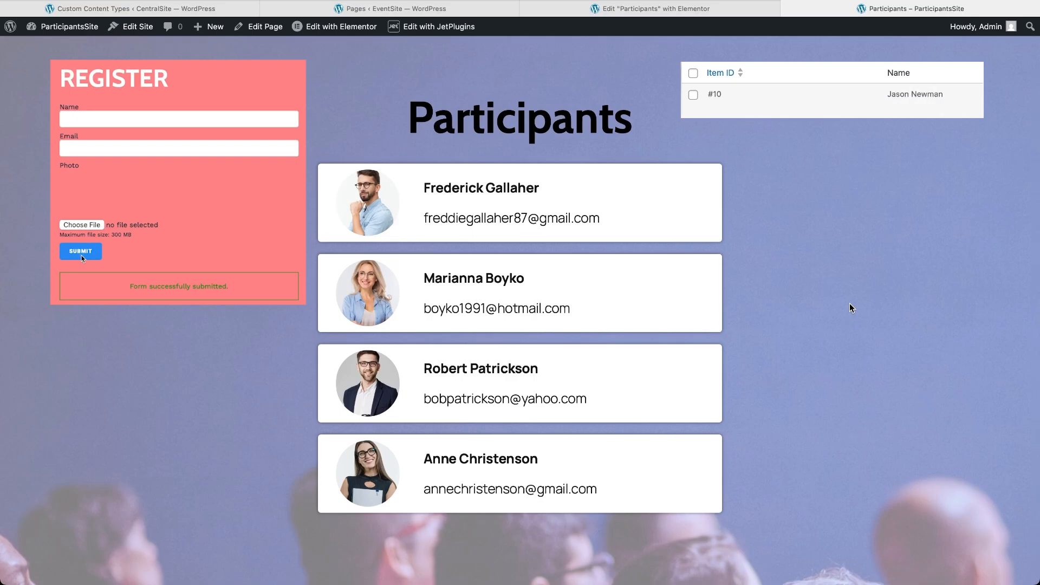
{"action": "left_click", "coordinate": [80, 251]}
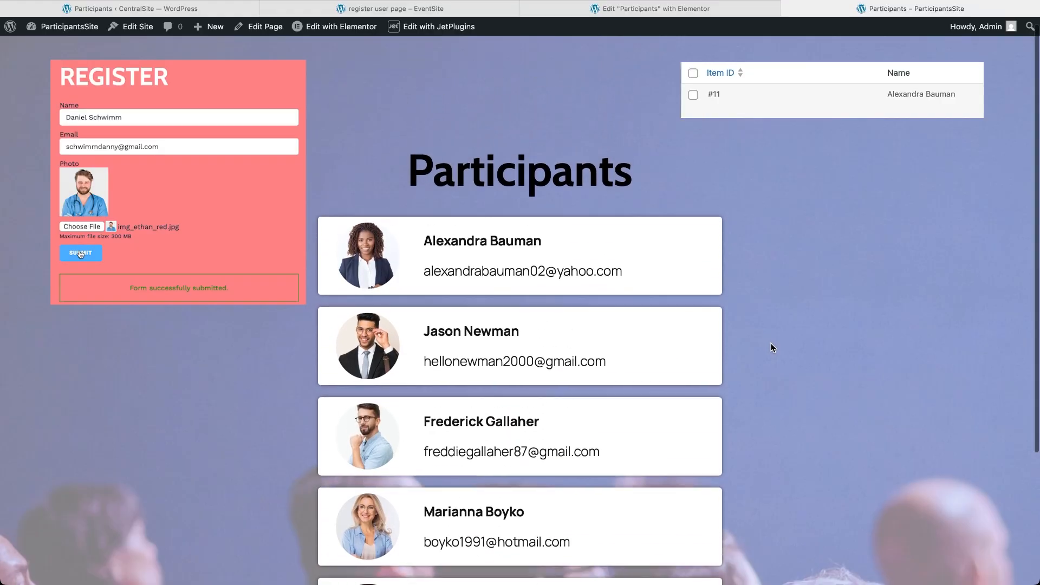
{"action": "left_click", "coordinate": [80, 252]}
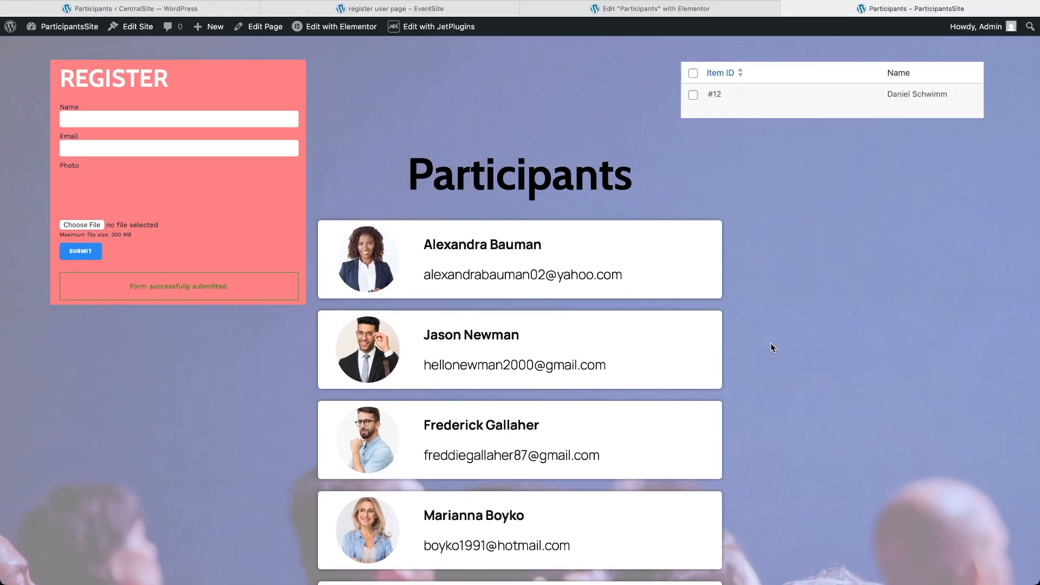